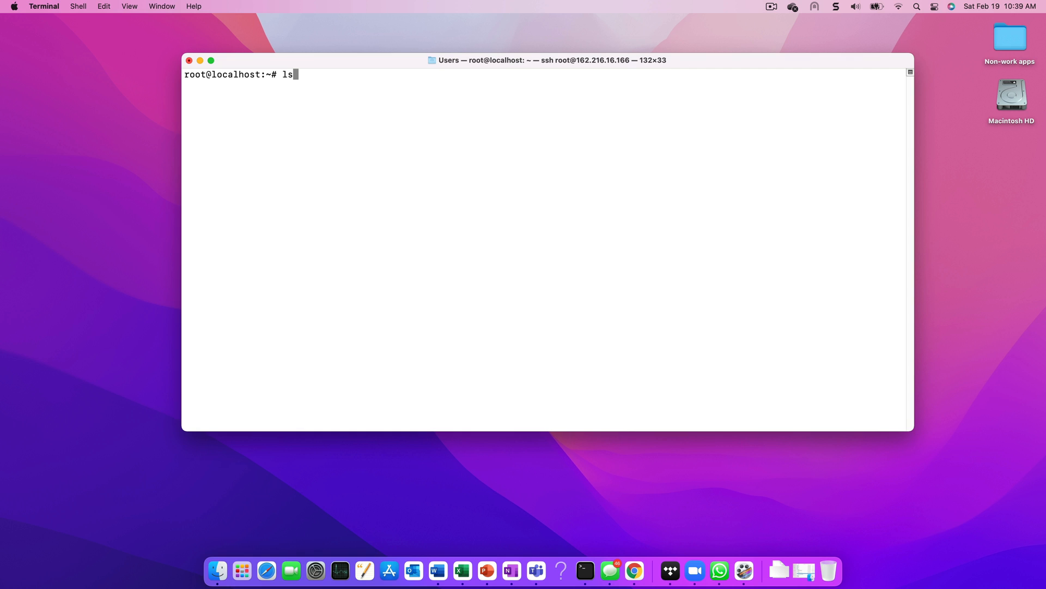
Check CPU details with lscpu and memory with free -m, then install nano, wget and git
{"action": "key", "text": "Return"}
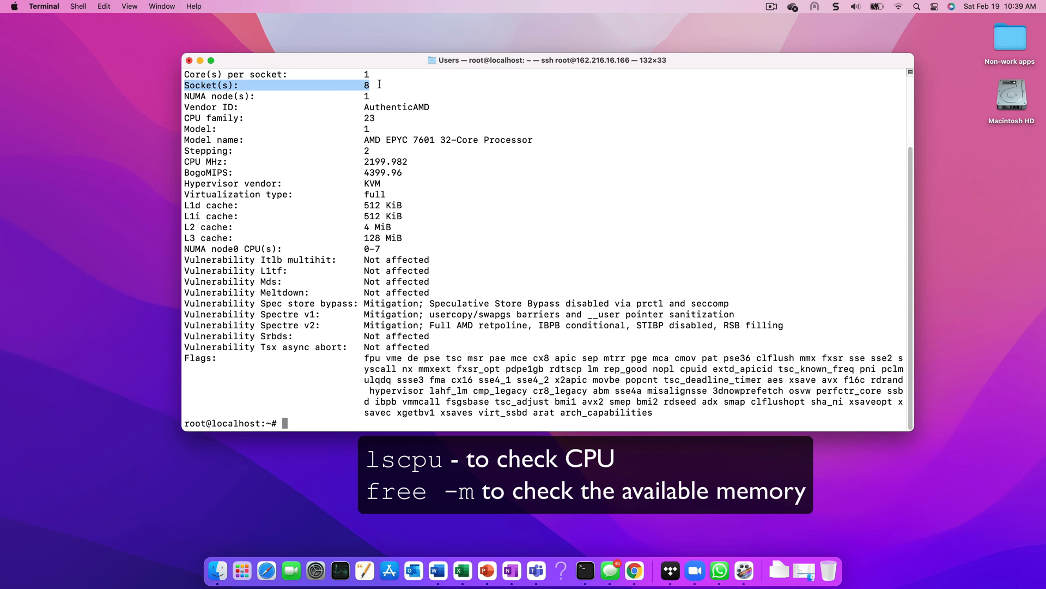
{"action": "type", "text": "f"}
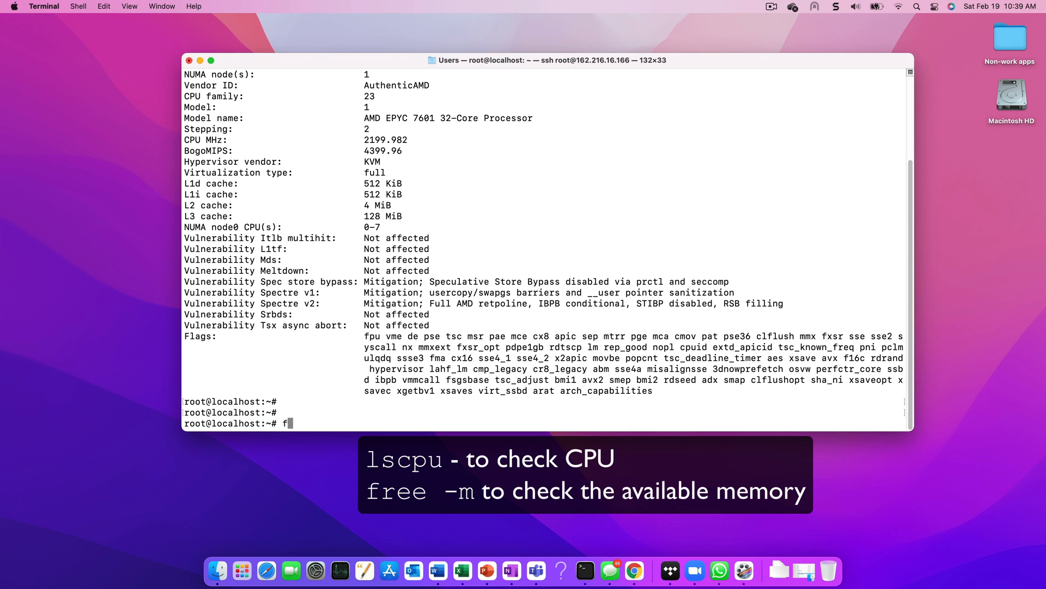
{"action": "type", "text": "ree -m"}
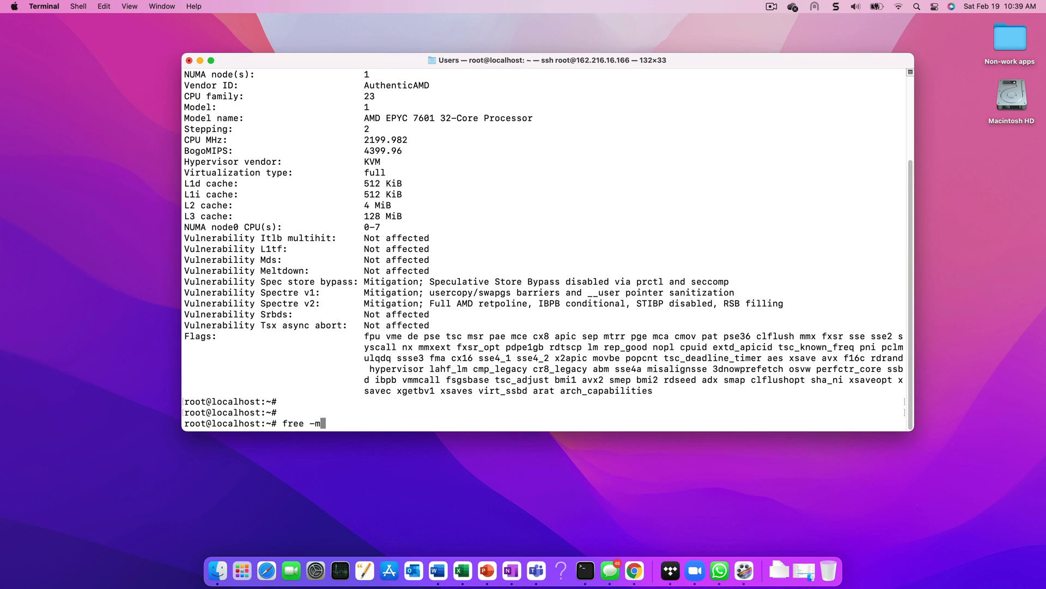
{"action": "key", "text": "Return"}
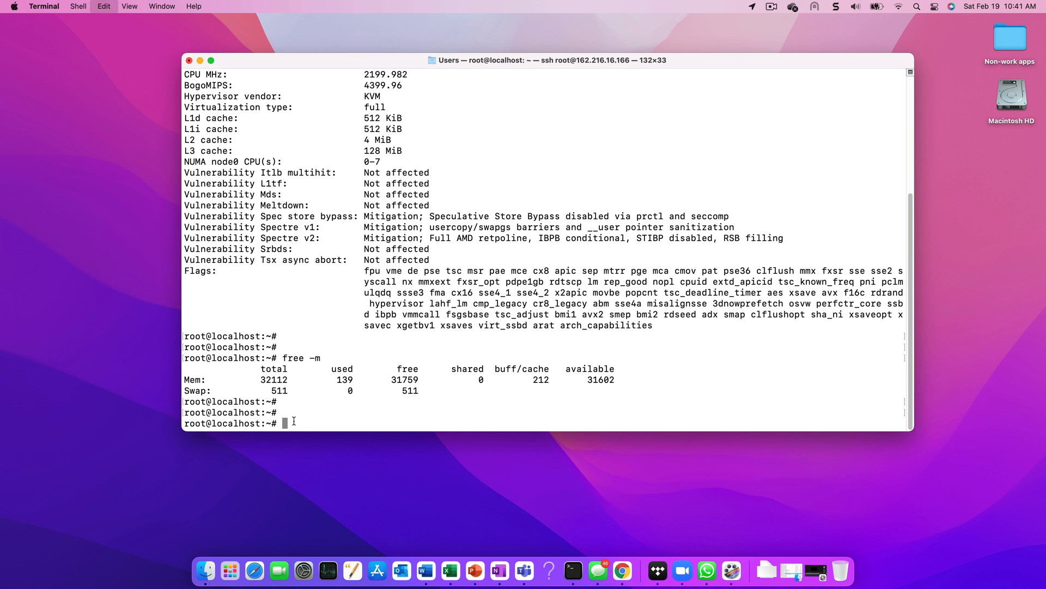
{"action": "type", "text": "apt-get install nano wget git"}
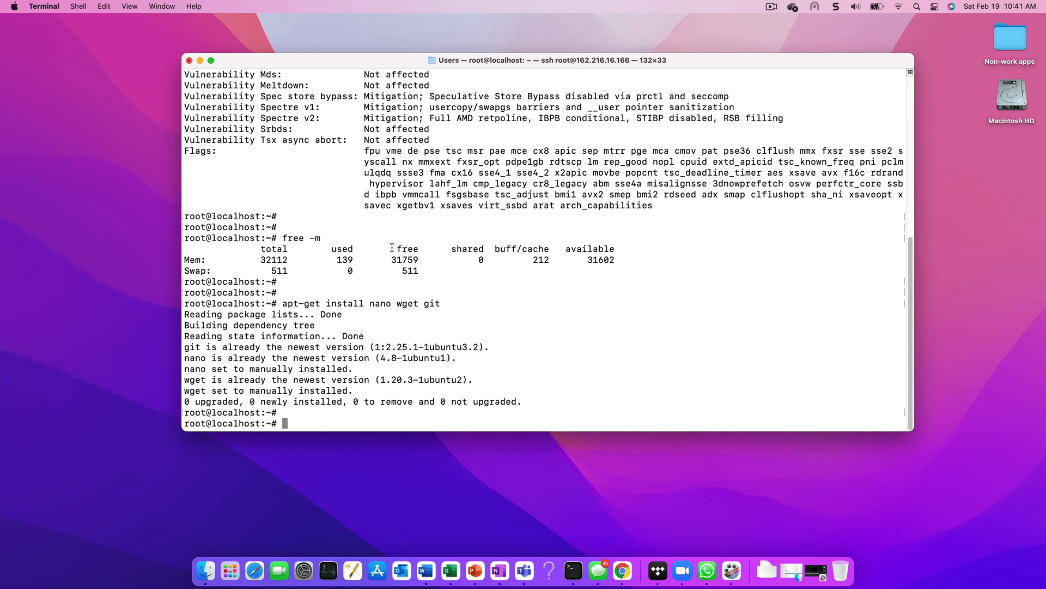
Append vm.max_map_count=262144 and two IPv6-disabling settings to /etc/sysctl.conf and save it
{"action": "type", "text": "nano /etc/sys"}
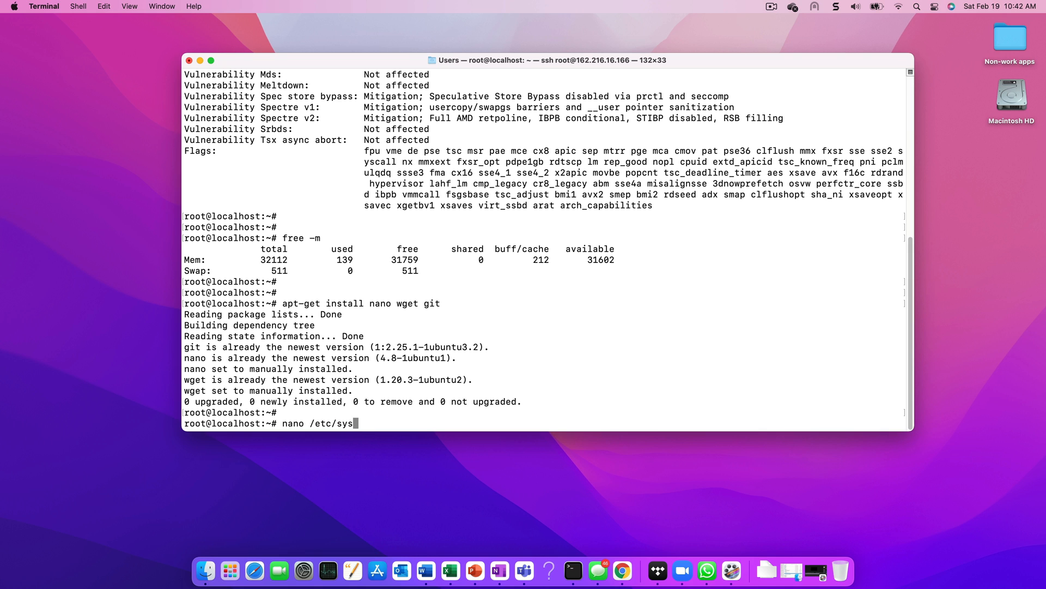
{"action": "type", "text": "tl.c"}
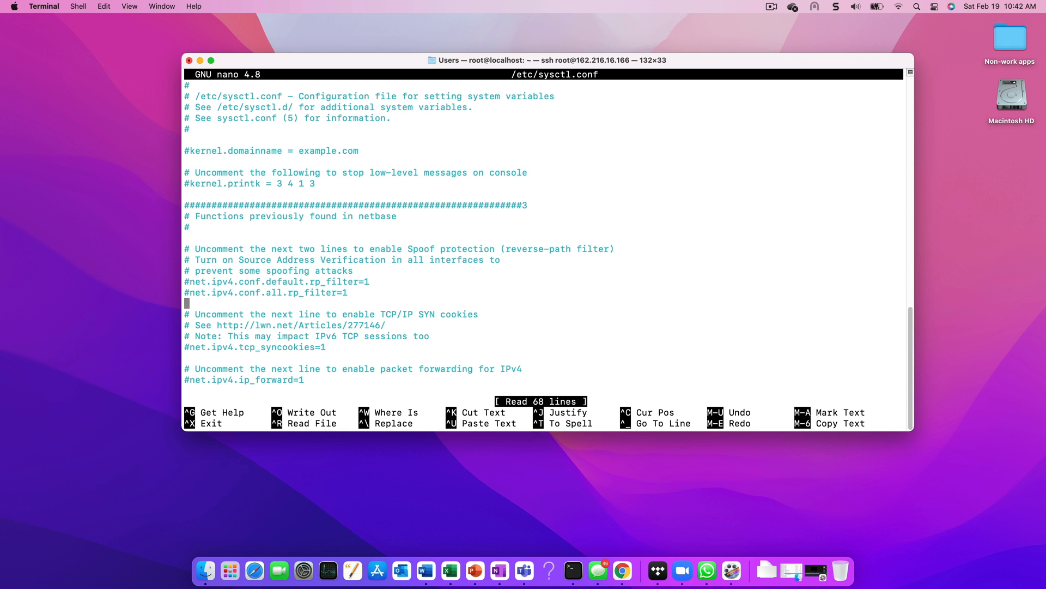
{"action": "scroll", "scroll_direction": "down", "scroll_amount": 3}
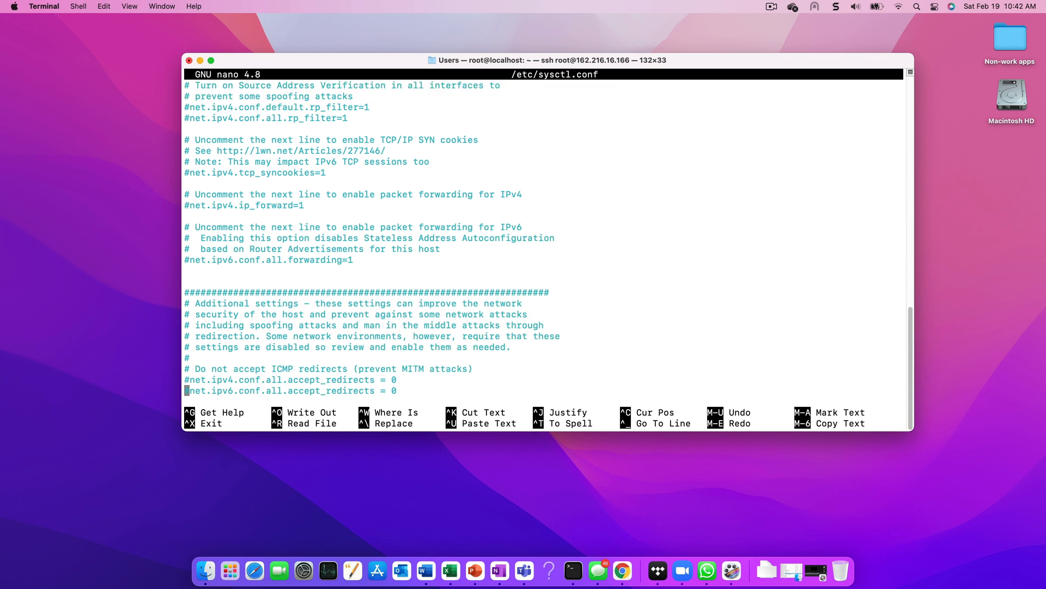
{"action": "scroll", "scroll_direction": "down", "scroll_amount": 3}
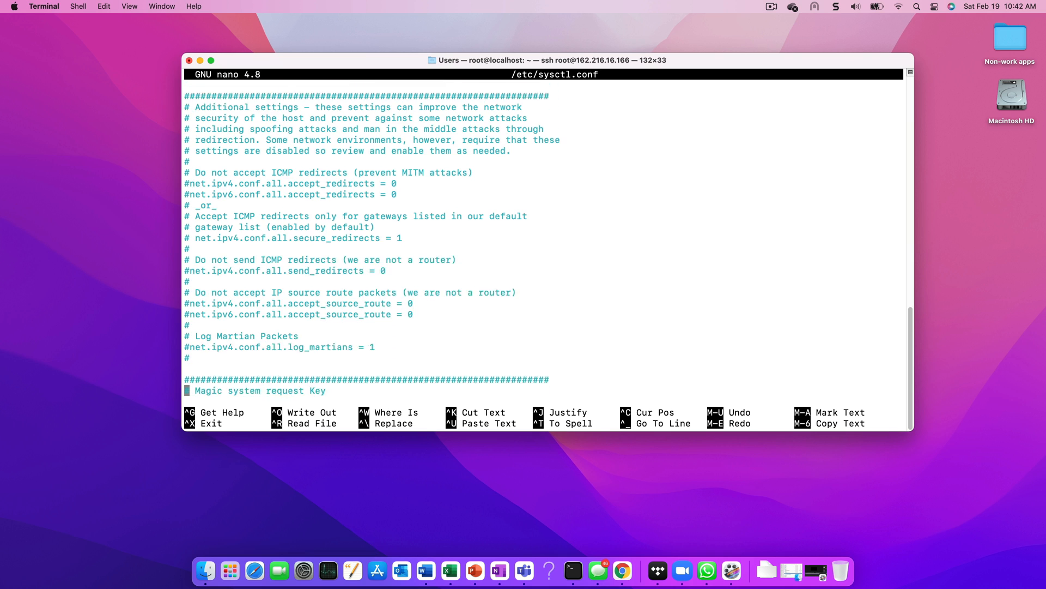
{"action": "scroll", "scroll_direction": "down", "scroll_amount": 3}
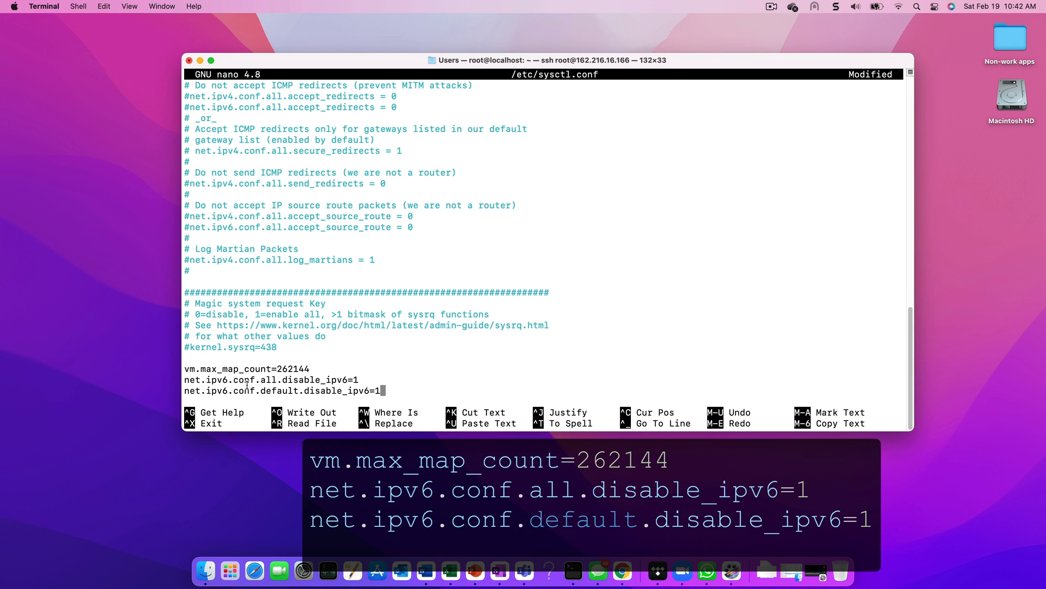
{"action": "key", "text": "ctrl+x"}
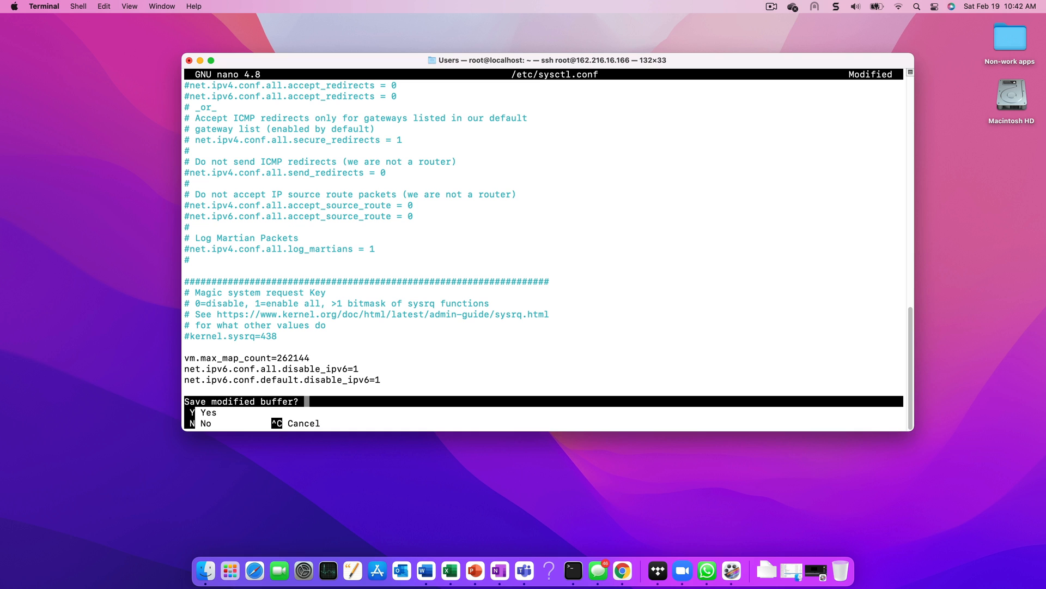
{"action": "key", "text": "y"}
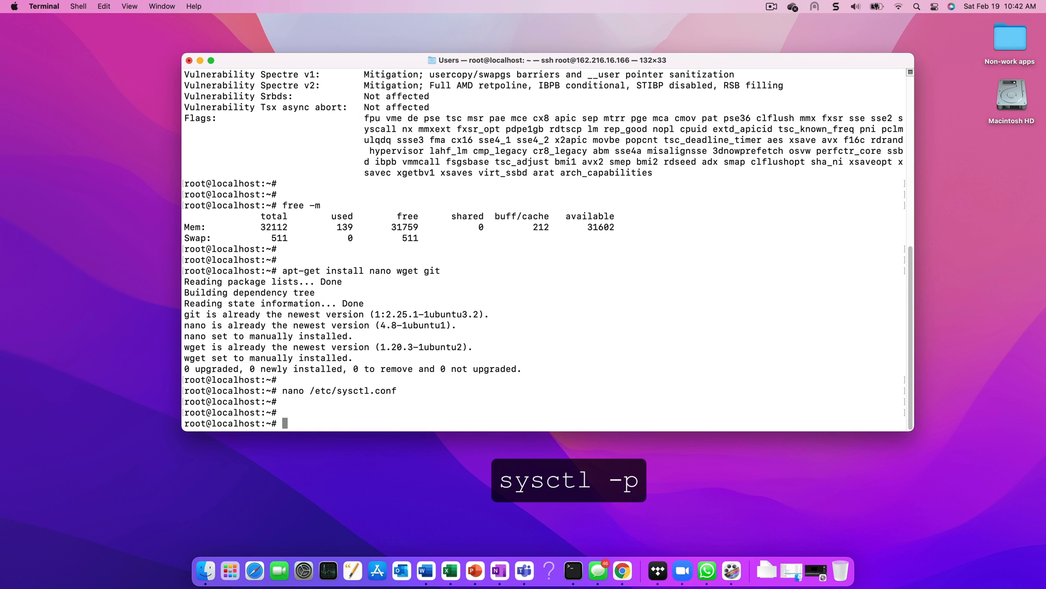
Apply sysctl settings and install apt-transport-https, ca-certificates, curl, gnupg-agent and software-properties-common
{"action": "type", "text": "sysctl -p"}
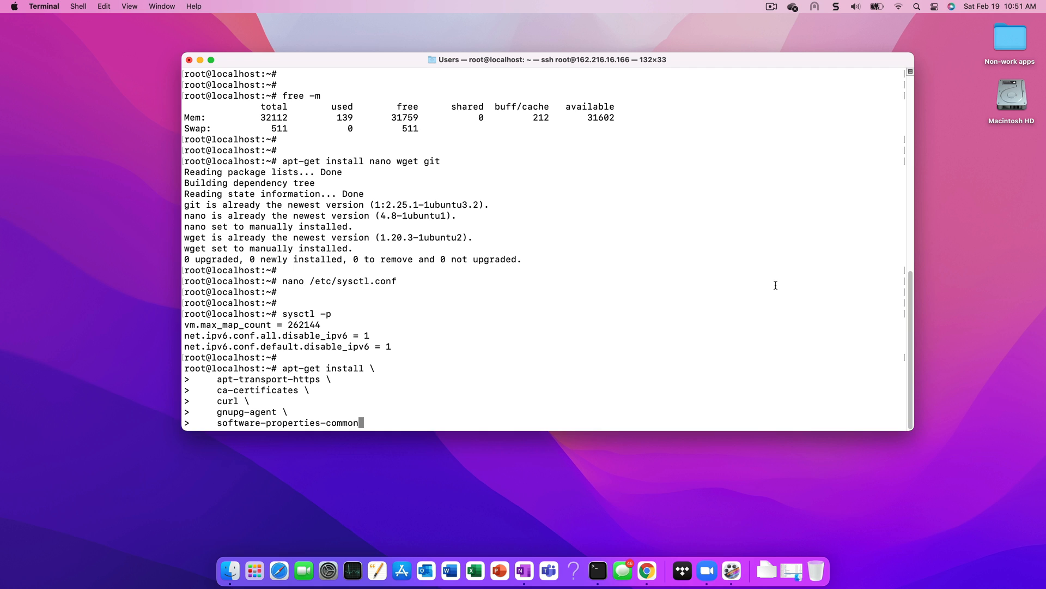
{"action": "key", "text": "return"}
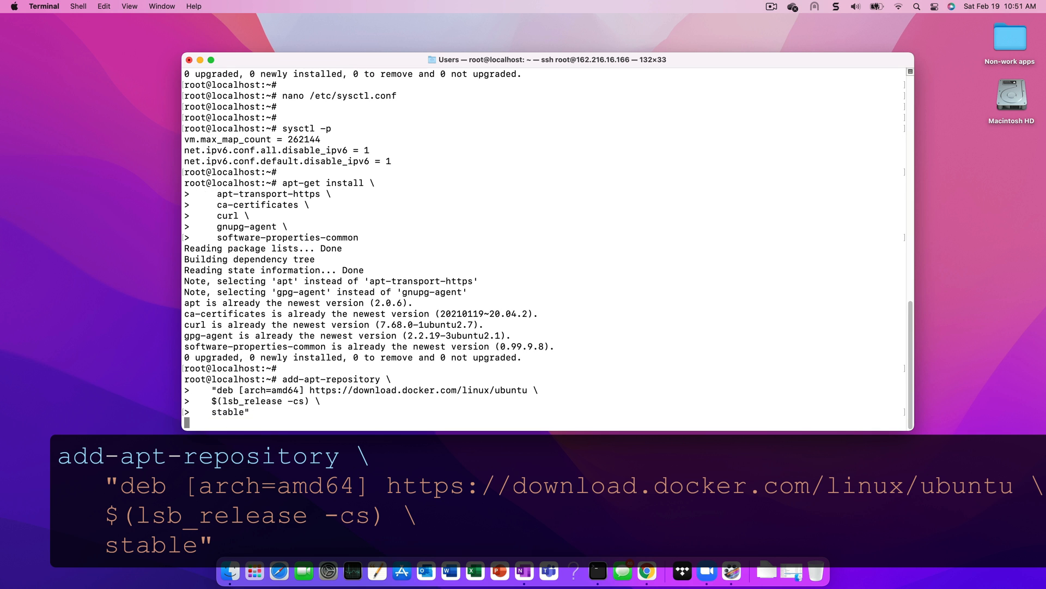
Add Docker's Ubuntu repository, then open /etc/apt/sources.list in nano after the GPG error
{"action": "key", "text": "Return"}
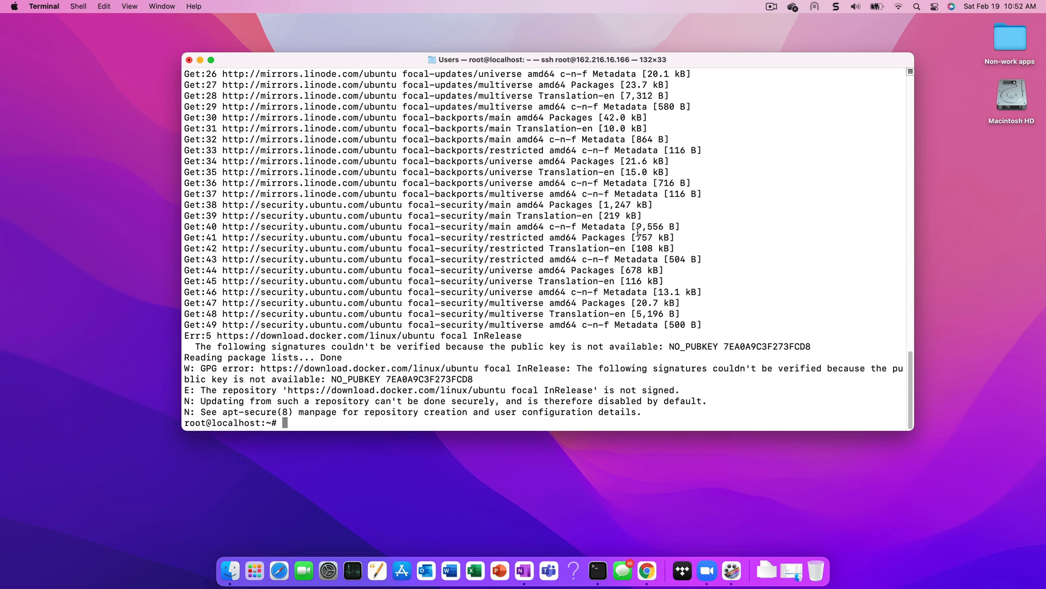
{"action": "type", "text": "nano /etc/apt/sources.list"}
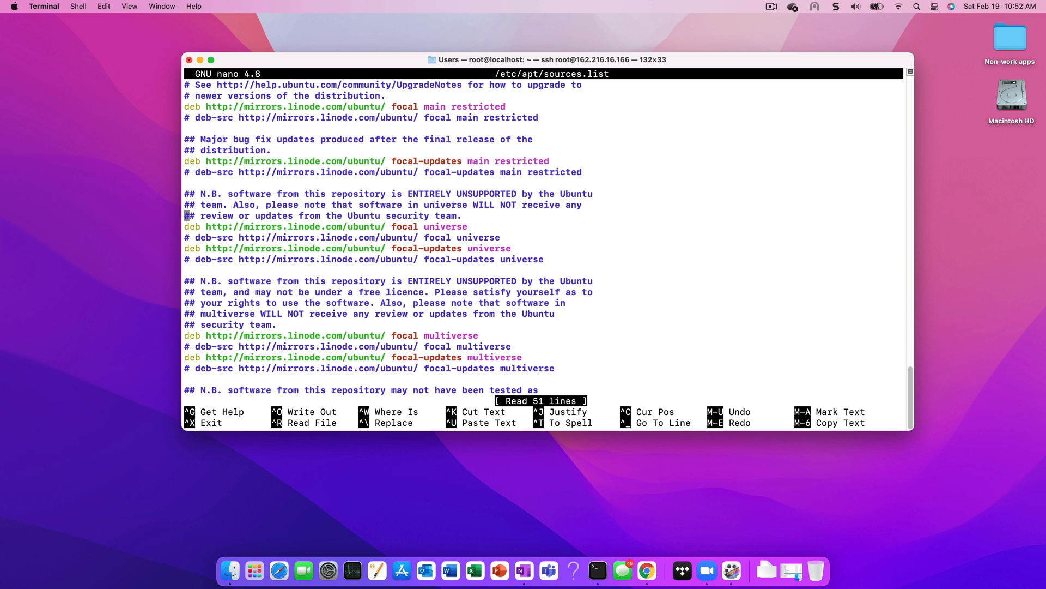
Change the Docker deb line in sources.list from focal to eoan stable and save
{"action": "scroll", "scroll_direction": "down", "scroll_amount": 3}
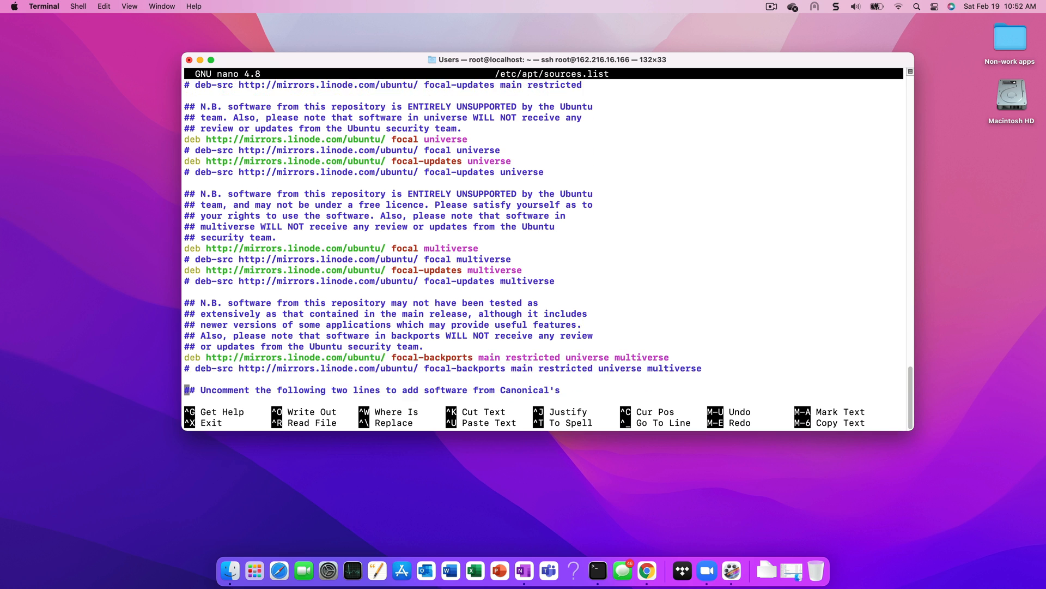
{"action": "scroll", "scroll_direction": "down", "scroll_amount": 3}
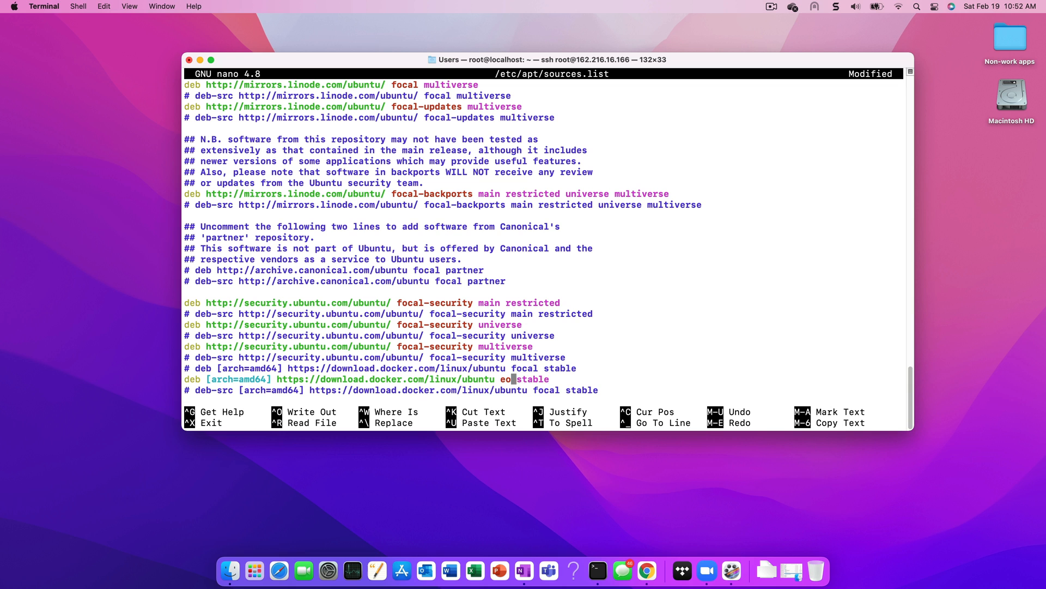
{"action": "key", "text": "ctrl+x"}
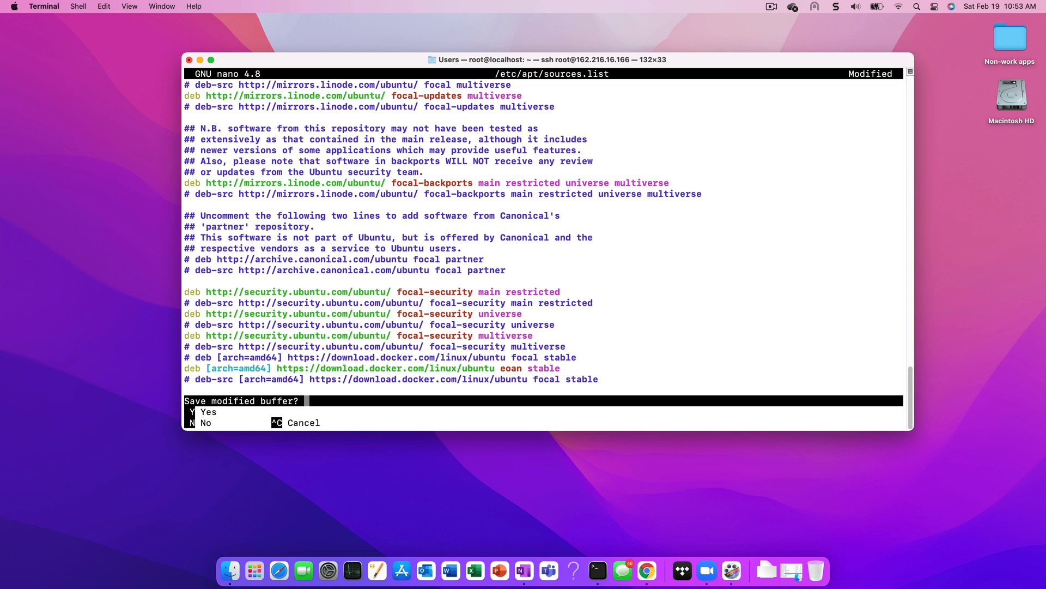
{"action": "key", "text": "y"}
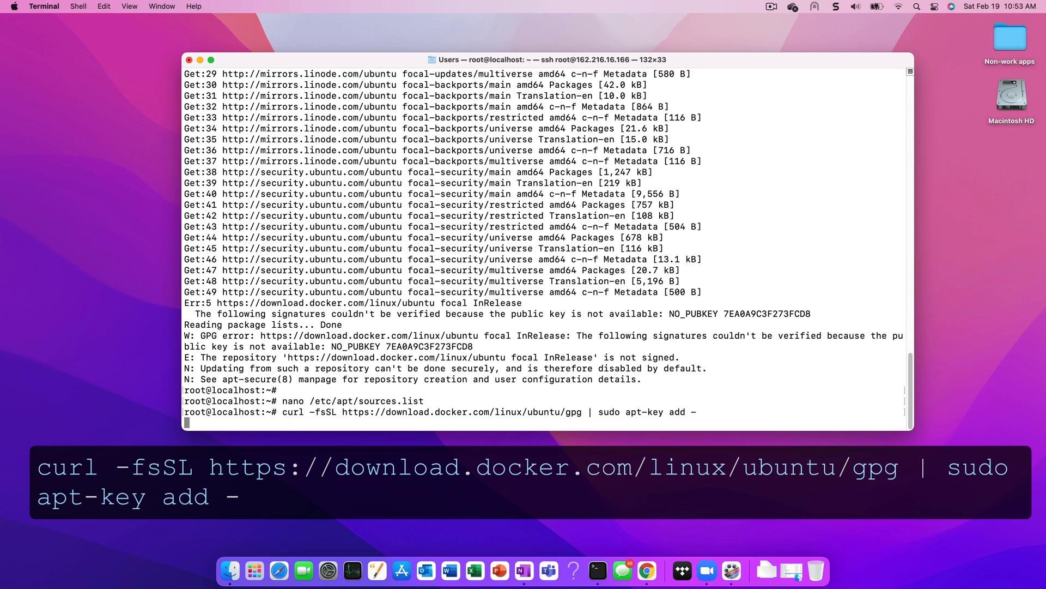
Import Docker's GPG key, then update and install docker-ce, docker-ce-cli and containerd.io
{"action": "key", "text": "Return"}
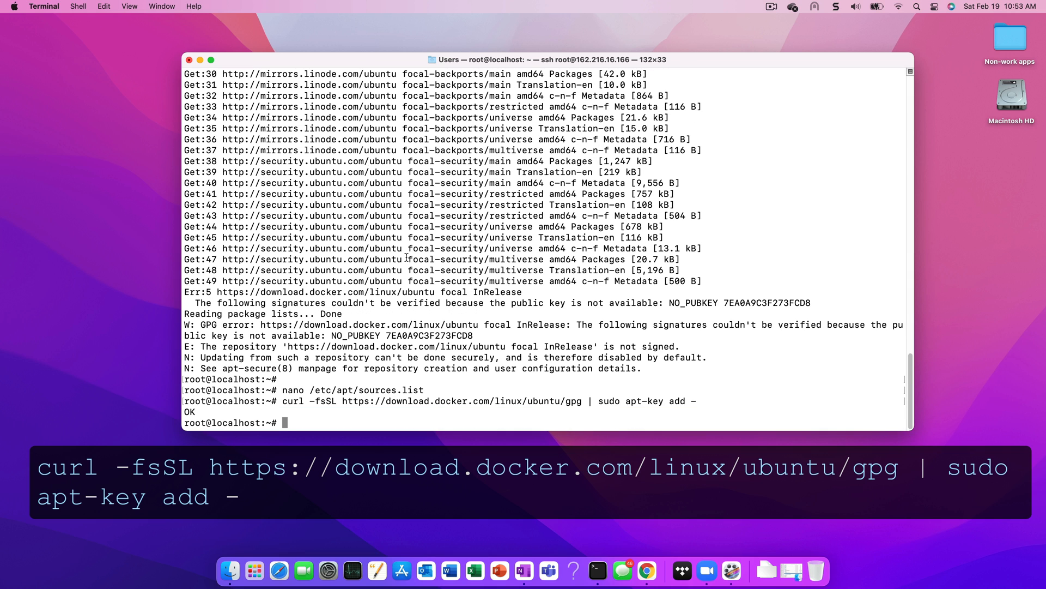
{"action": "type", "text": "sudo apt-get update && sudo apt install docker-ce docker-ce-cli containerd.io"}
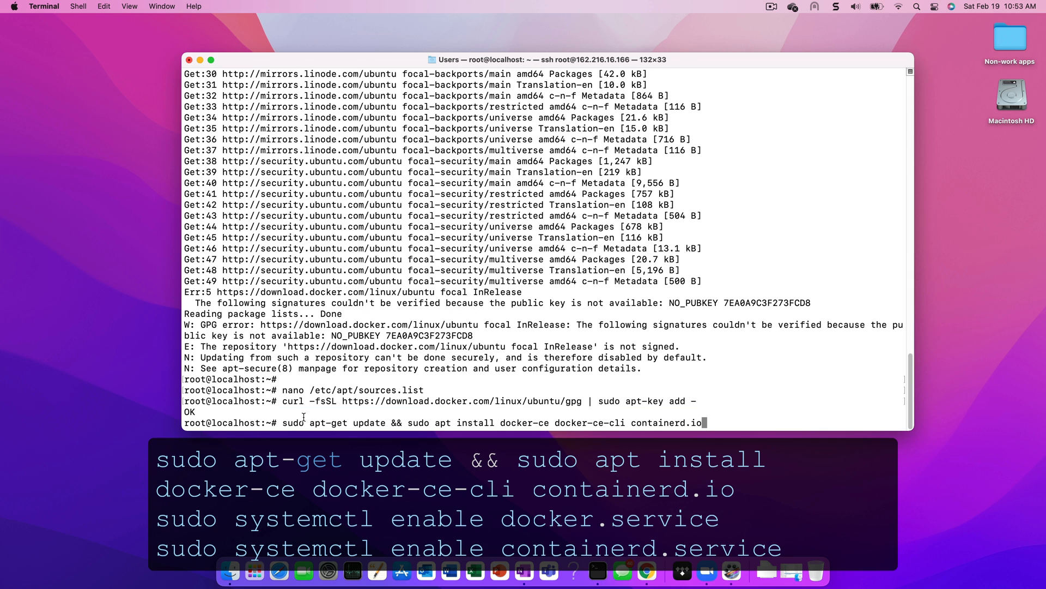
{"action": "key", "text": "Return"}
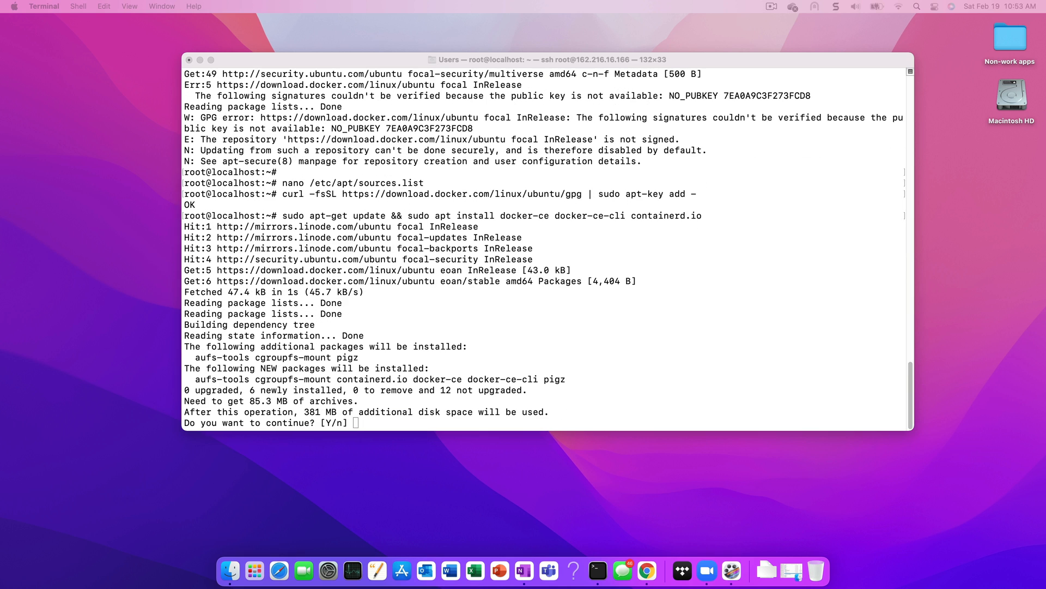
{"action": "type", "text": "y"}
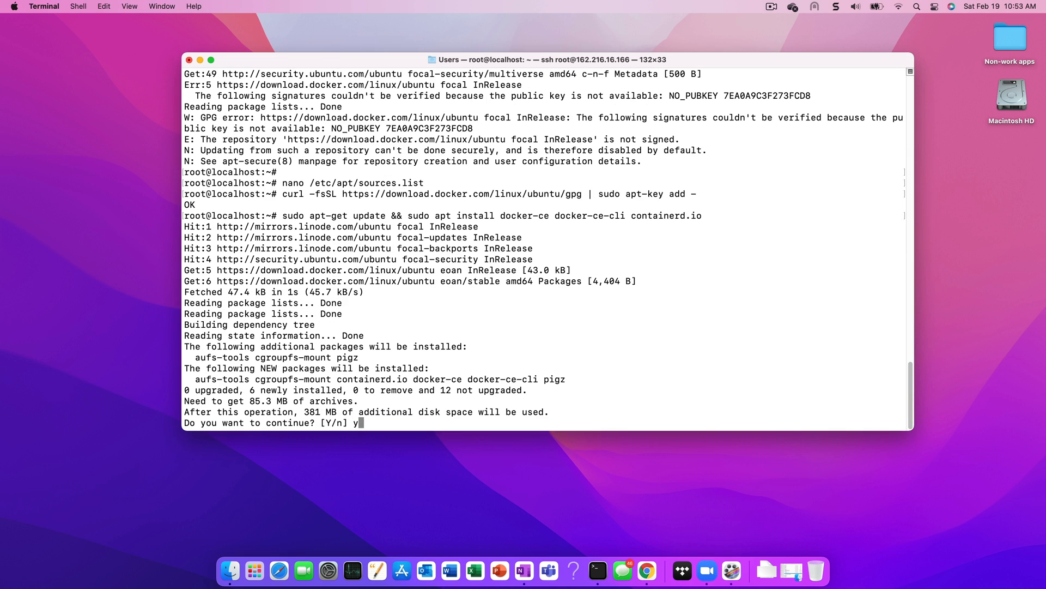
{"action": "key", "text": "Return"}
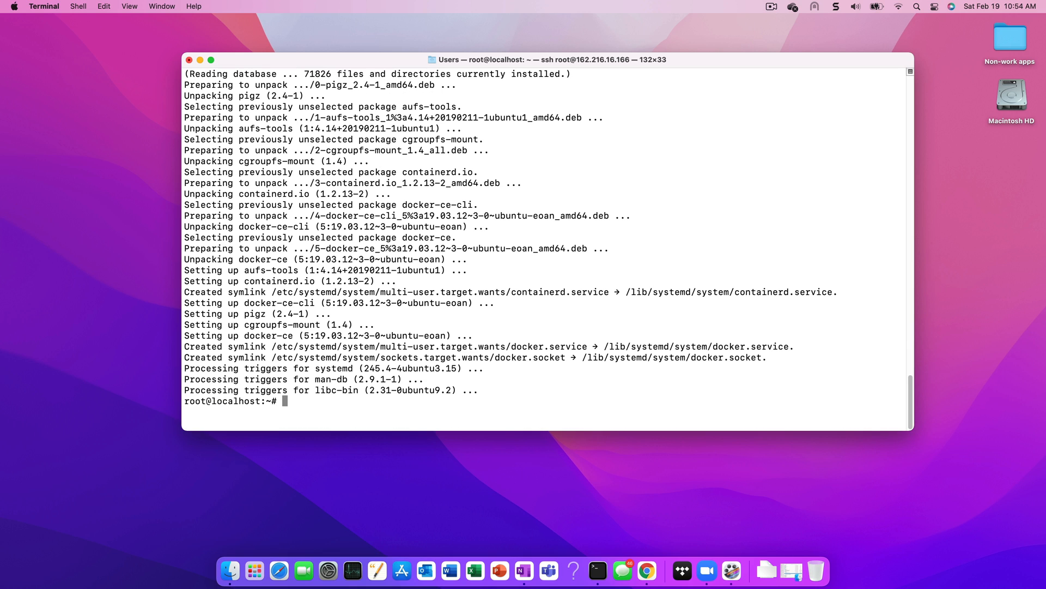
Enable the docker and containerd services and run the hello-world container successfully
{"action": "type", "text": "sudo systemctl enable docker.service"}
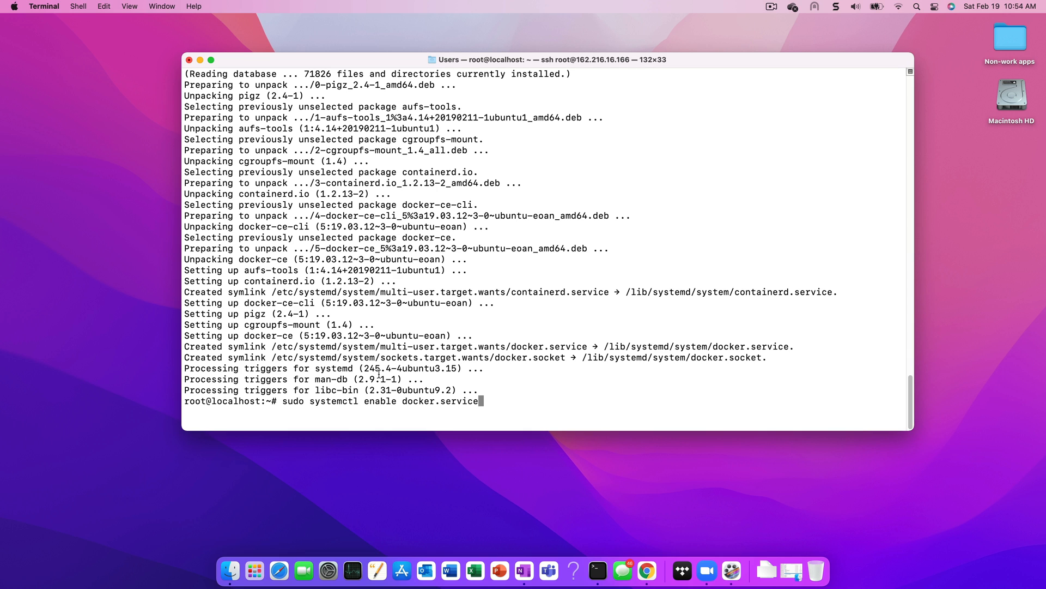
{"action": "key", "text": "Return"}
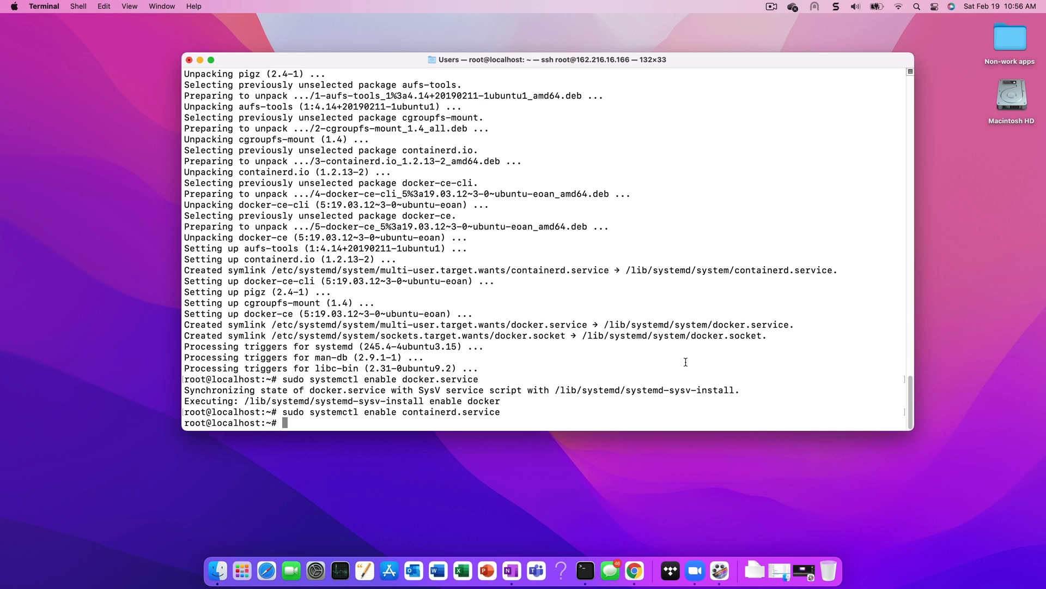
{"action": "type", "text": "docker run hello-world"}
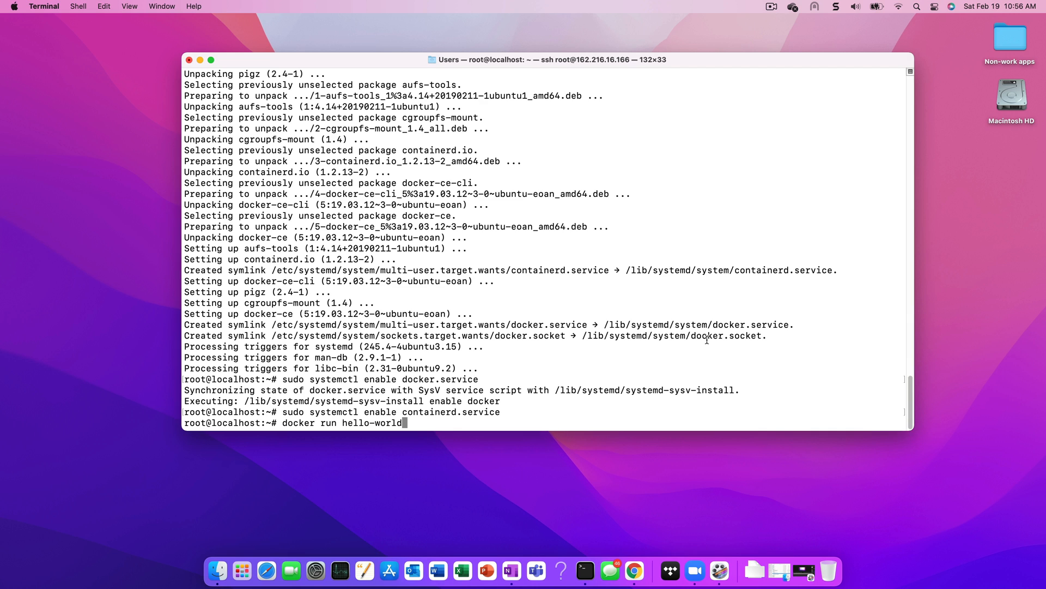
{"action": "key", "text": "Return"}
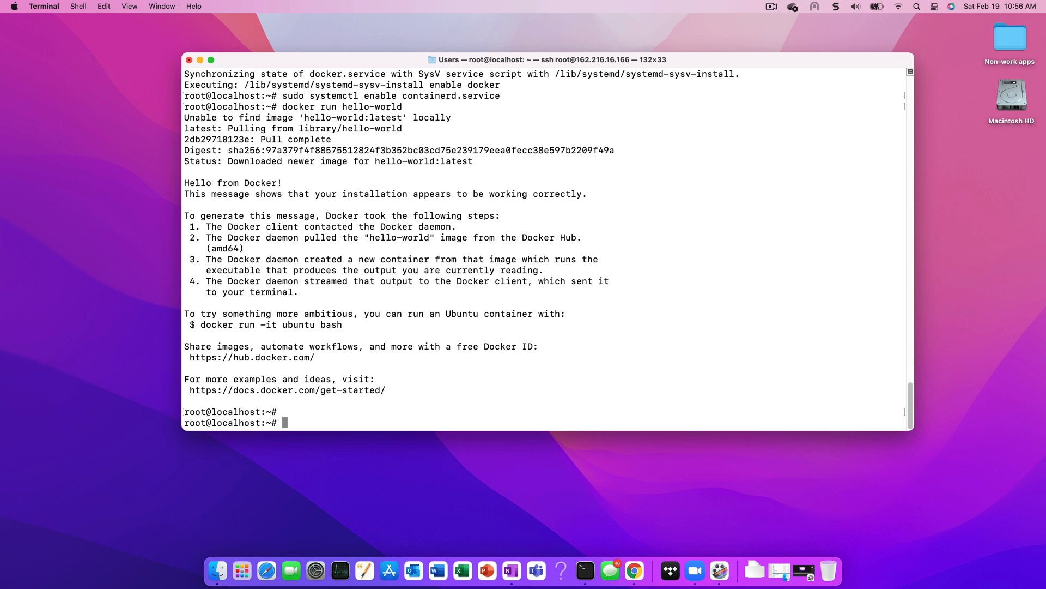
Download docker-compose 1.28.2 into /usr/local/bin and make it executable
{"action": "type", "text": "curl -L \"https://github.com/docker/compose/releases/download/1.28.2/docker-compose-$(uname -s)-$(uname -m)\" -o /usr/local/bin/docker-compose"}
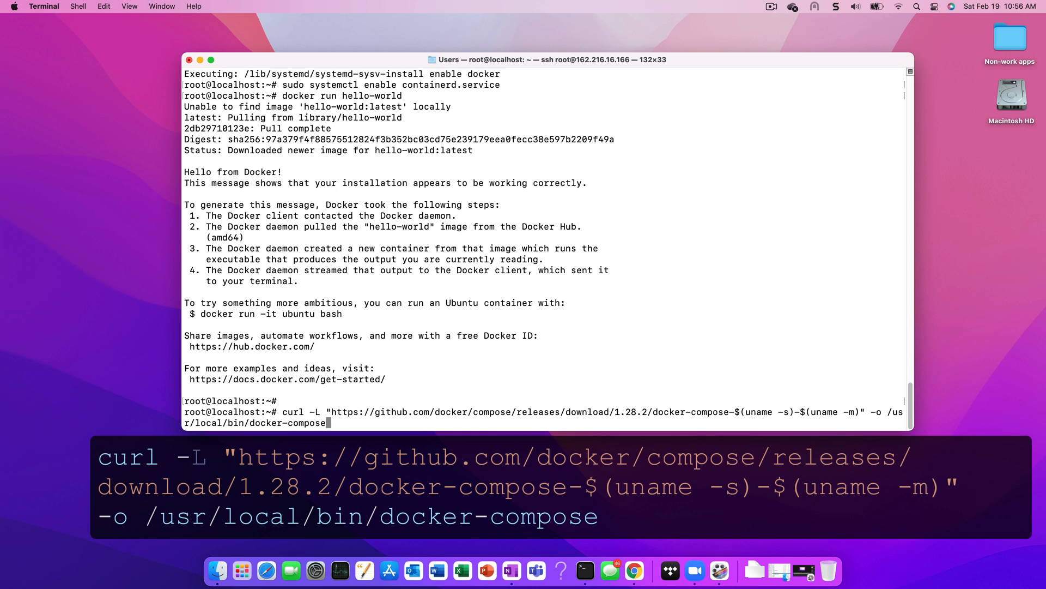
{"action": "key", "text": "Return"}
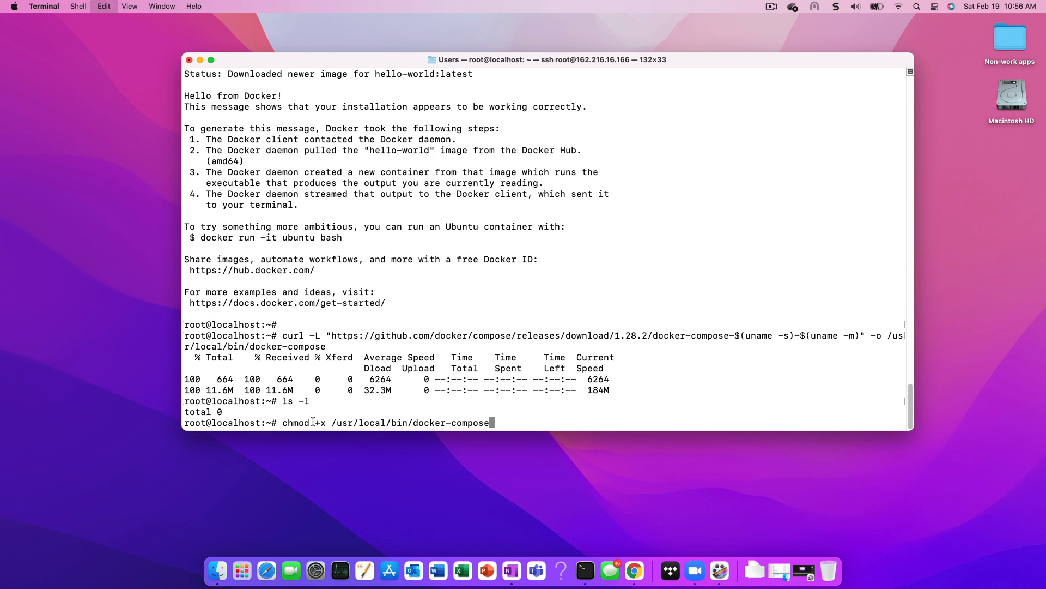
{"action": "key", "text": "Return"}
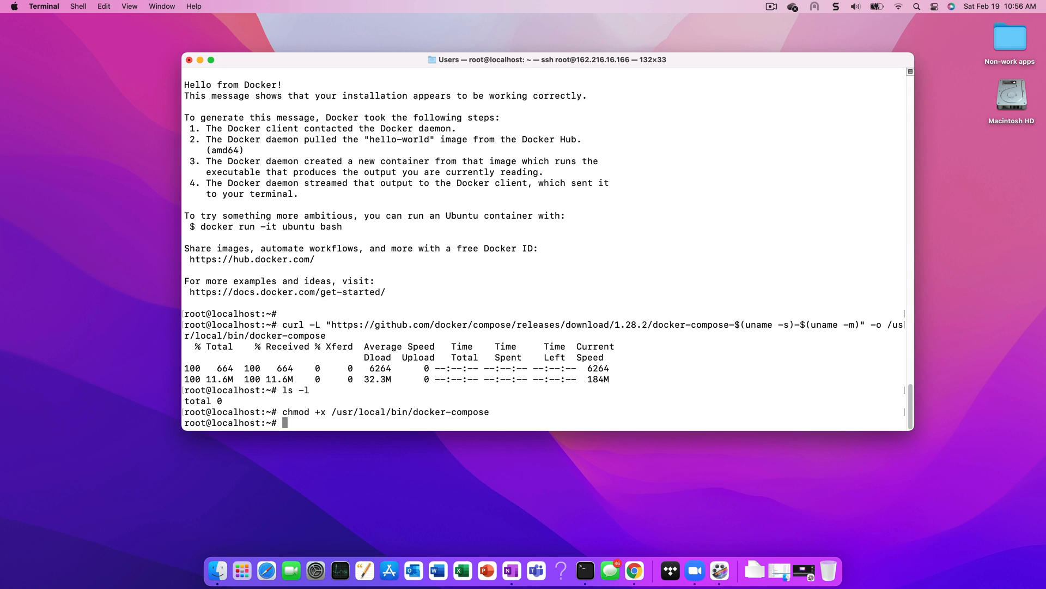
Confirm docker-compose --version reports 1.28.2
{"action": "type", "text": "docker"}
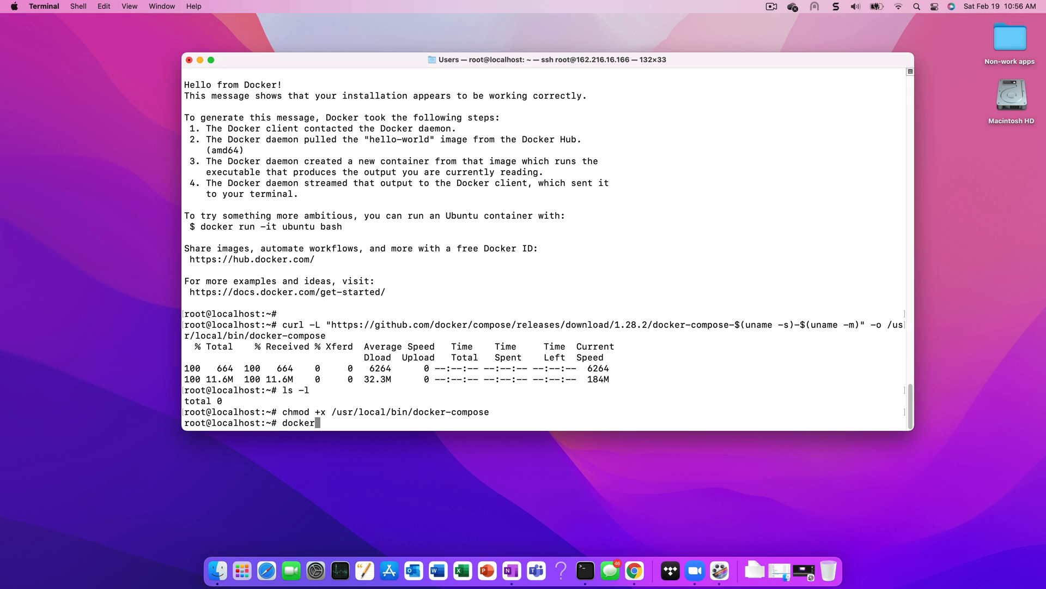
{"action": "type", "text": "-compose"}
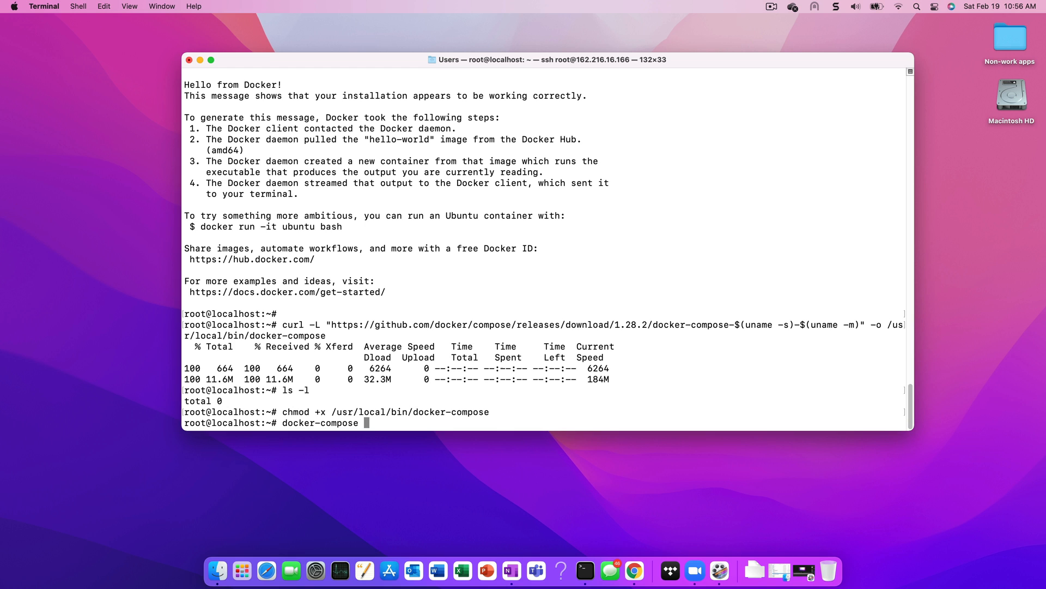
{"action": "type", "text": "--version"}
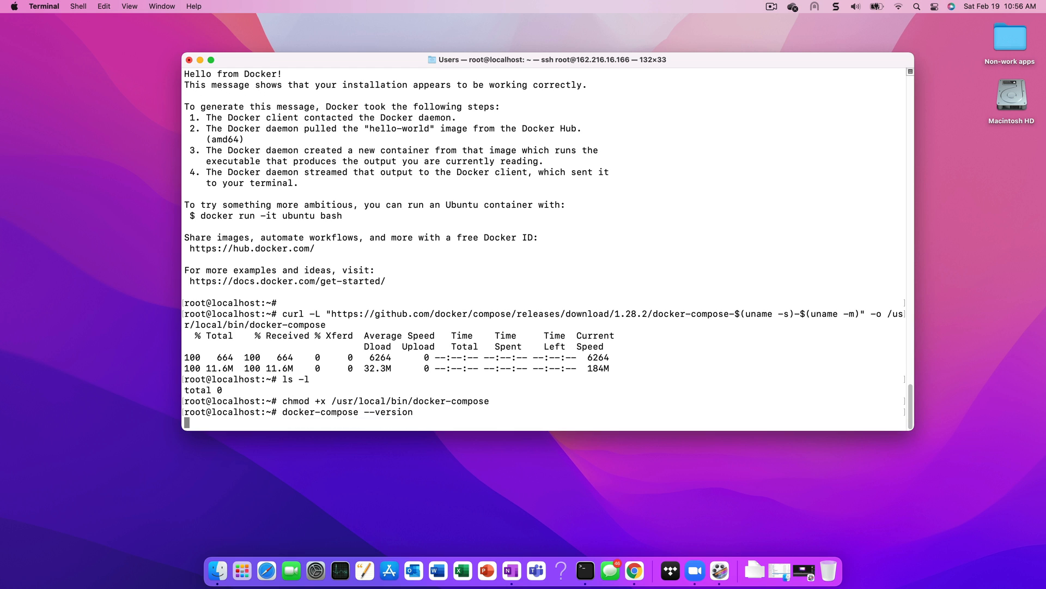
{"action": "key", "text": "Return"}
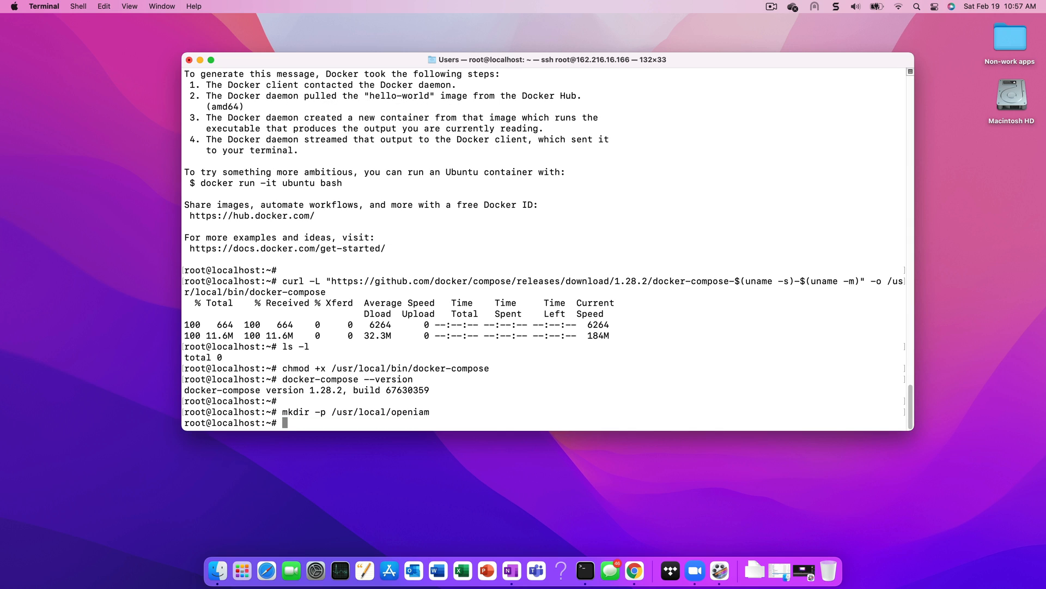
Clone openiam-docker-compose from Bitbucket into /usr/local/openiam and enter the openiam-docker-compose folder
{"action": "type", "text": "c"}
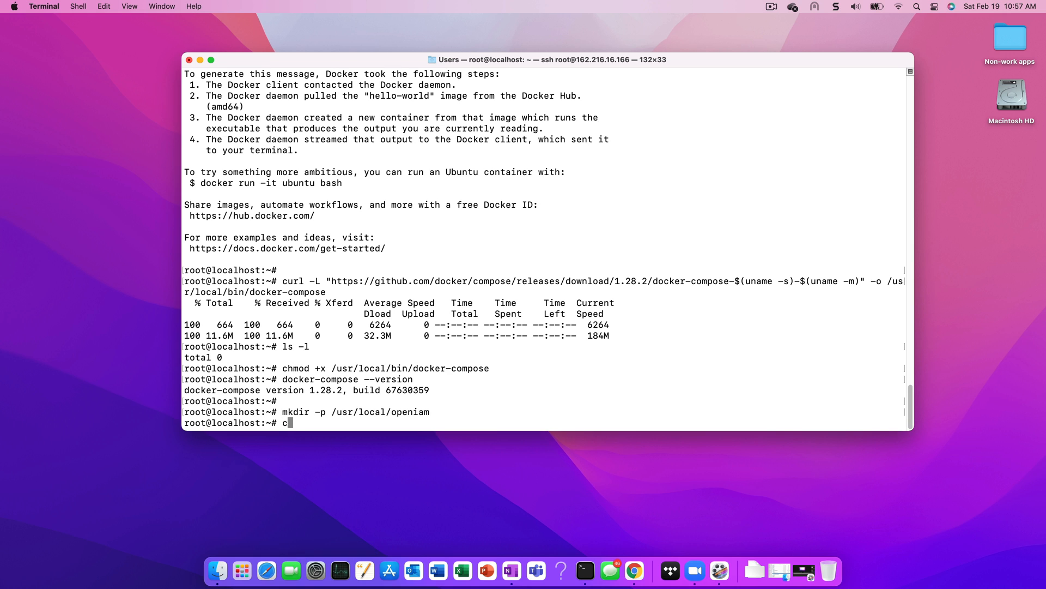
{"action": "type", "text": "d /usr/local/openiam"}
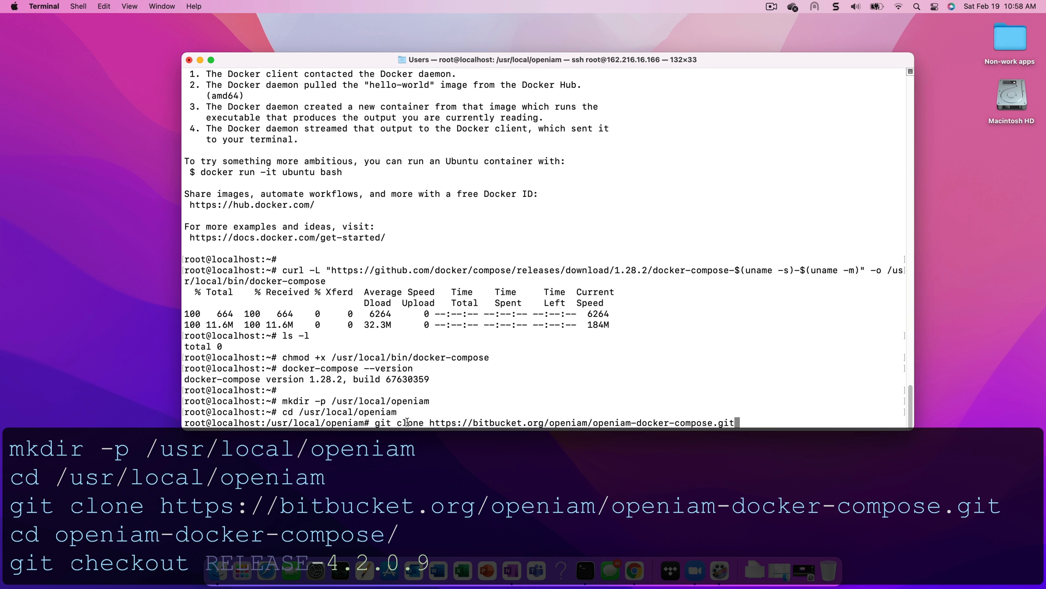
{"action": "key", "text": "Return"}
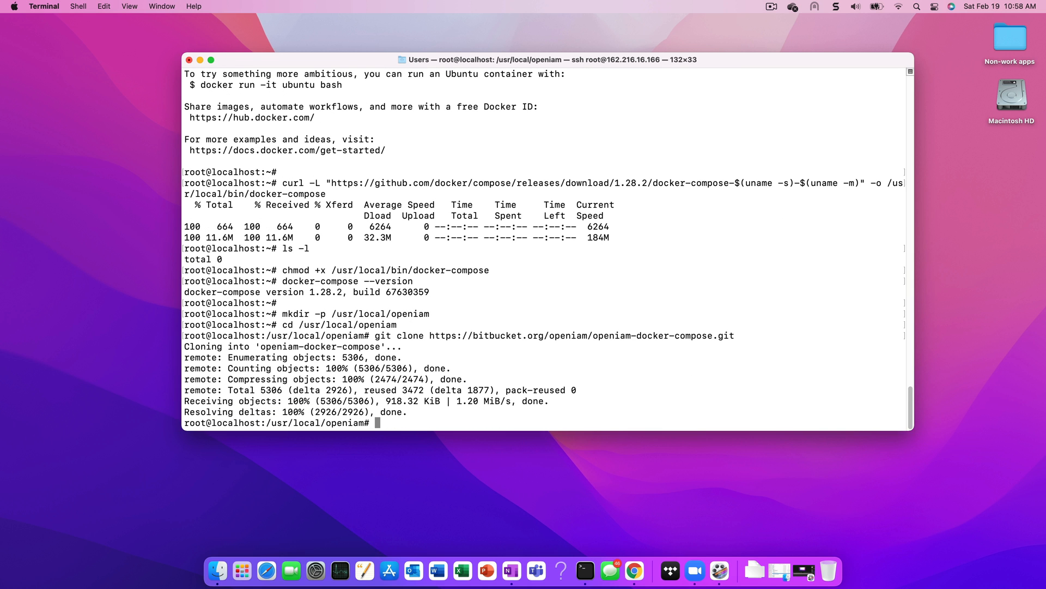
{"action": "type", "text": "cd openiam-docker-compose/"}
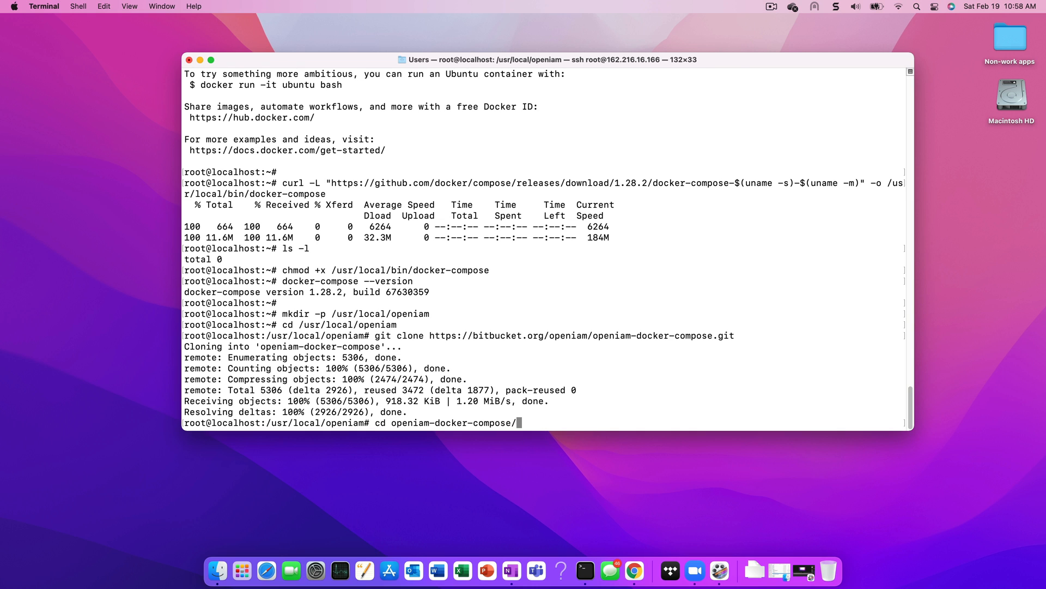
{"action": "key", "text": "Return"}
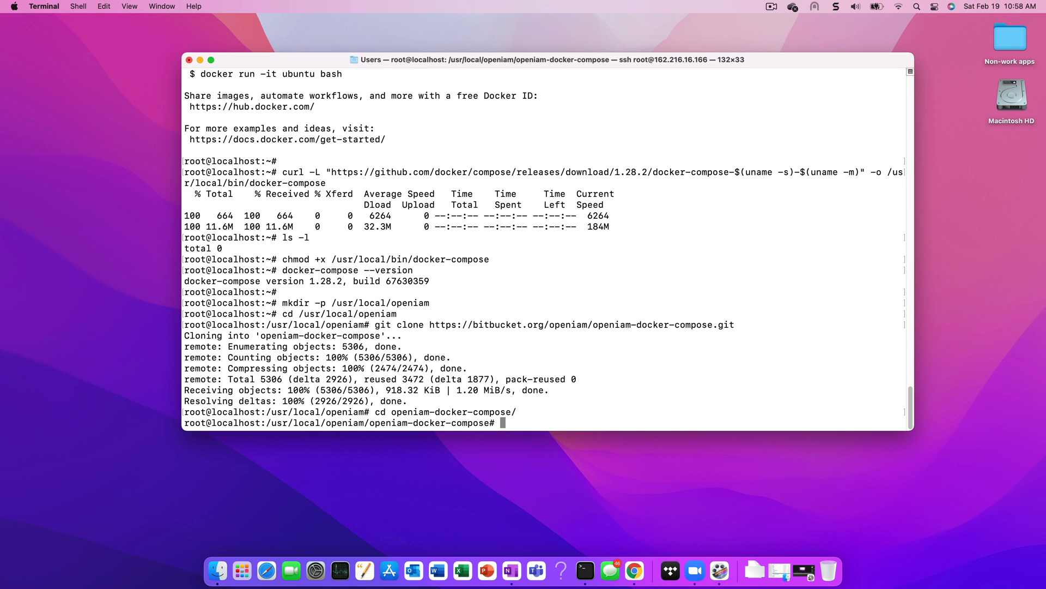
{"action": "type", "text": "git checkout"}
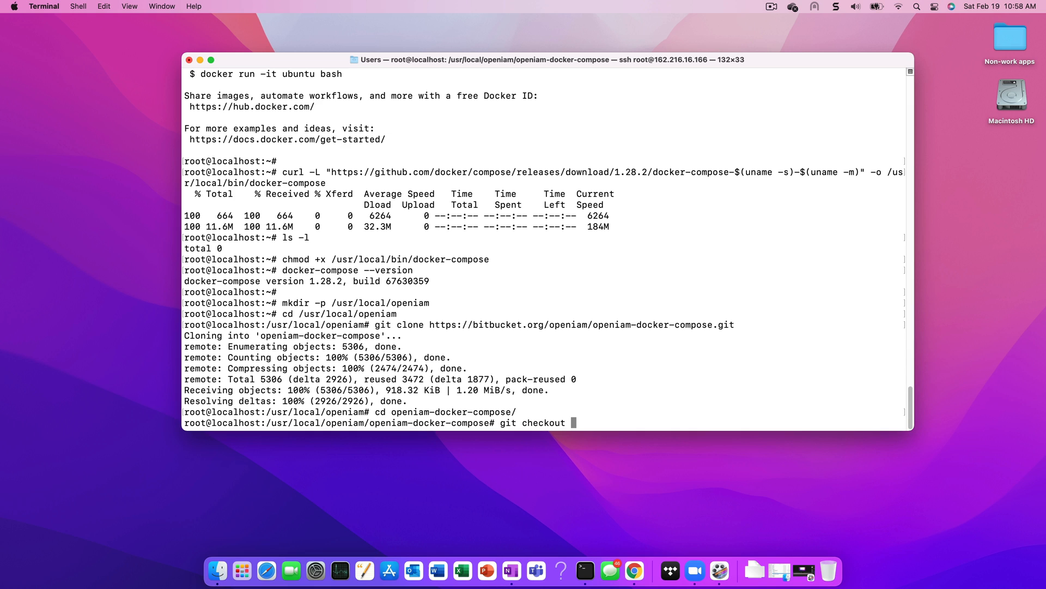
Check out the RELEASE-4.2.0.x branch and list files like env.sh and startup.sh
{"action": "type", "text": "RELEASE-4"}
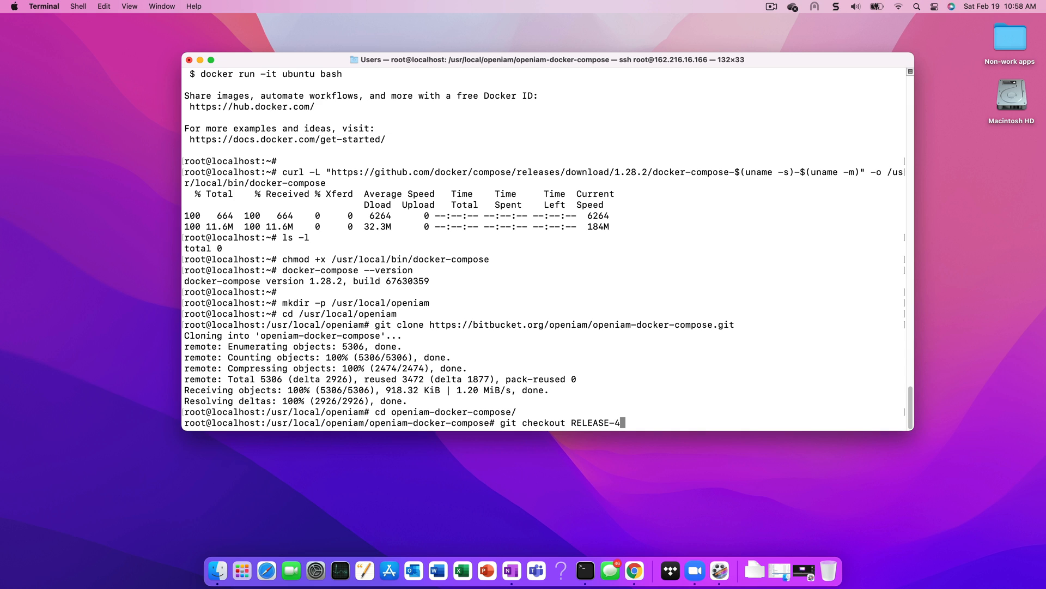
{"action": "type", "text": "20."}
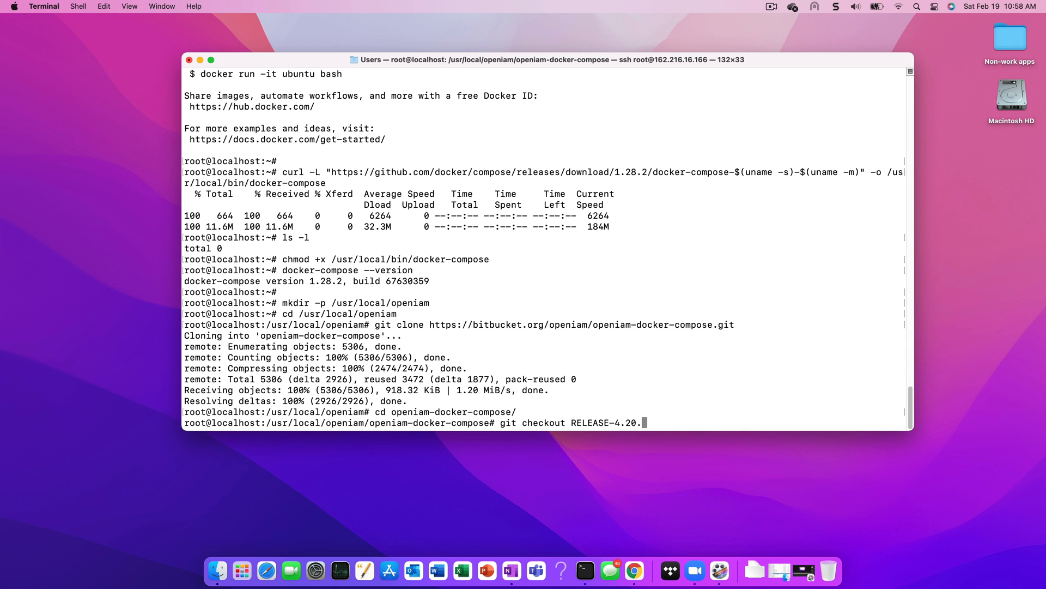
{"action": "type", "text": "0.8"}
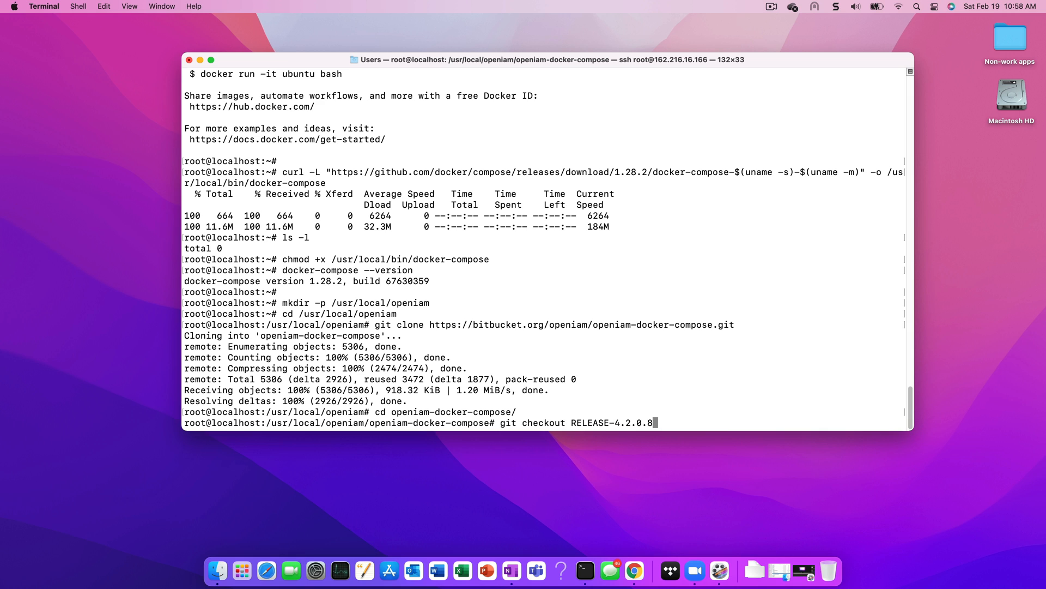
{"action": "key", "text": "Return"}
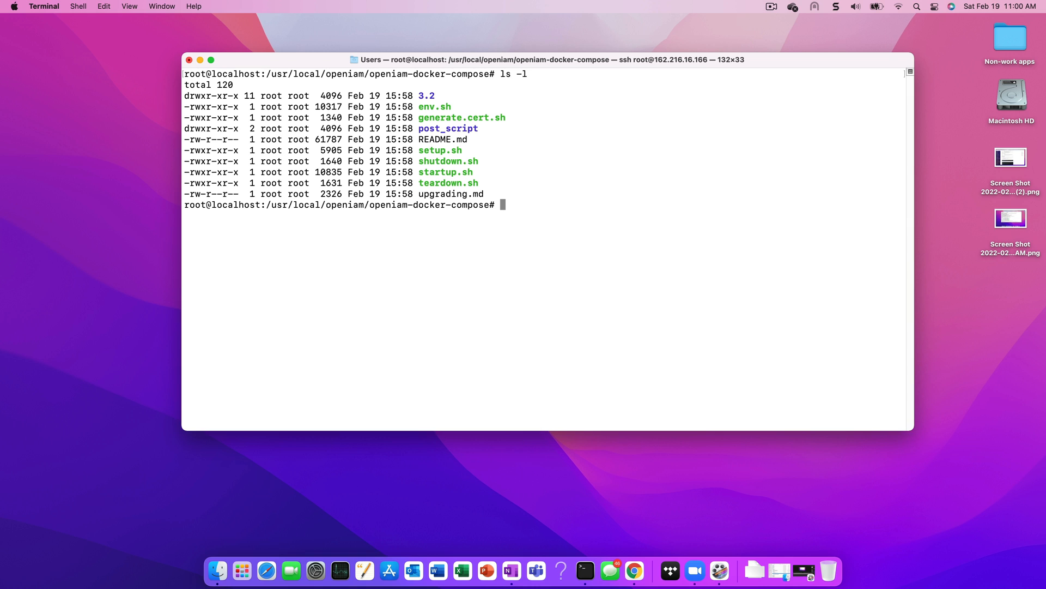
Open env.sh in nano and scroll down to the Flyway, Vault and keystore password settings
{"action": "type", "text": "nano evn"}
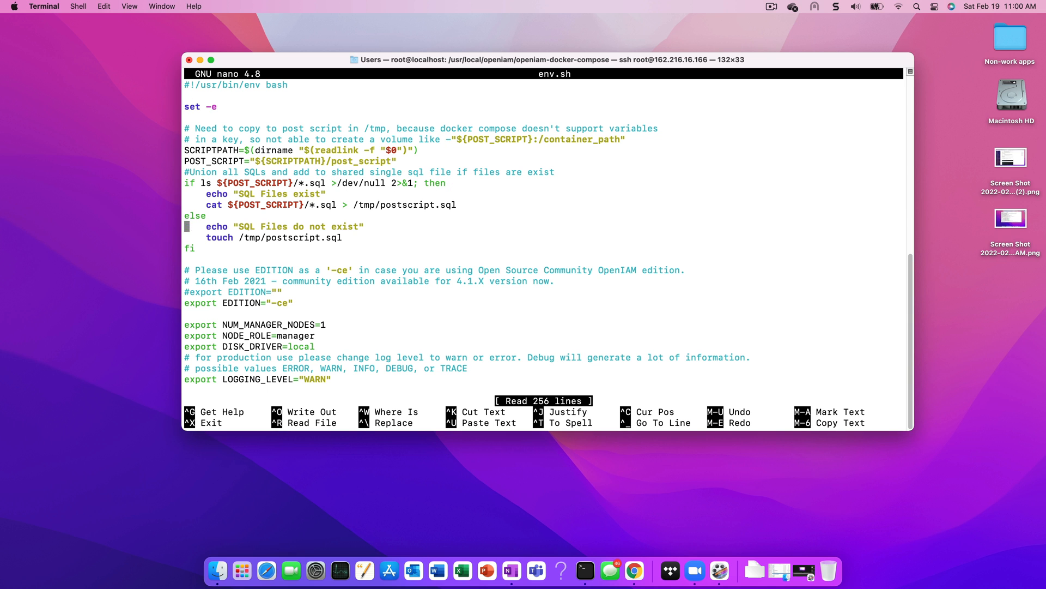
{"action": "scroll", "scroll_direction": "down", "scroll_amount": 3}
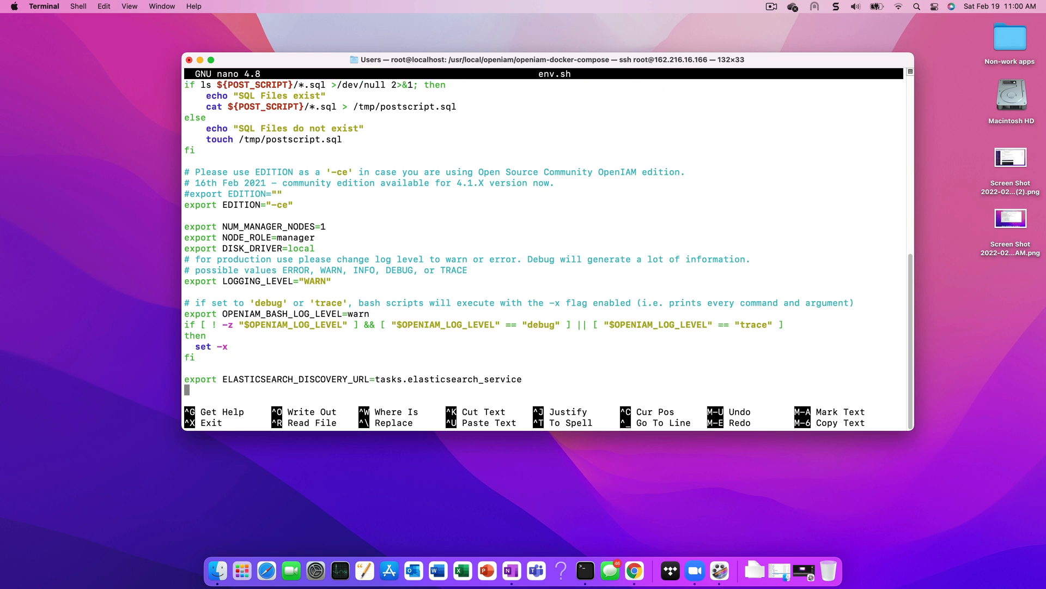
{"action": "scroll", "scroll_direction": "down", "scroll_amount": 3}
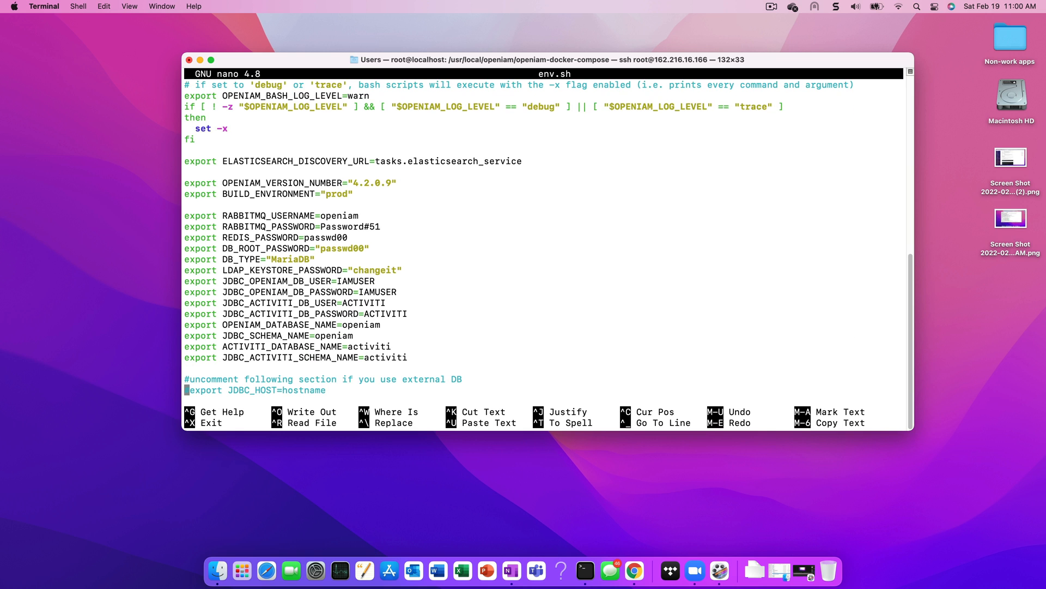
{"action": "scroll", "scroll_direction": "down", "scroll_amount": 3}
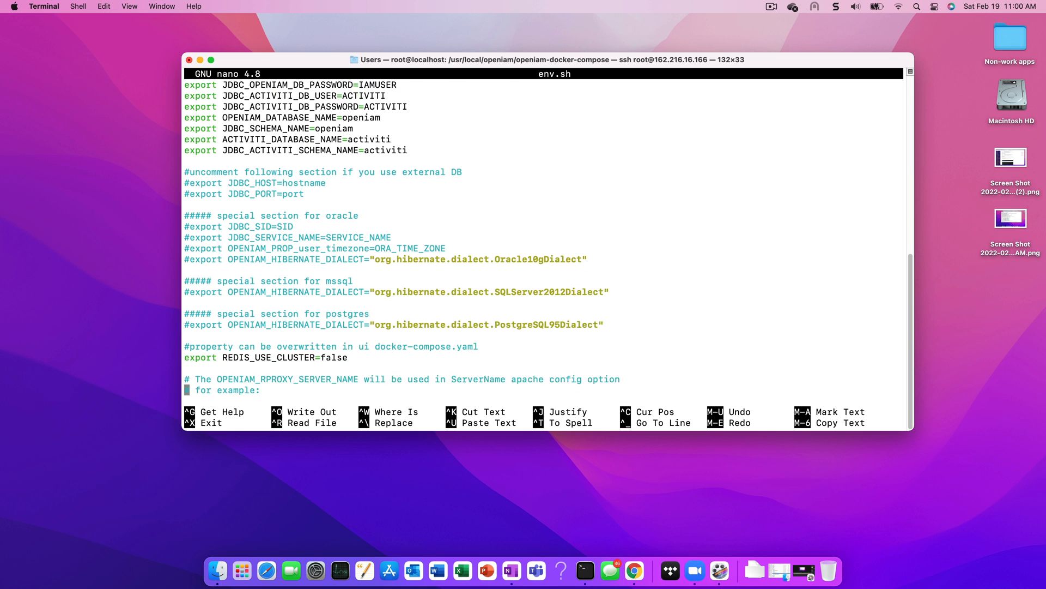
{"action": "scroll", "scroll_direction": "down", "scroll_amount": 3}
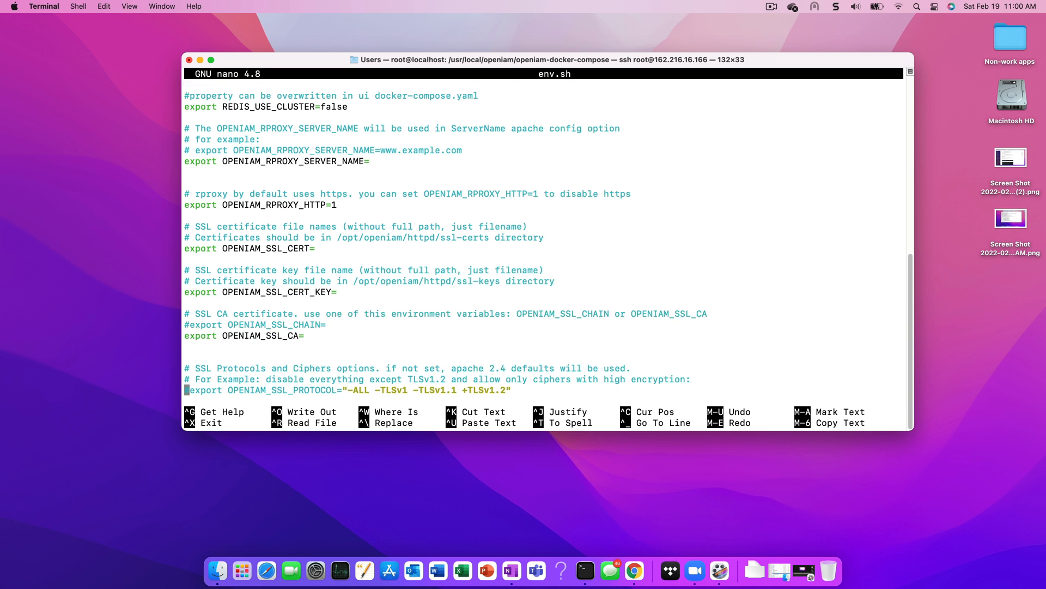
{"action": "scroll", "scroll_direction": "down", "scroll_amount": 3}
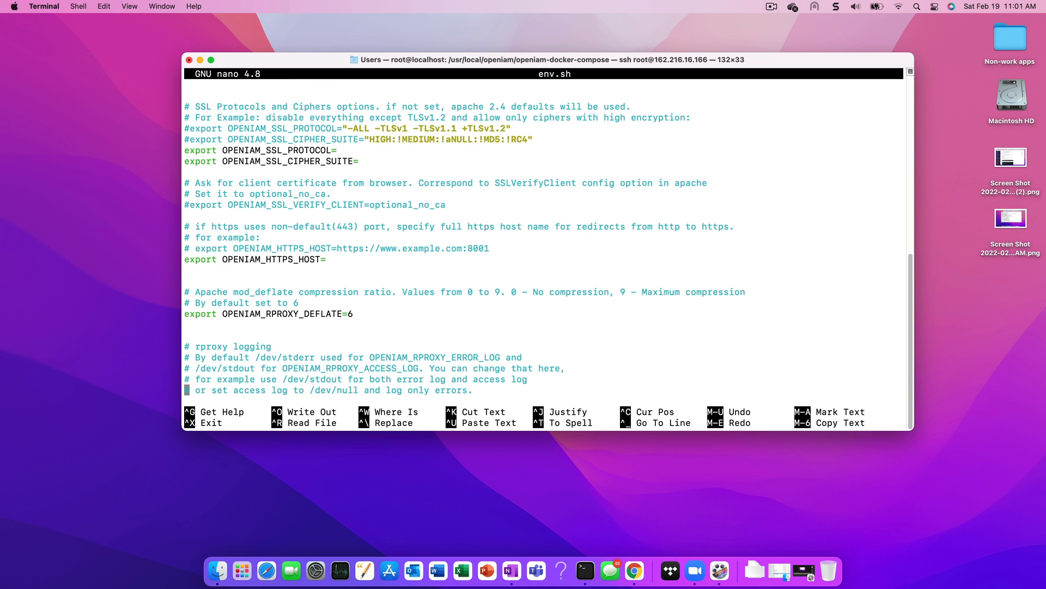
{"action": "scroll", "scroll_direction": "down", "scroll_amount": 3}
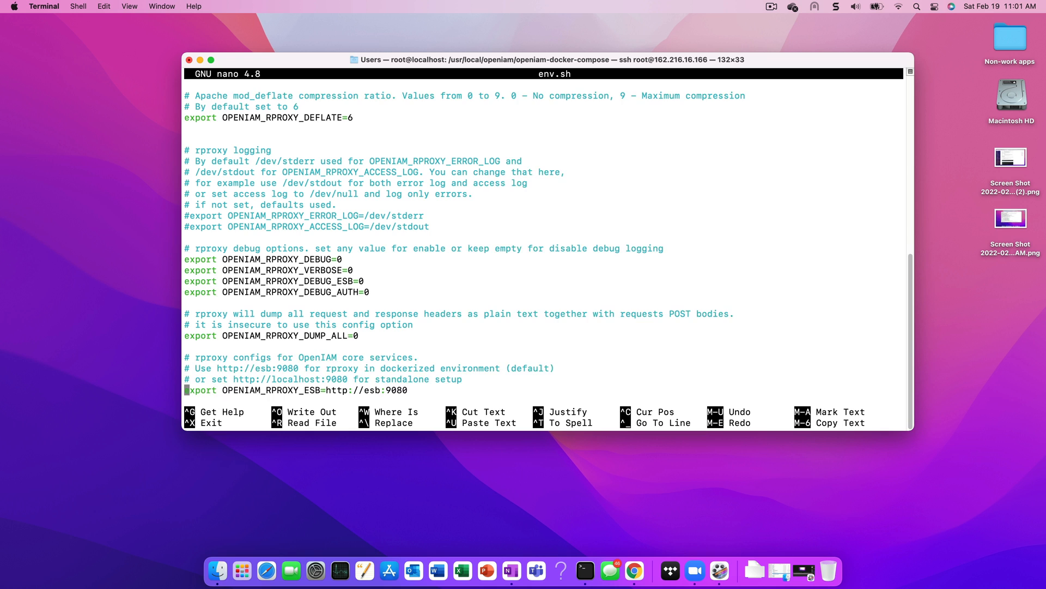
{"action": "scroll", "scroll_direction": "down", "scroll_amount": 3}
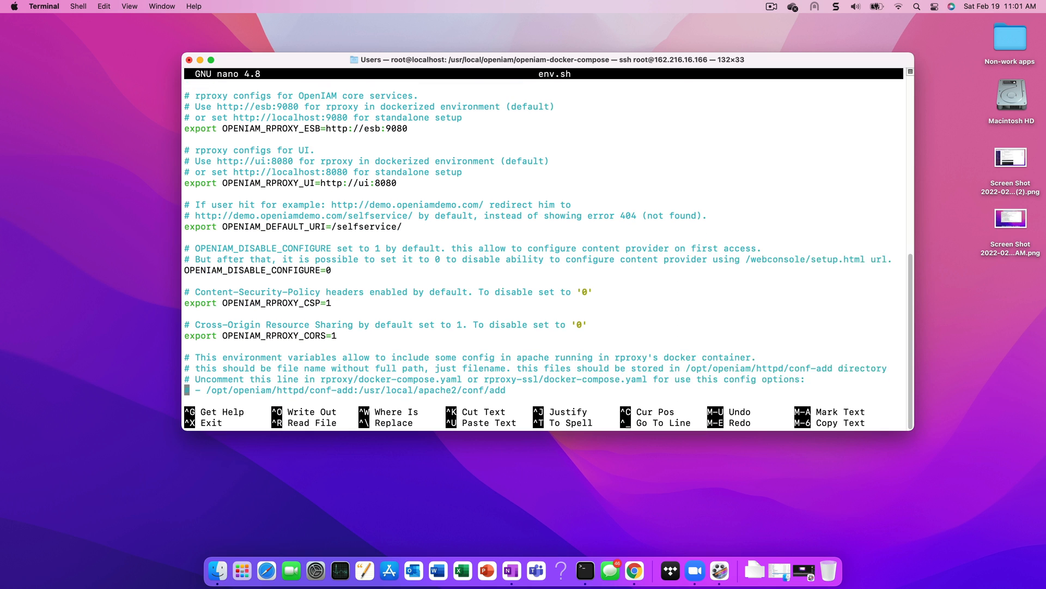
{"action": "scroll", "scroll_direction": "down", "scroll_amount": 3}
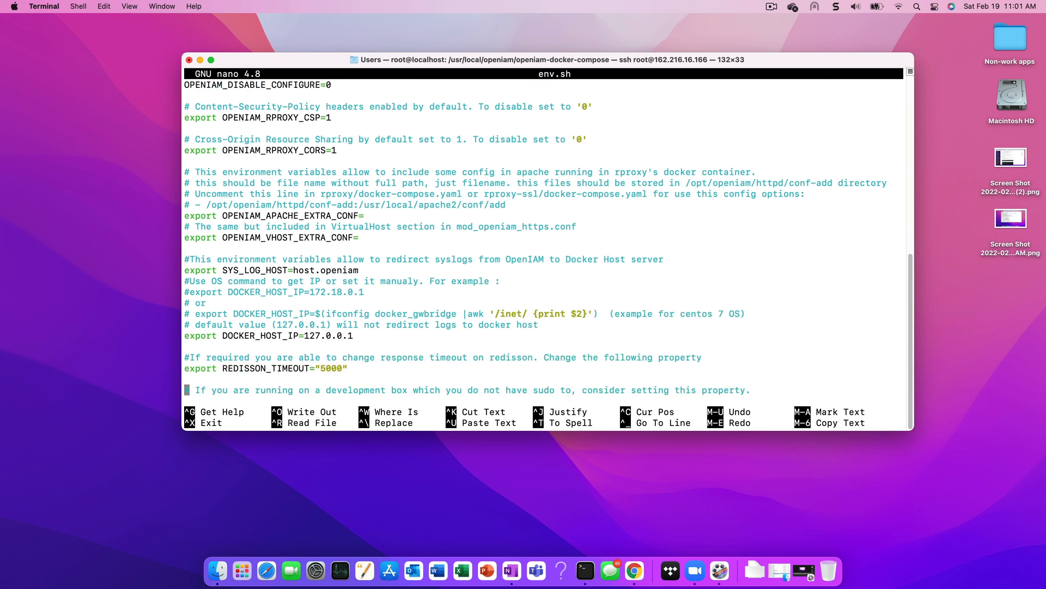
{"action": "scroll", "scroll_direction": "down", "scroll_amount": 3}
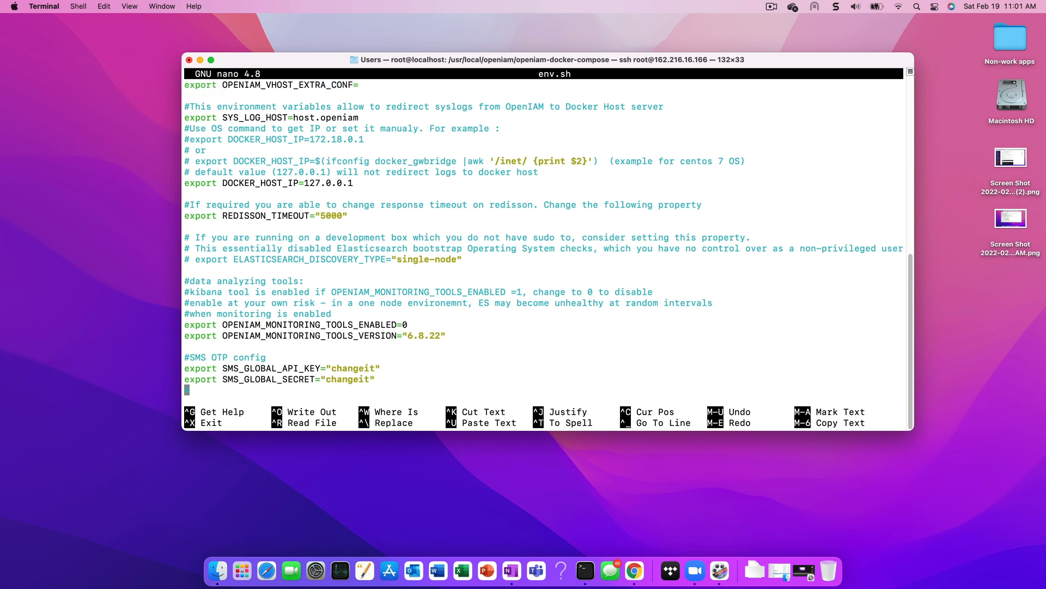
{"action": "scroll", "scroll_direction": "down", "scroll_amount": 3}
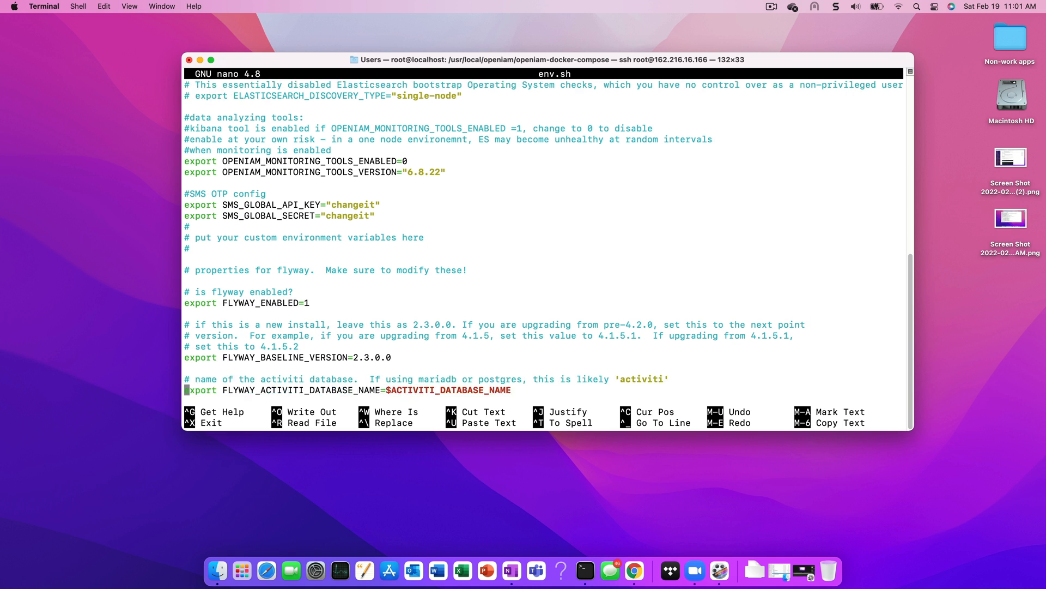
{"action": "scroll", "scroll_direction": "down", "scroll_amount": 3}
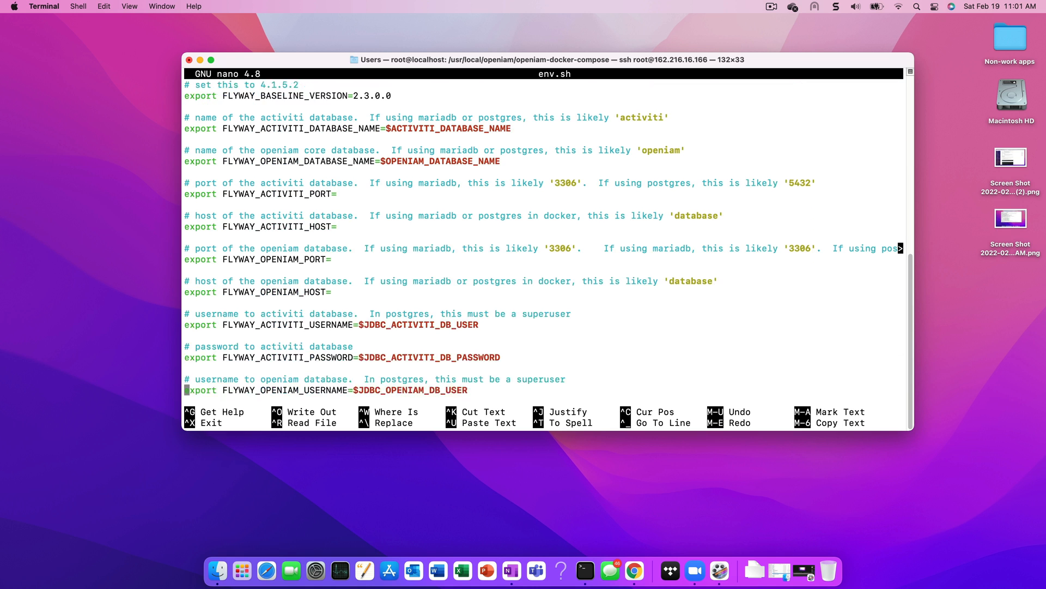
{"action": "scroll", "scroll_direction": "down", "scroll_amount": 3}
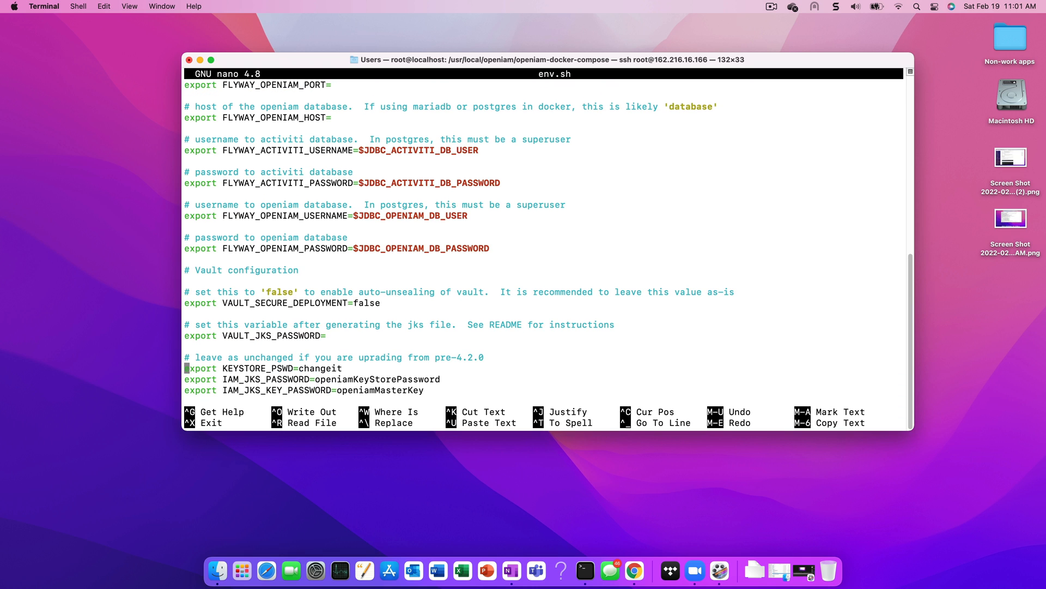
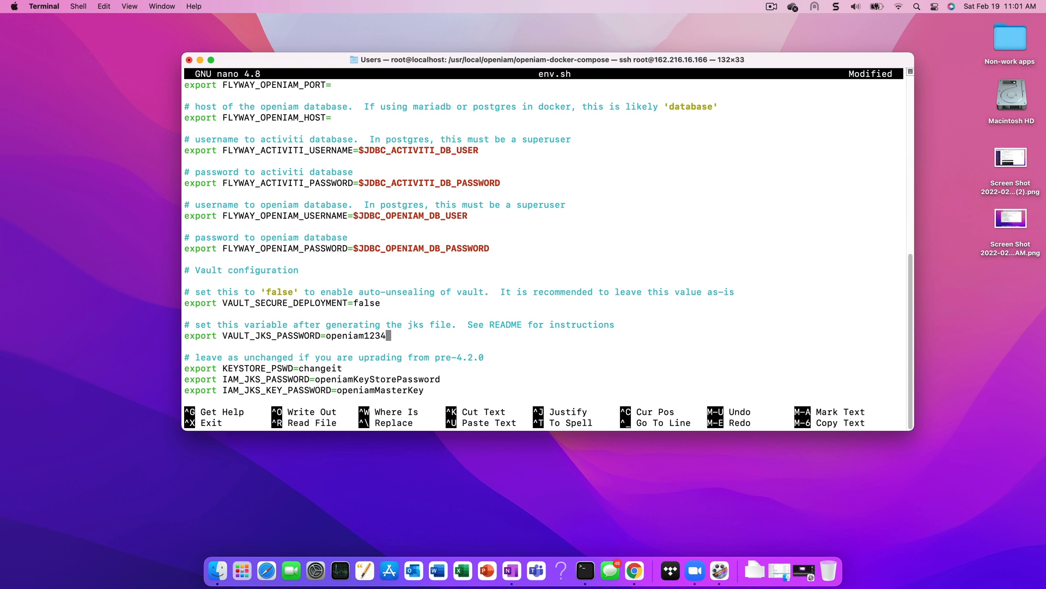
{"action": "key", "text": "ctrl+c"}
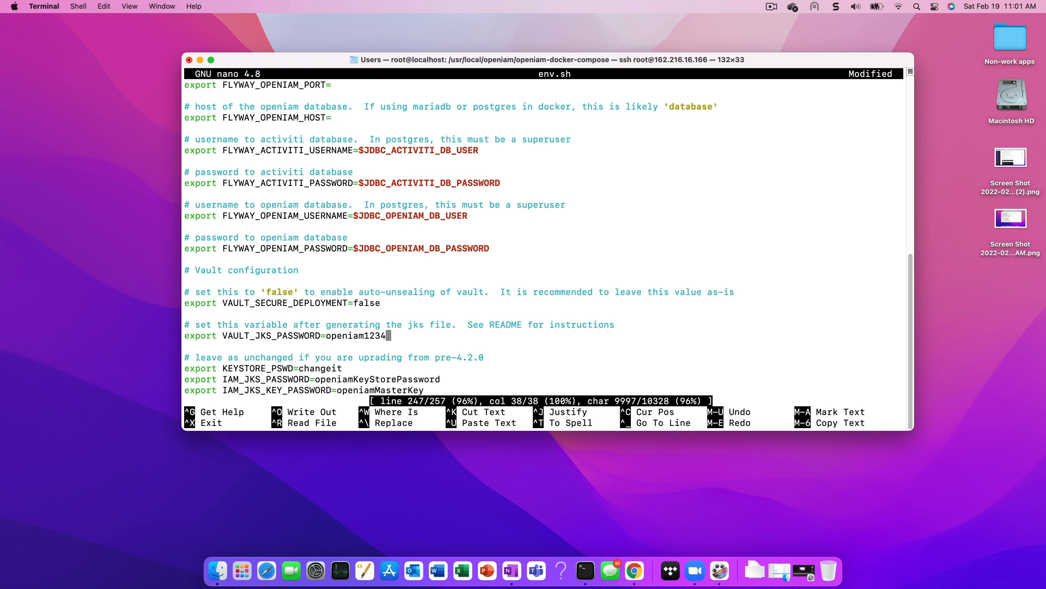
{"action": "scroll", "scroll_direction": "down", "scroll_amount": 3}
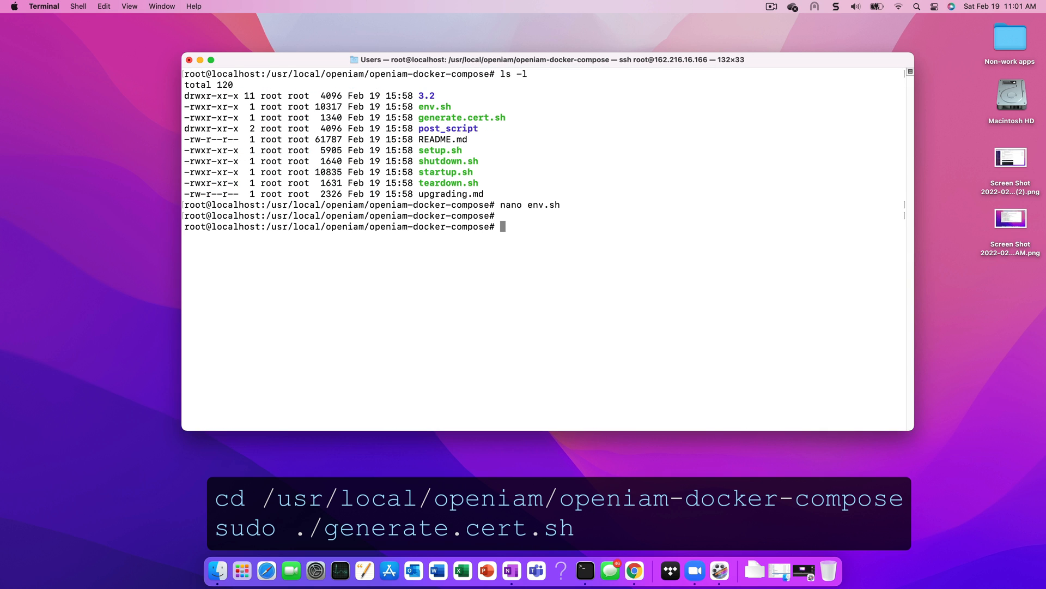
Run ./generate.cert.sh to create the certificates, then reopen env.sh in nano
{"action": "type", "text": "./generate.cert.sh"}
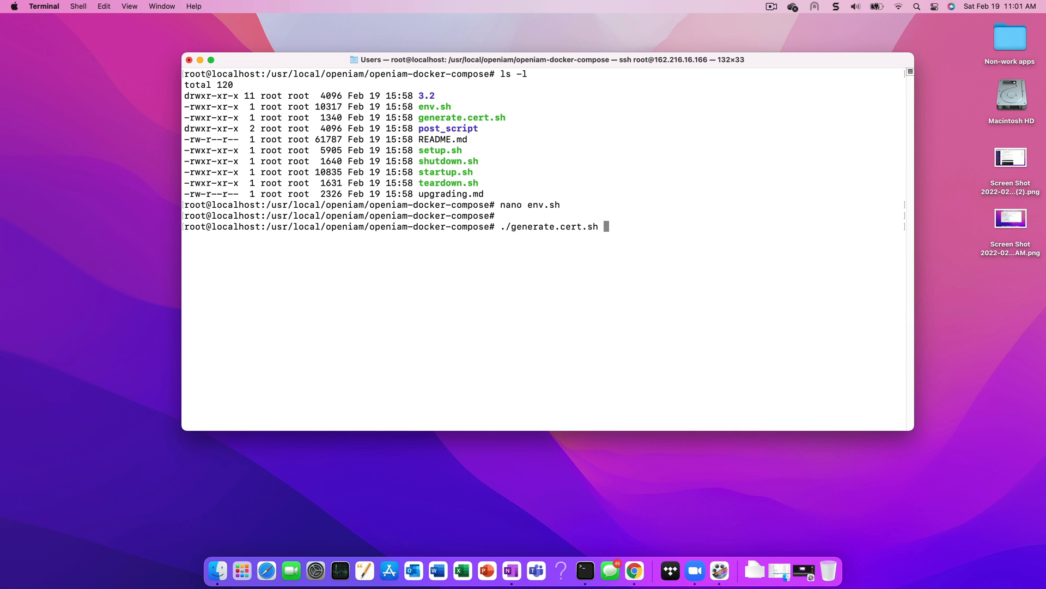
{"action": "key", "text": "Return"}
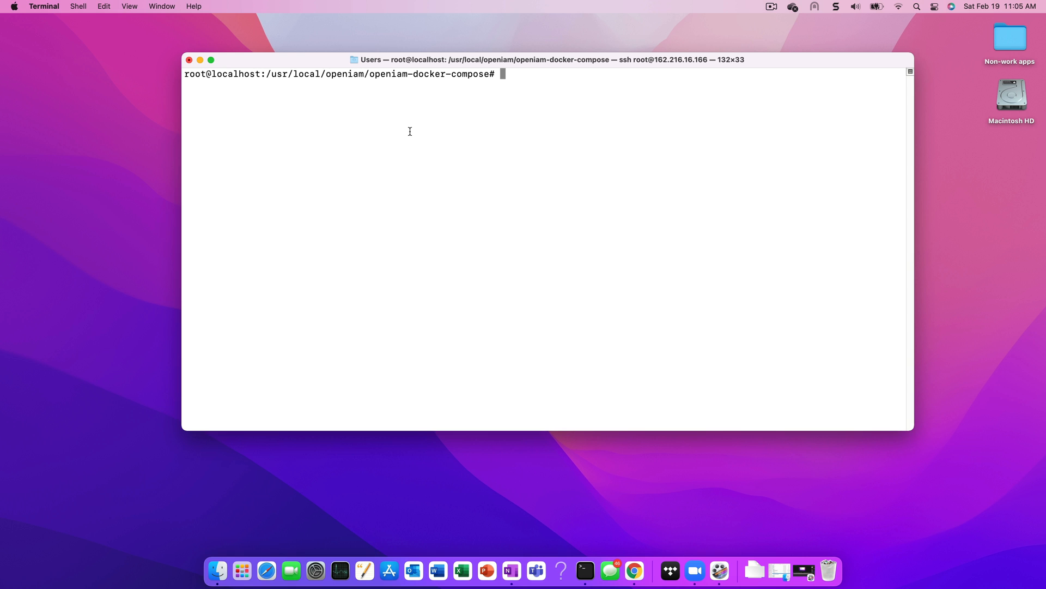
{"action": "type", "text": "nano envh"}
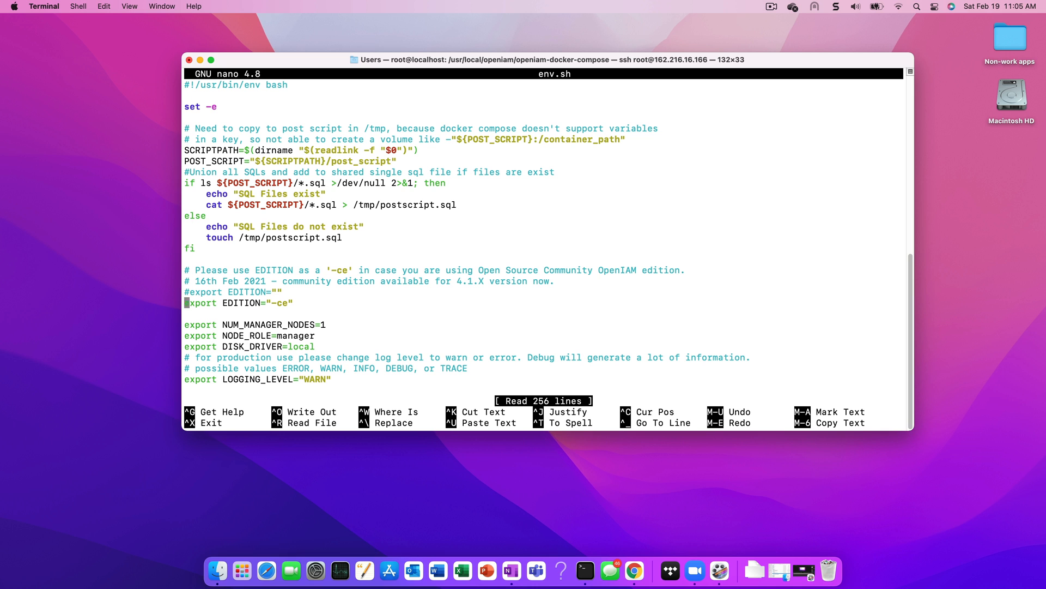
{"action": "scroll", "scroll_direction": "down", "scroll_amount": 3}
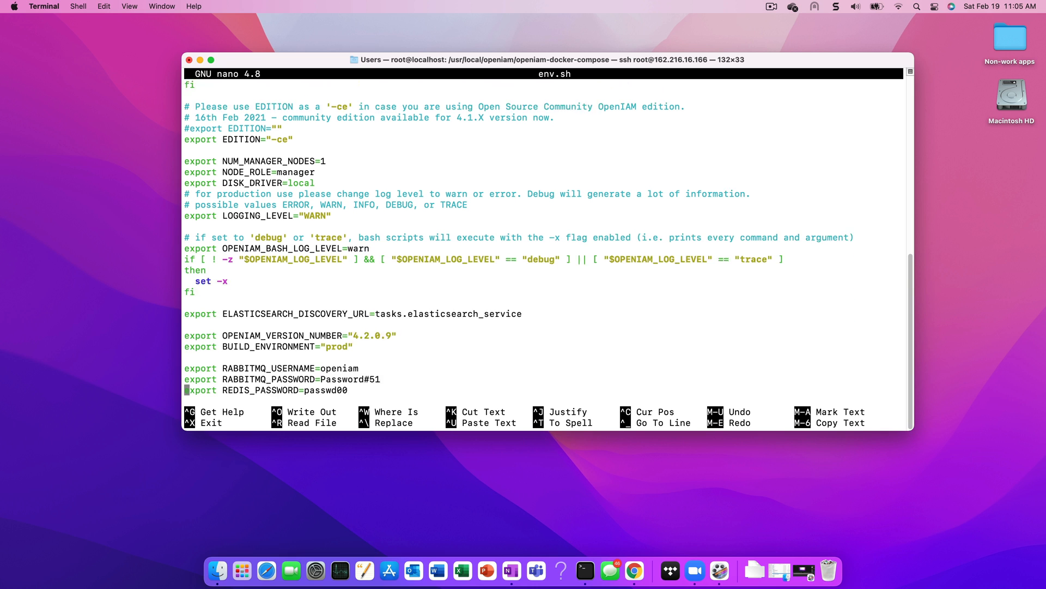
{"action": "scroll", "scroll_direction": "down", "scroll_amount": 3}
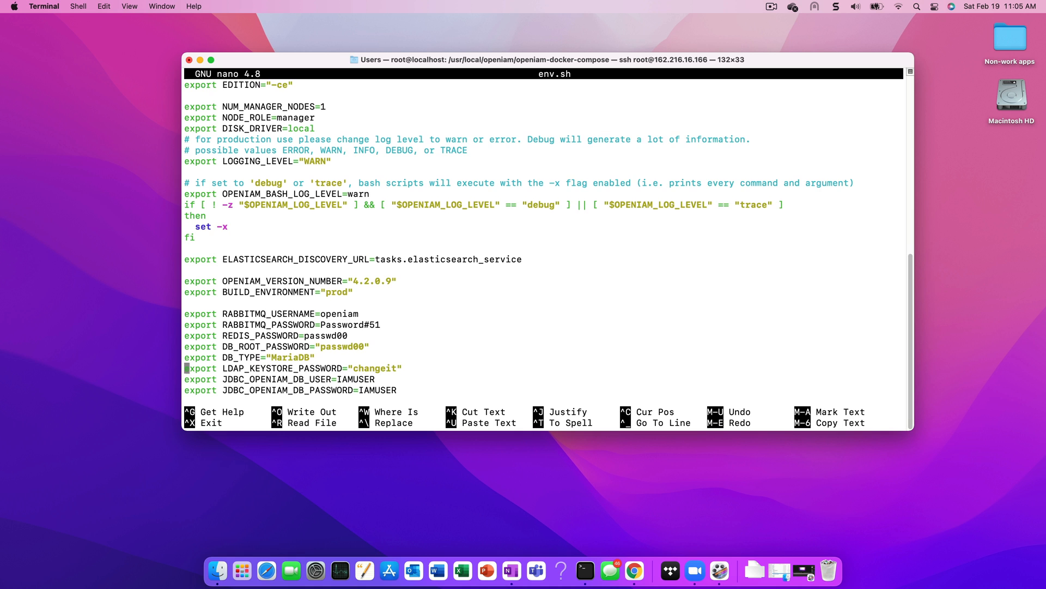
{"action": "scroll", "scroll_direction": "down", "scroll_amount": 3}
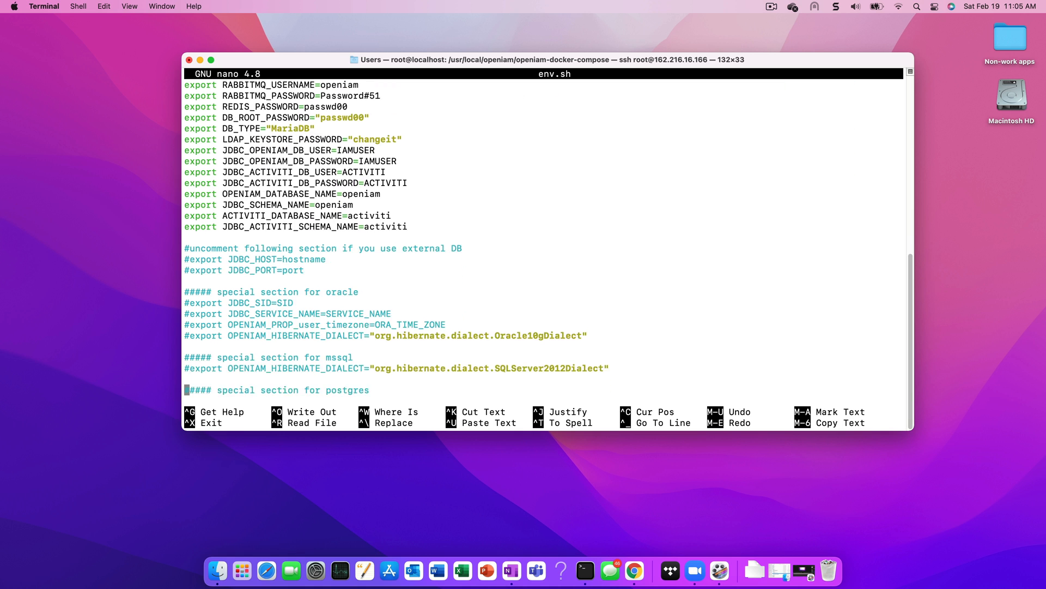
{"action": "scroll", "scroll_direction": "down", "scroll_amount": 3}
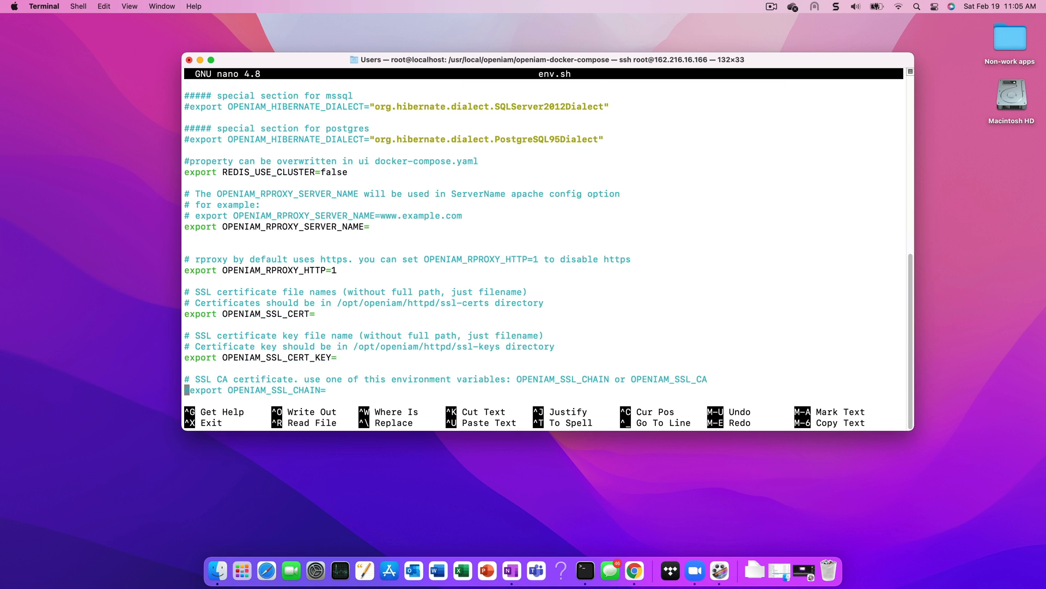
{"action": "scroll", "scroll_direction": "down", "scroll_amount": 3}
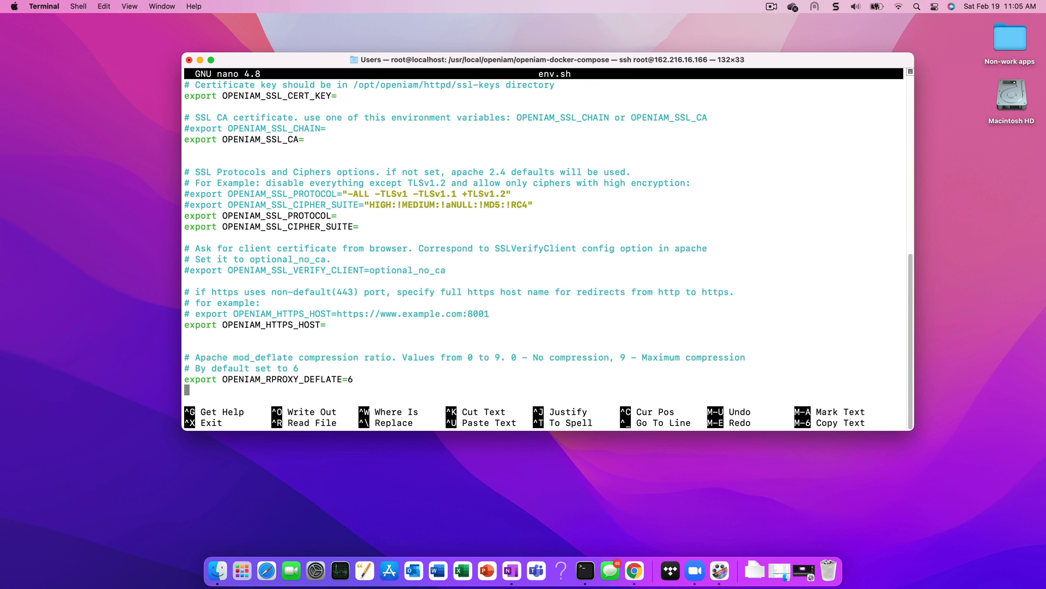
{"action": "scroll", "scroll_direction": "down", "scroll_amount": 3}
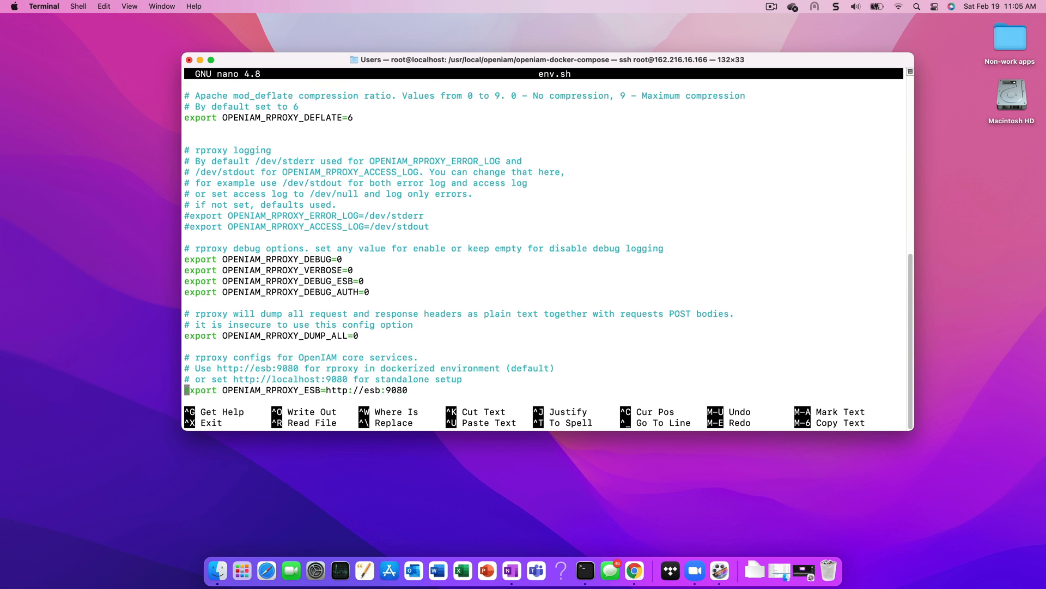
{"action": "scroll", "scroll_direction": "down", "scroll_amount": 3}
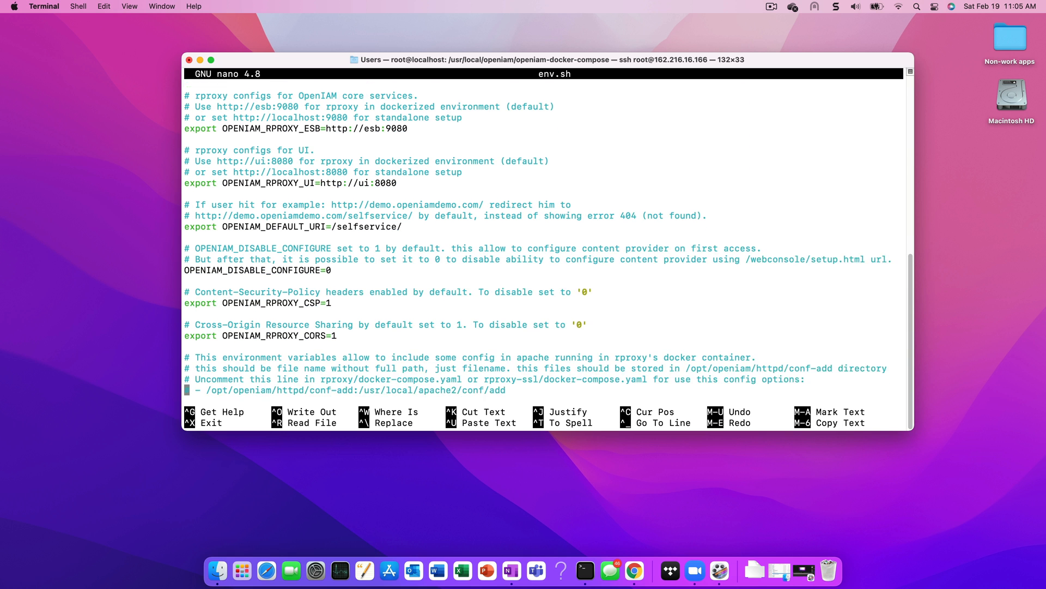
{"action": "scroll", "scroll_direction": "down", "scroll_amount": 3}
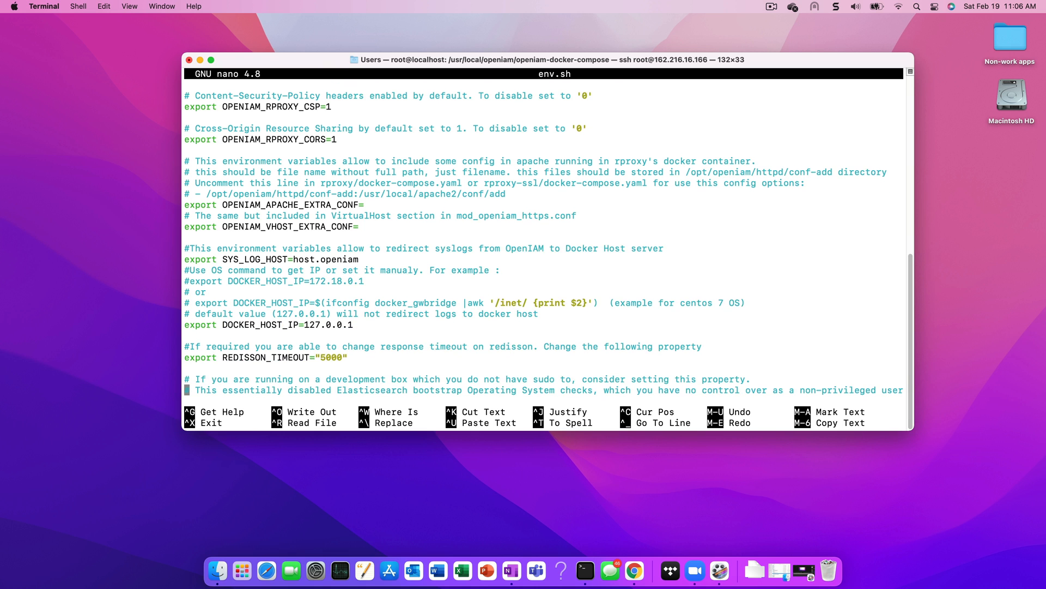
{"action": "scroll", "scroll_direction": "down", "scroll_amount": 3}
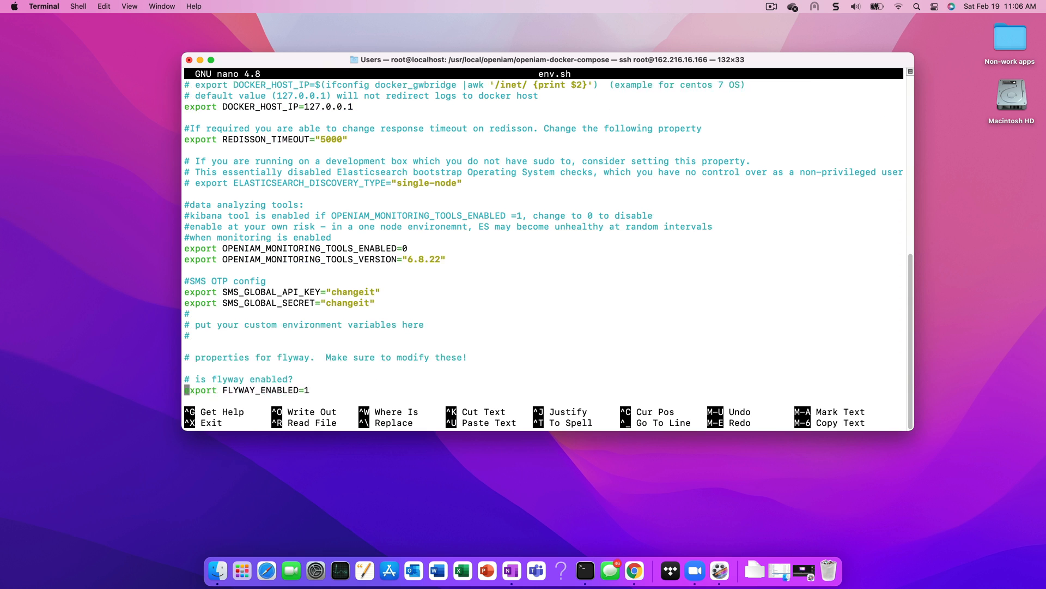
{"action": "scroll", "scroll_direction": "down", "scroll_amount": 3}
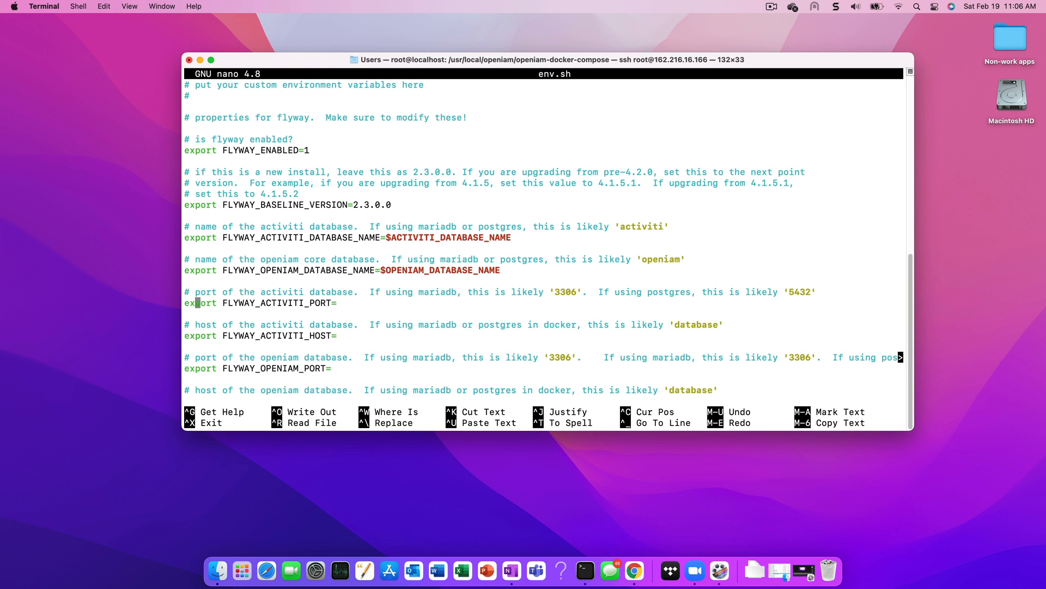
{"action": "mouse_move", "coordinate": [327, 303]}
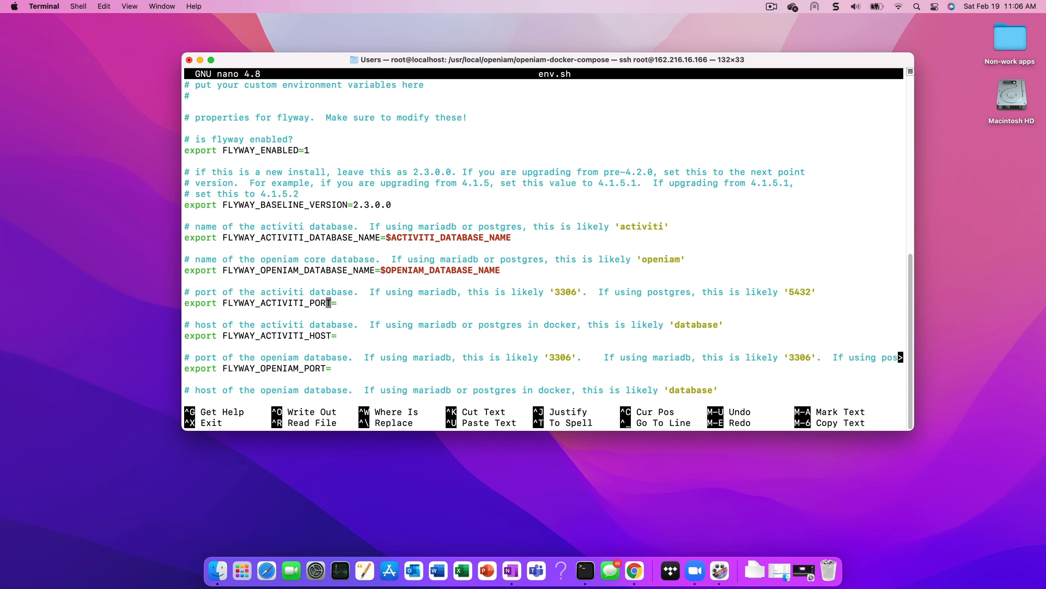
Fill the Flyway Activiti and OpenIAM ports with 3306 and hosts with database, then save
{"action": "type", "text": "3306"}
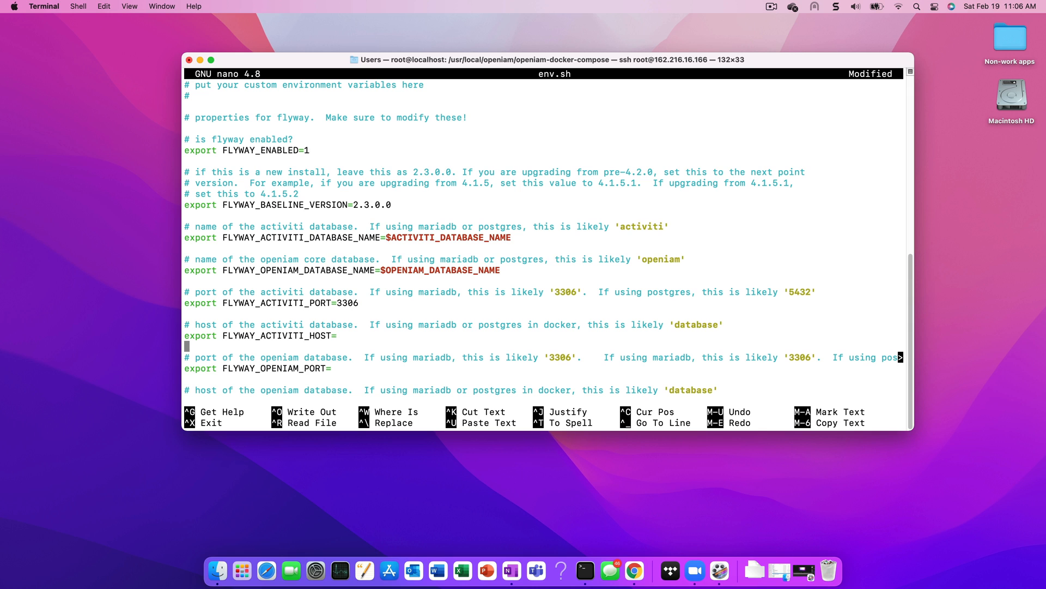
{"action": "type", "text": "database"}
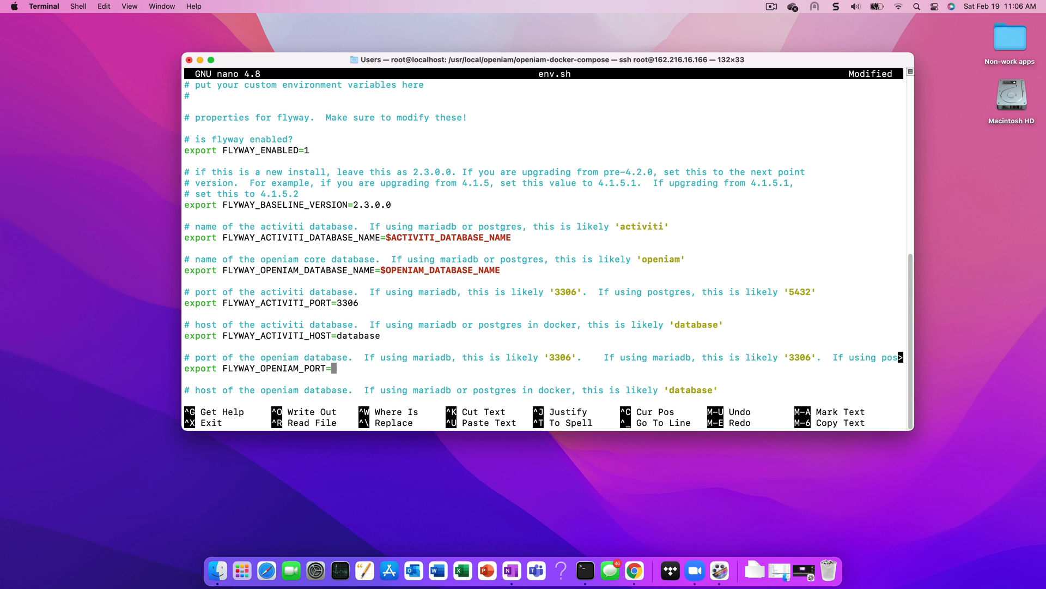
{"action": "type", "text": "3306"}
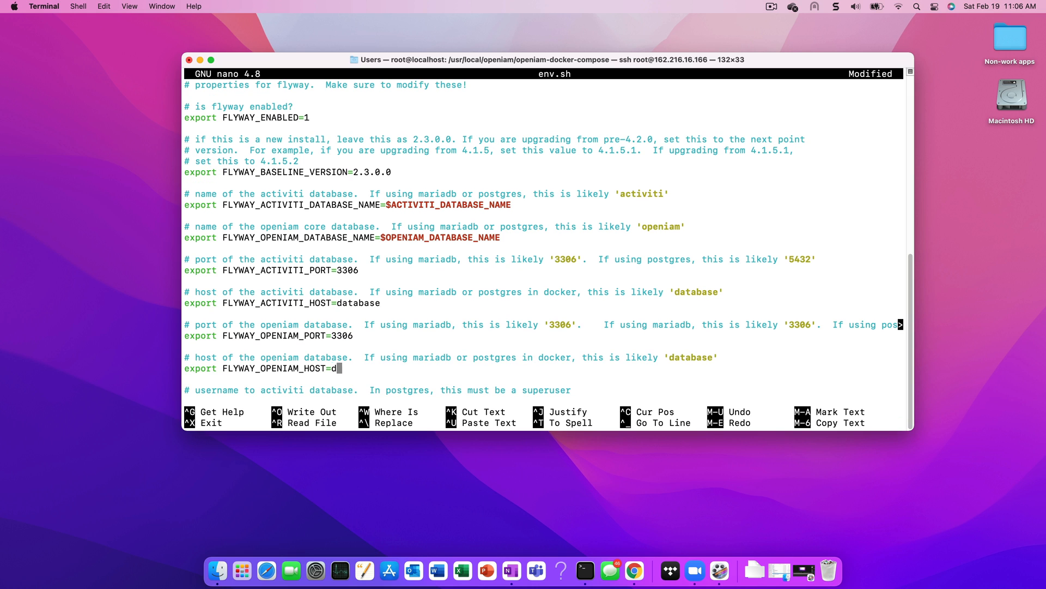
{"action": "type", "text": "atabase"}
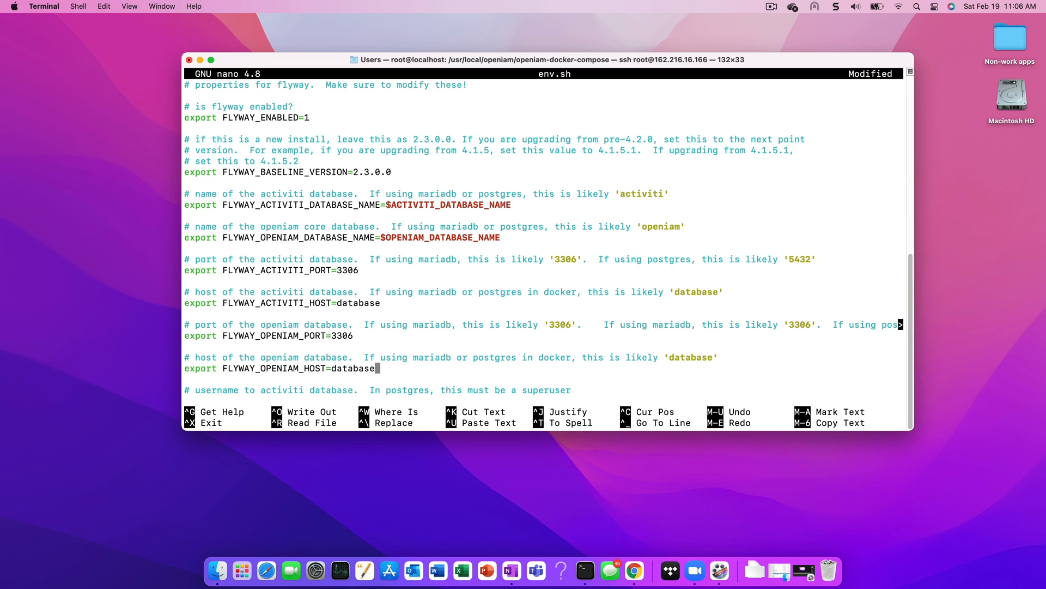
{"action": "scroll", "scroll_direction": "down", "scroll_amount": 3}
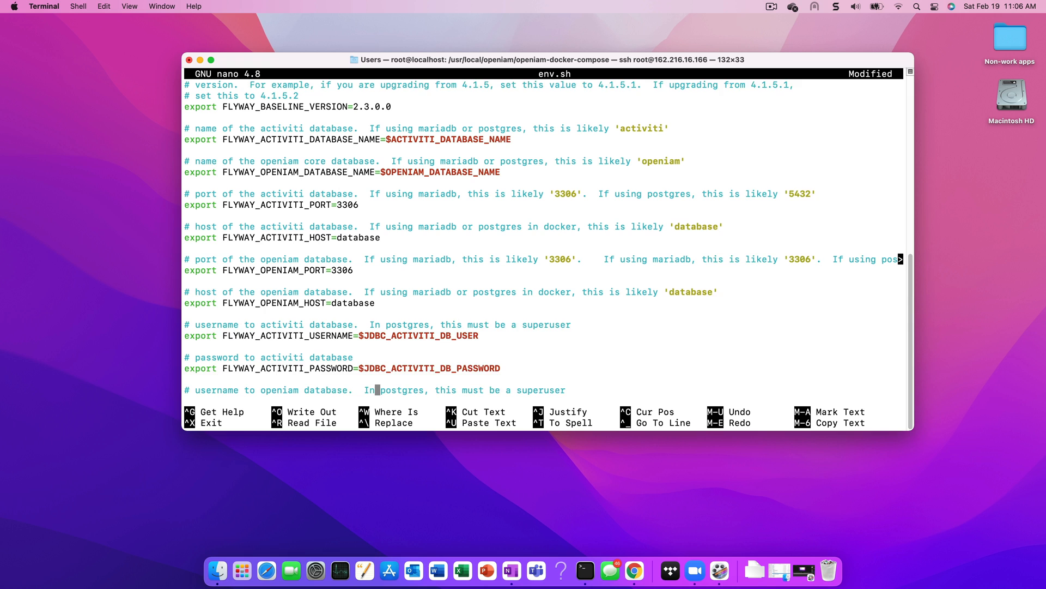
{"action": "key", "text": "ctrl+x"}
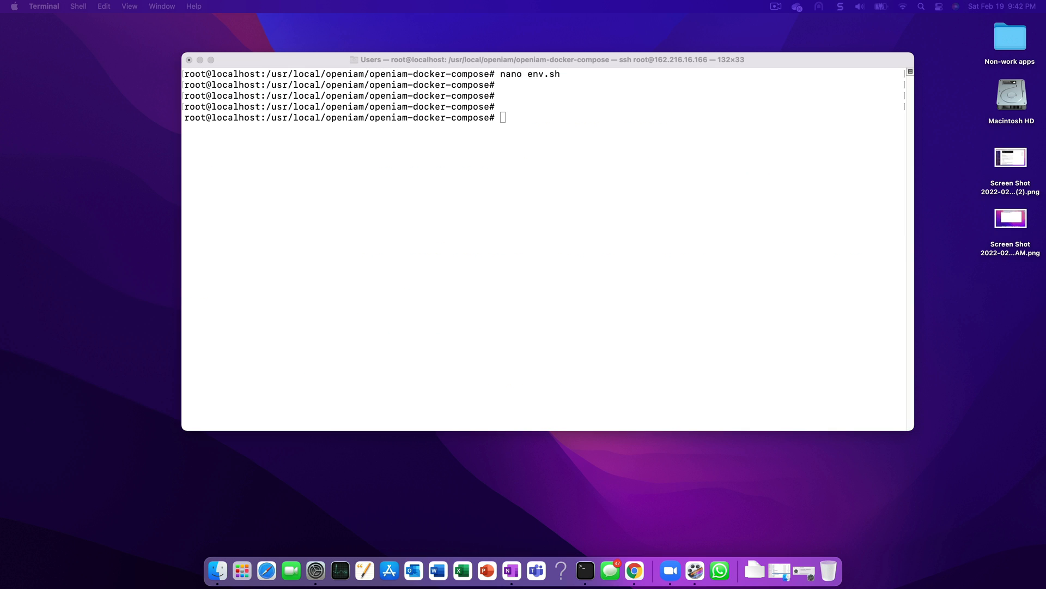
{"action": "mouse_move", "coordinate": [762, 212]}
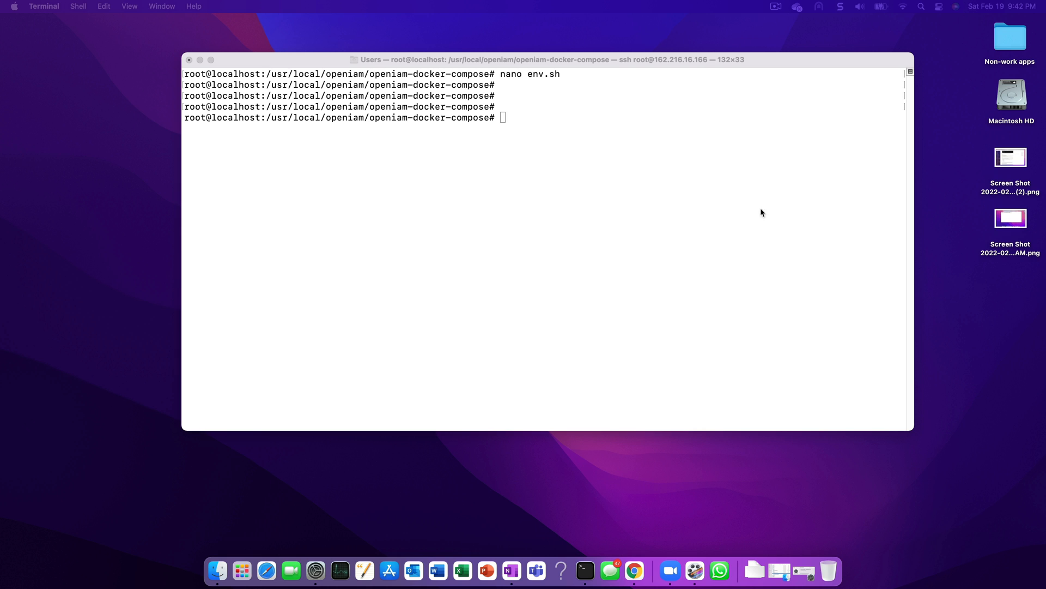
Initialise Docker Swarm with docker swarm init, then list the folder with ls -l
{"action": "type", "text": "doc"}
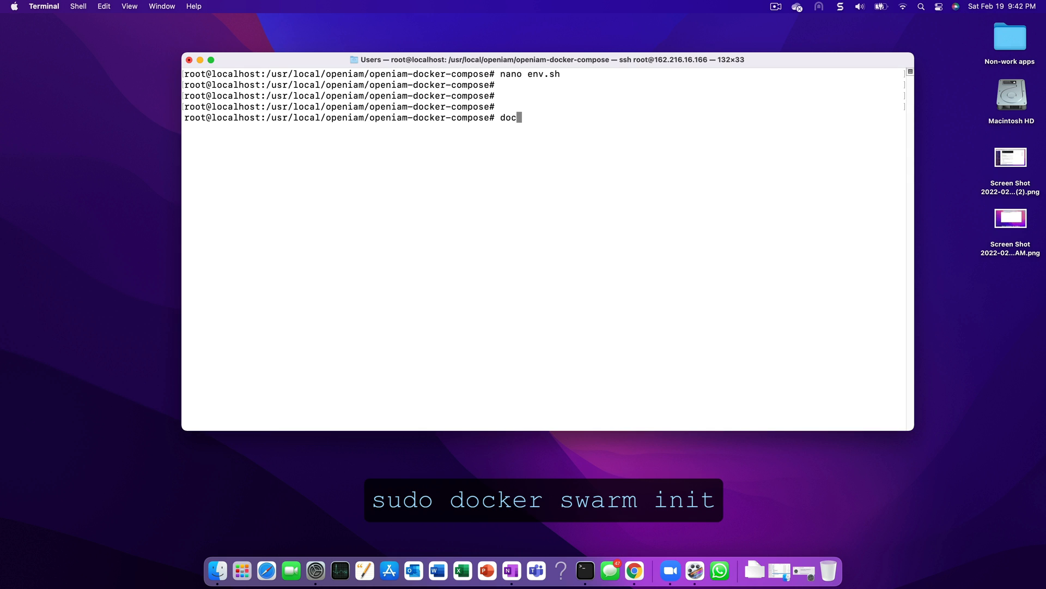
{"action": "type", "text": "ker swarm init"}
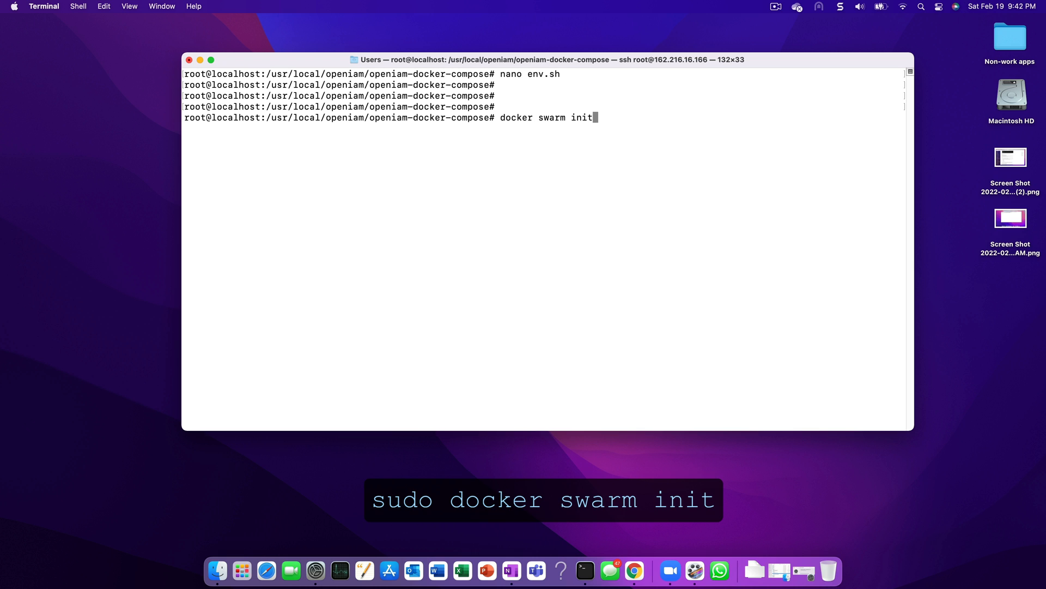
{"action": "key", "text": "Return"}
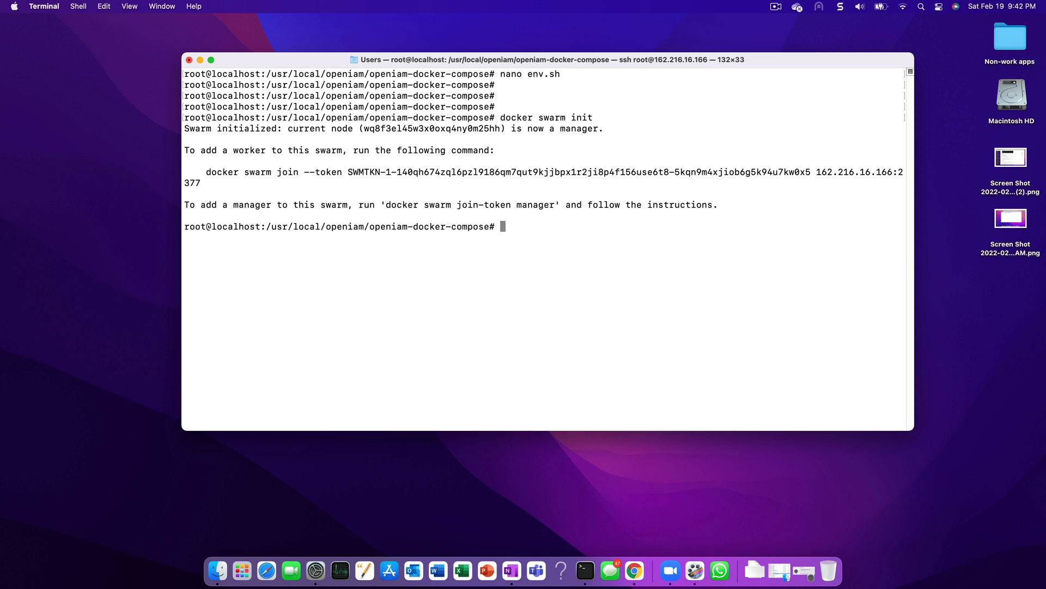
{"action": "type", "text": "ls -l"}
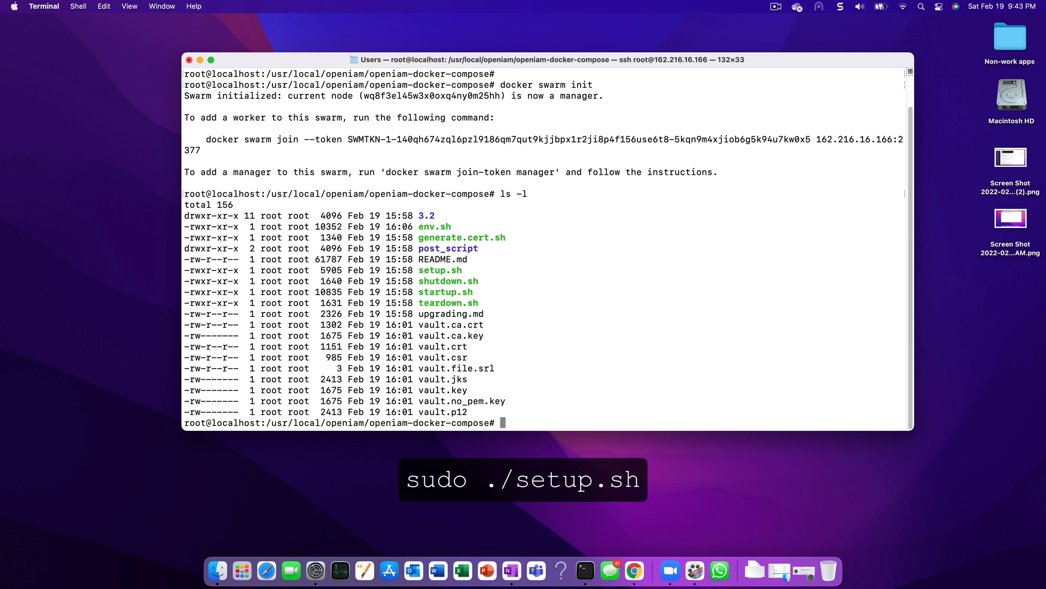
Run ./setup.sh to pull the OpenIAM 4.2.0.9 images, including vault and vault-bootstrap
{"action": "type", "text": "./setup.sh"}
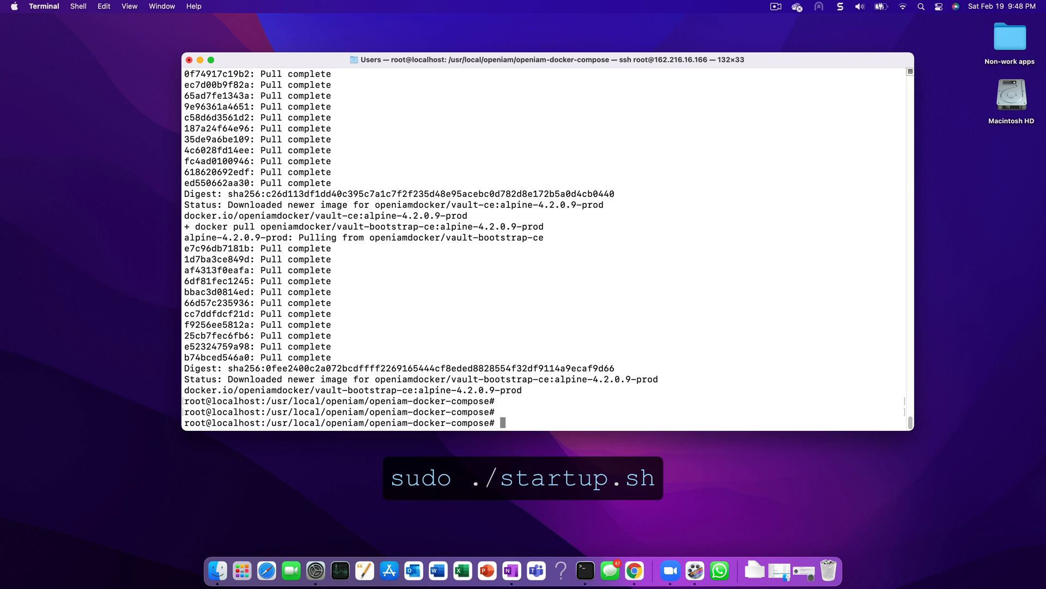
Launch the stack with ./startup.sh and monitor containers using watch -n 5 'docker ps'
{"action": "type", "text": "./set"}
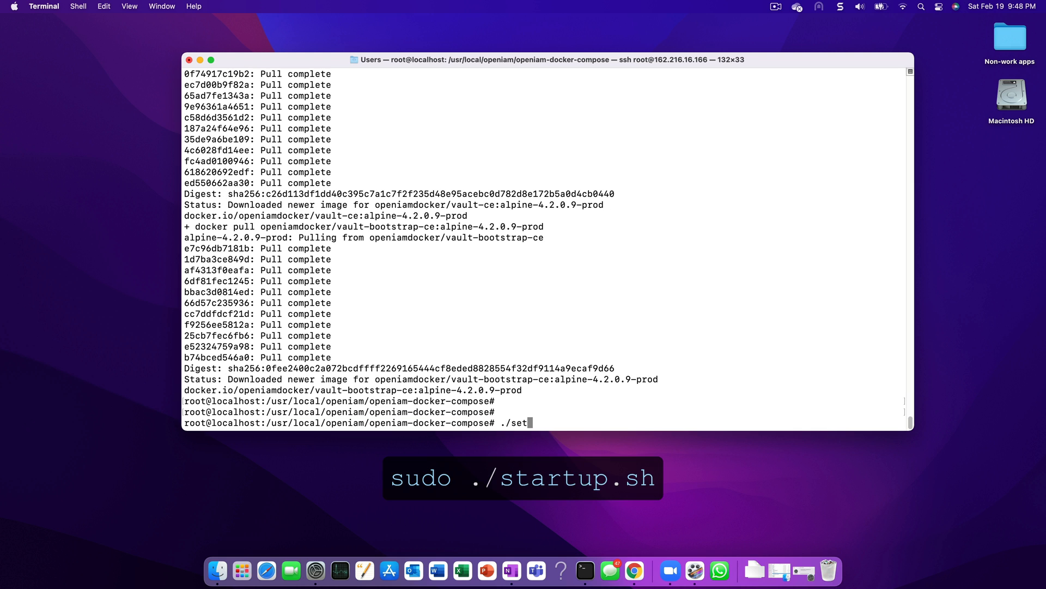
{"action": "type", "text": "artup.sh"}
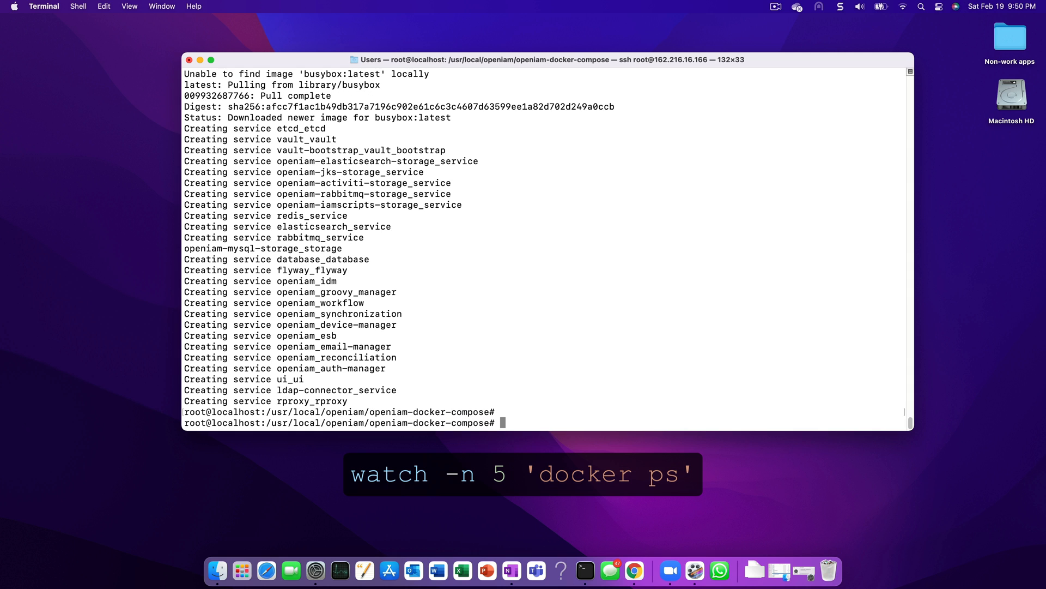
{"action": "type", "text": "watch -n 5 'docker ps'"}
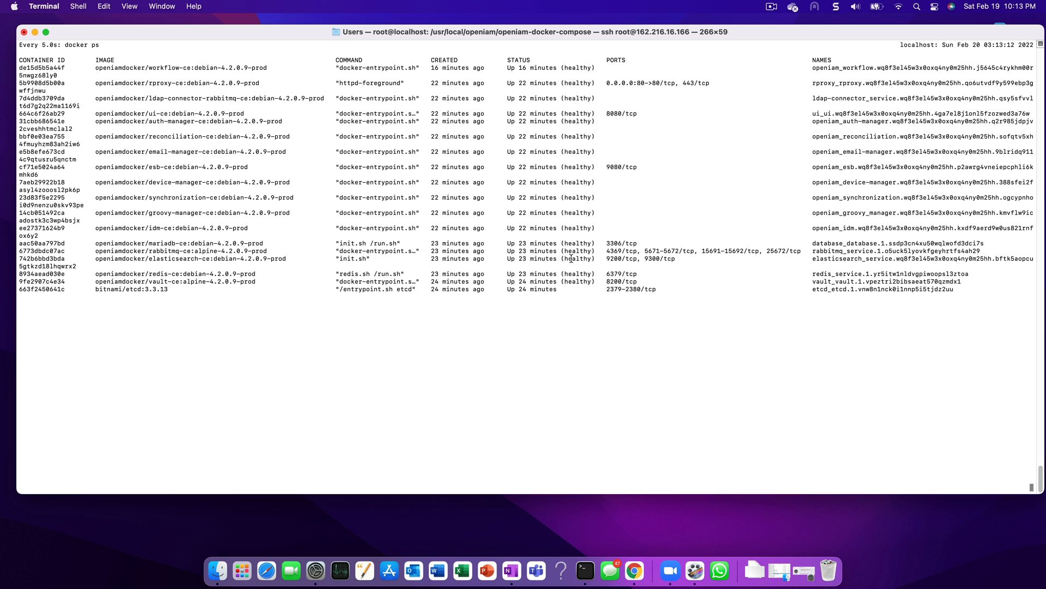
{"action": "mouse_move", "coordinate": [440, 330]}
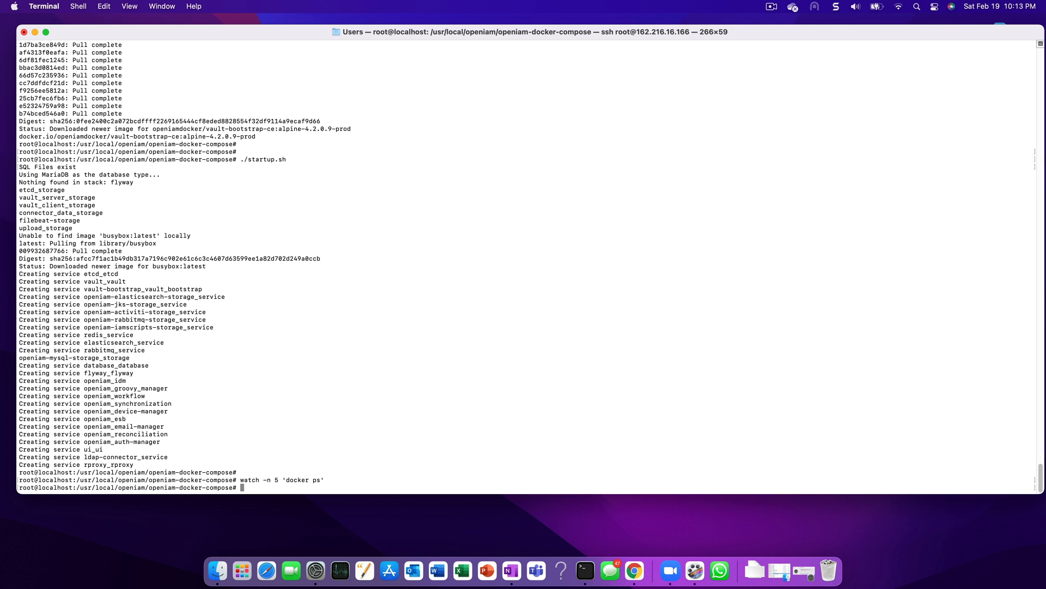
{"action": "type", "text": "curl -k -I -L http://127.0.0.1/idp/login"}
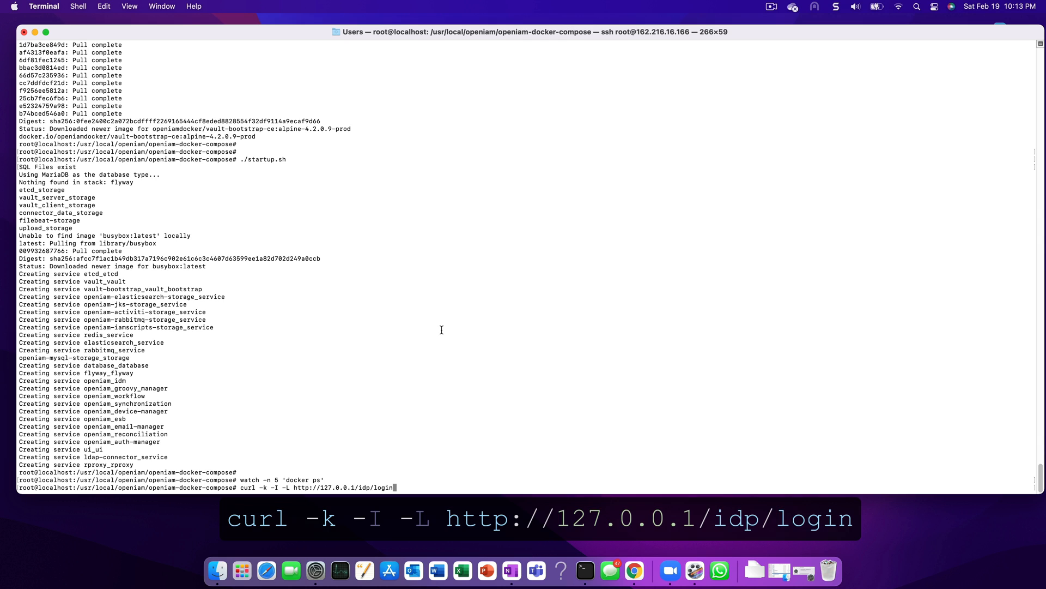
{"action": "key", "text": "Return"}
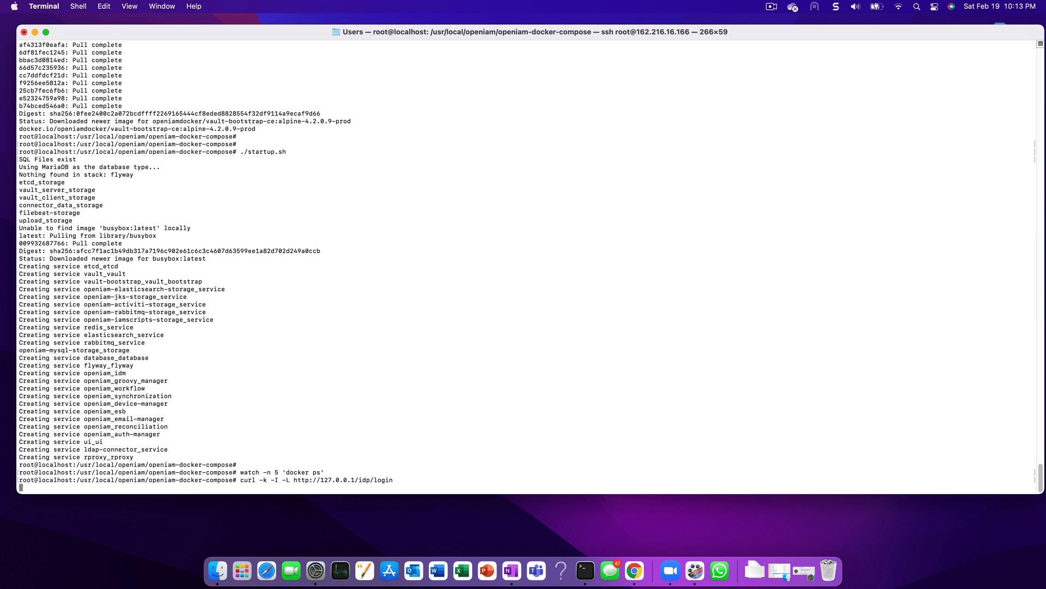
{"action": "key", "text": "Return"}
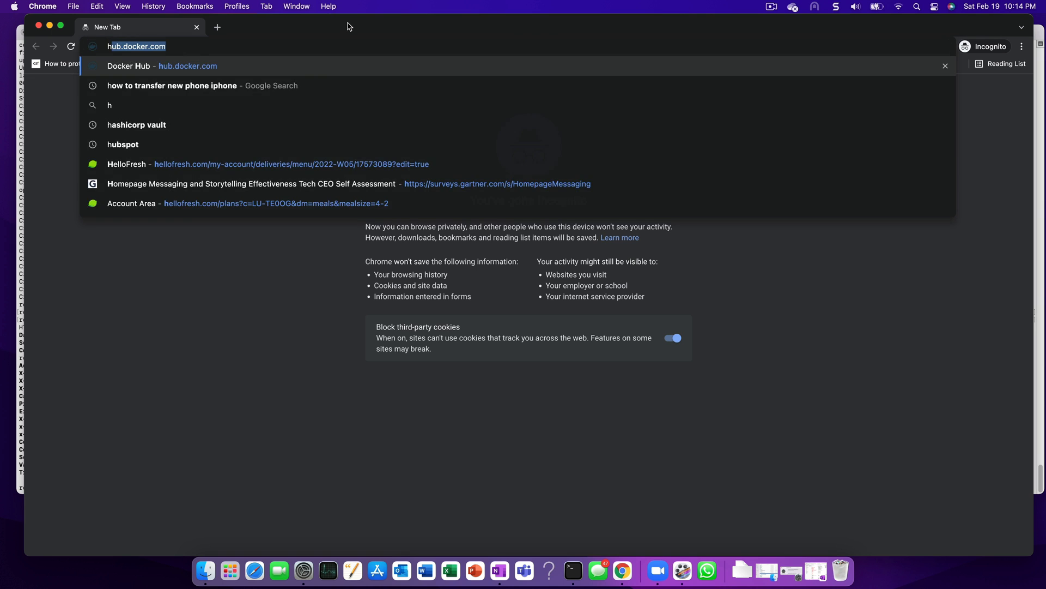
Load the OpenIAM /selfservice address in an incognito Chrome tab
{"action": "type", "text": "http://localhost:8000"}
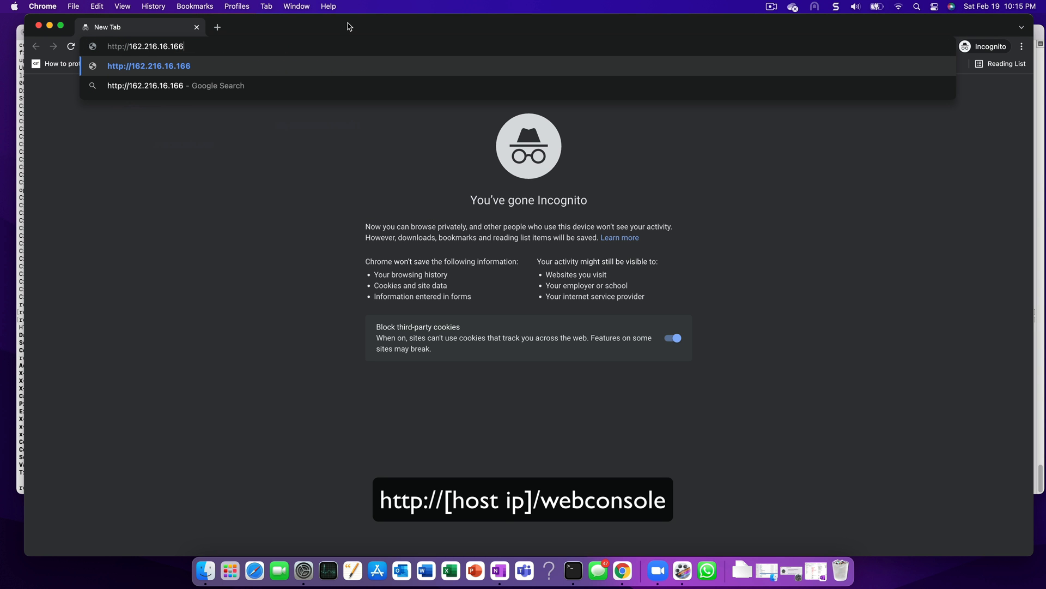
{"action": "type", "text": "/se"}
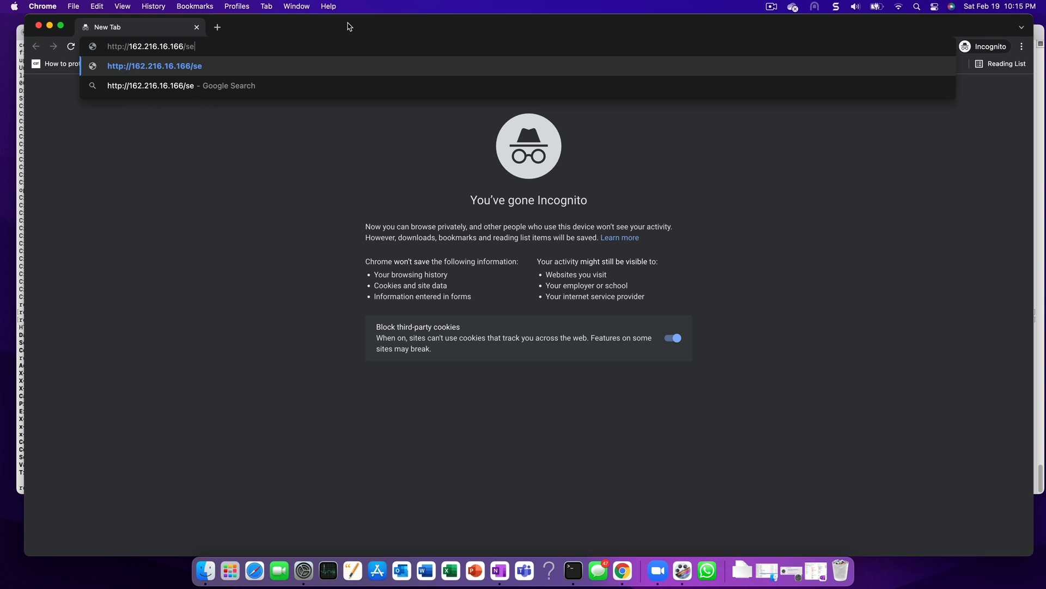
{"action": "type", "text": "lfservice"}
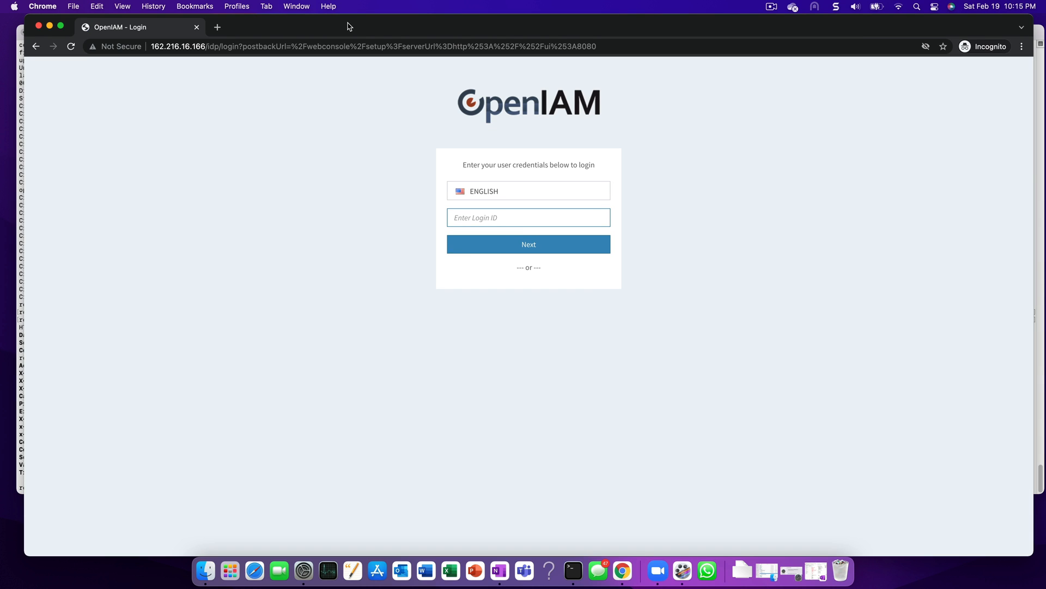
Sign in as sysadmin with its password, reaching the expired-password change form
{"action": "type", "text": "sy"}
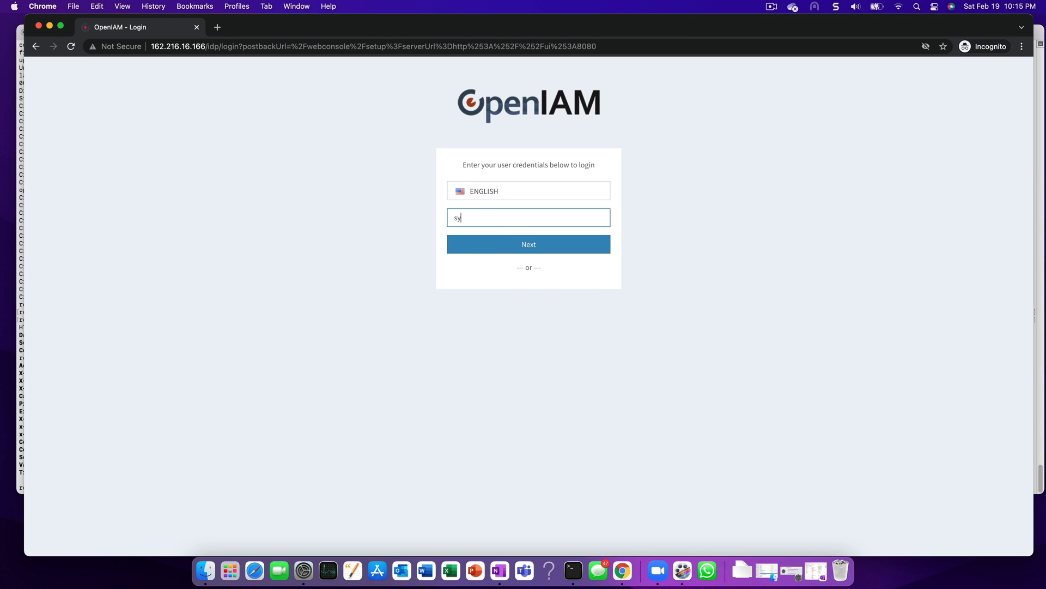
{"action": "left_click", "coordinate": [529, 243]}
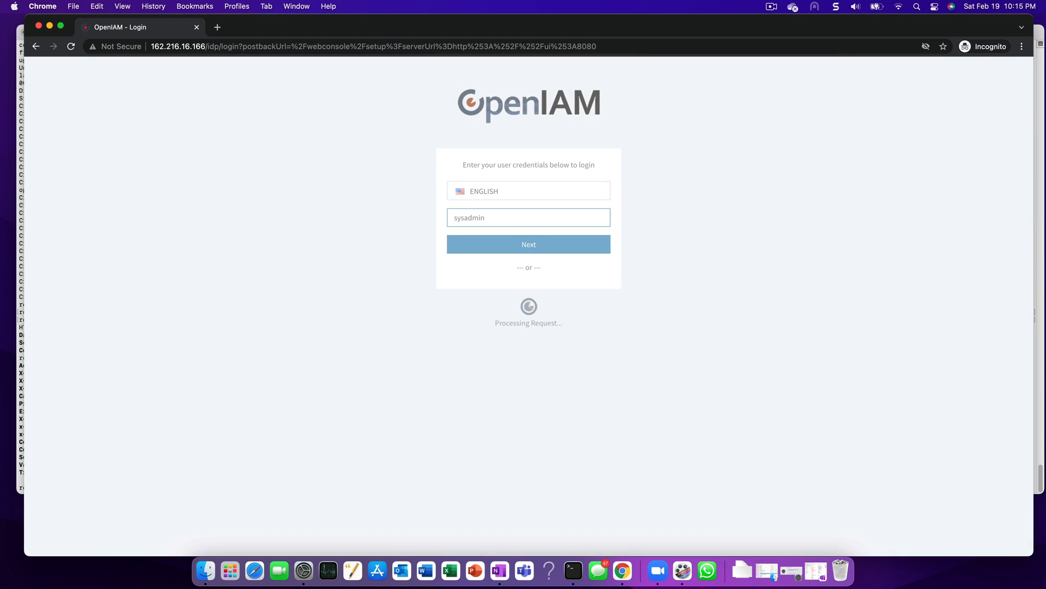
{"action": "left_click", "coordinate": [528, 243]}
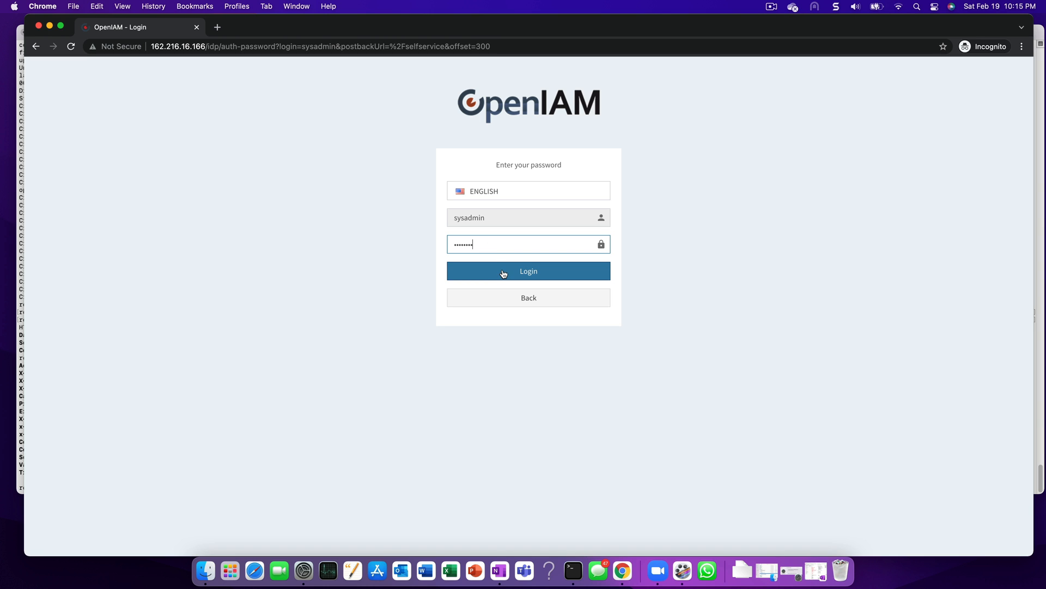
{"action": "left_click", "coordinate": [528, 271]}
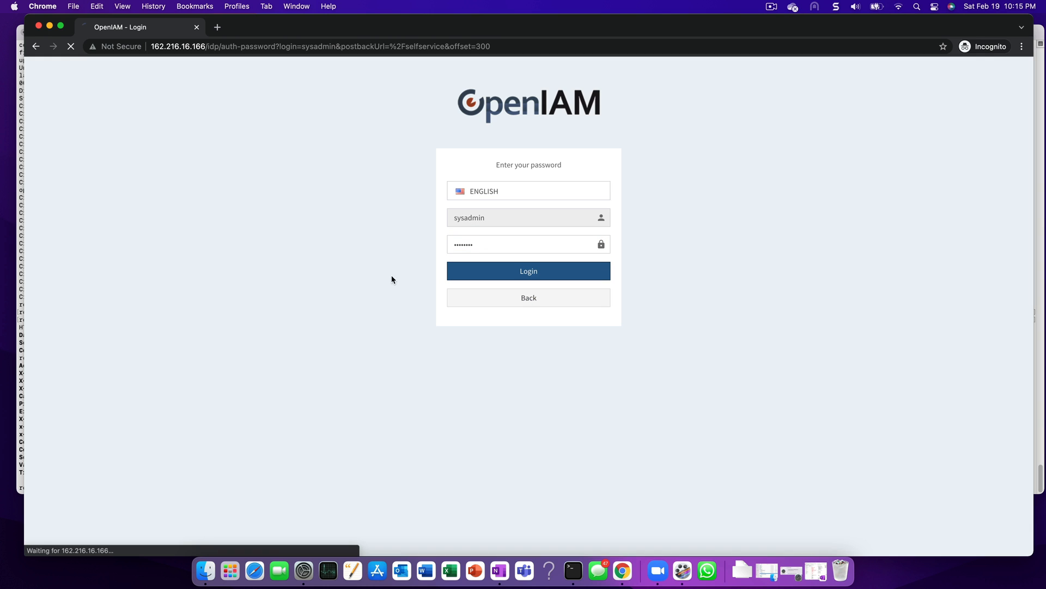
{"action": "left_click", "coordinate": [528, 271]}
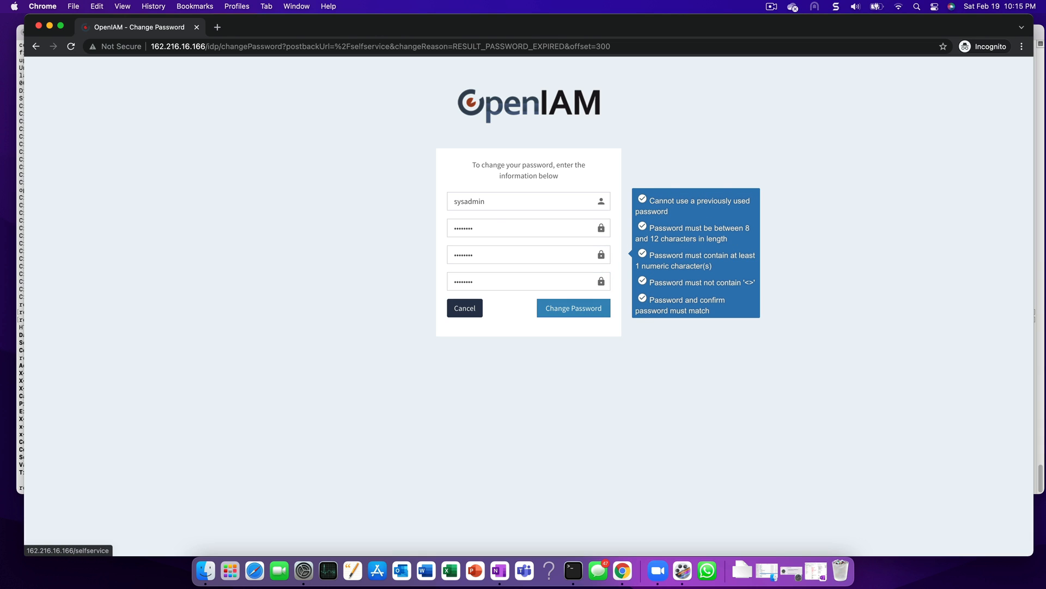
{"action": "mouse_move", "coordinate": [673, 318]}
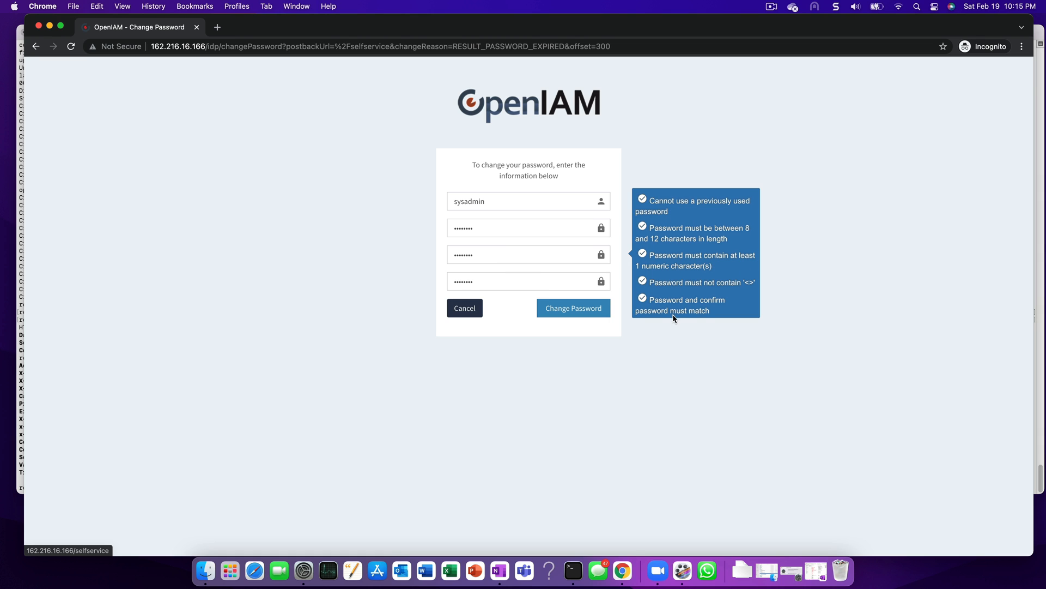
Submit the current, new and confirmed sysadmin passwords via Change Password
{"action": "left_click", "coordinate": [573, 307]}
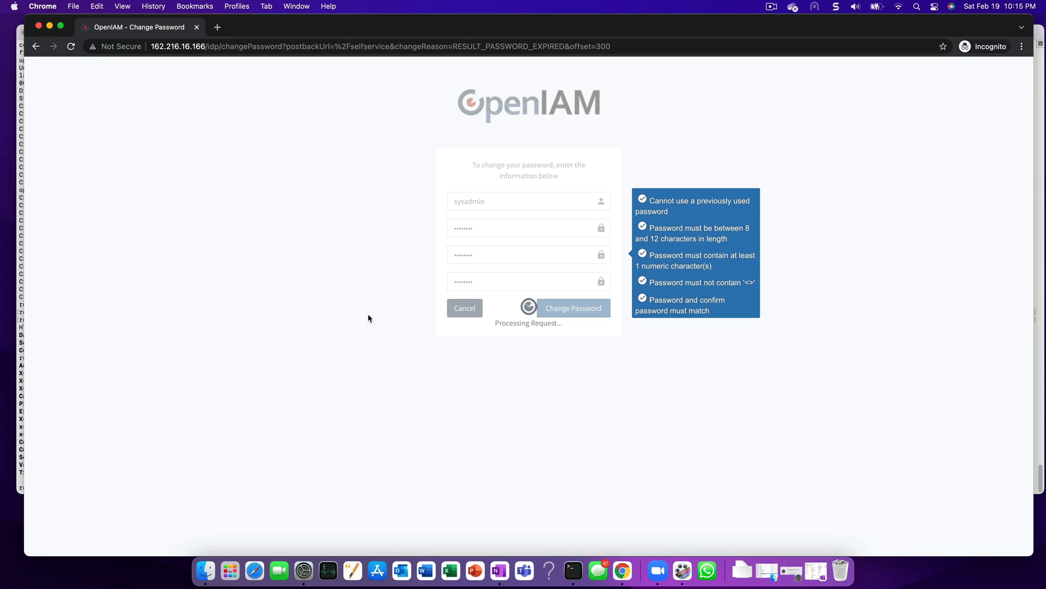
{"action": "mouse_move", "coordinate": [351, 320]}
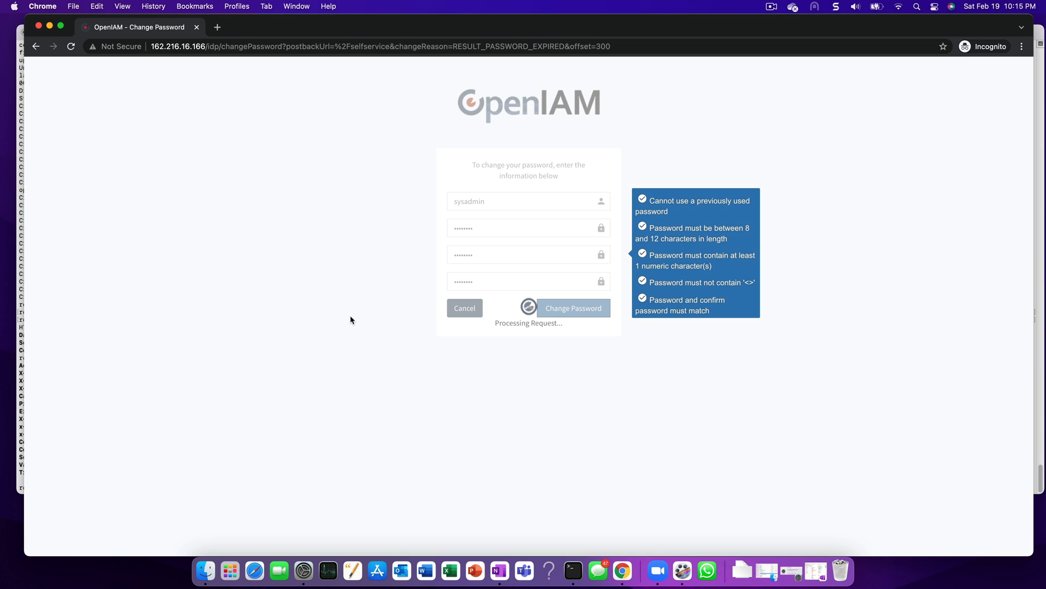
{"action": "left_click", "coordinate": [573, 307]}
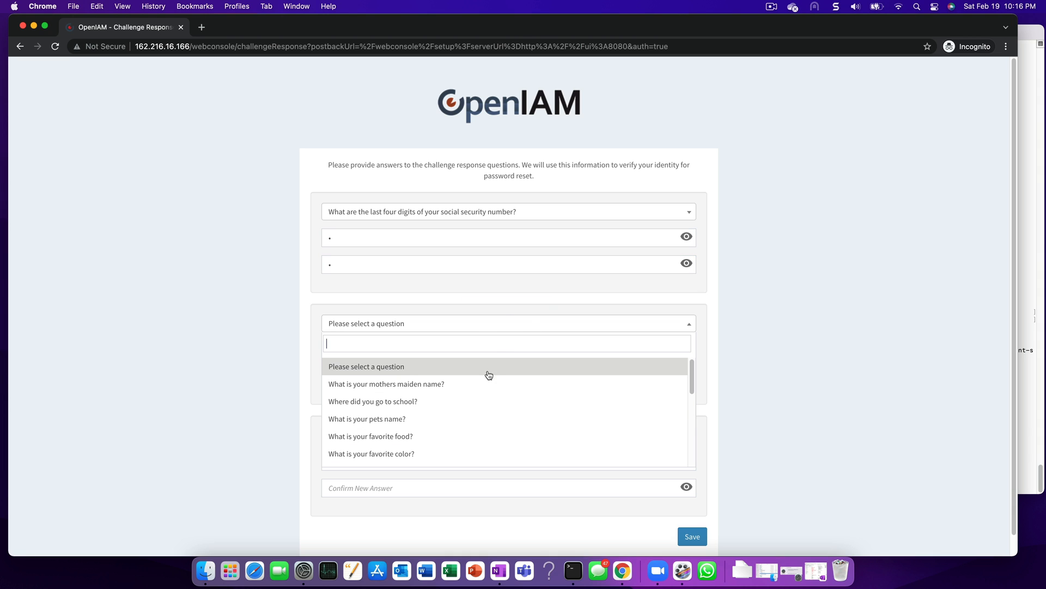
Choose the school and city challenge questions, confirm the answers, and save all three
{"action": "left_click", "coordinate": [372, 401]}
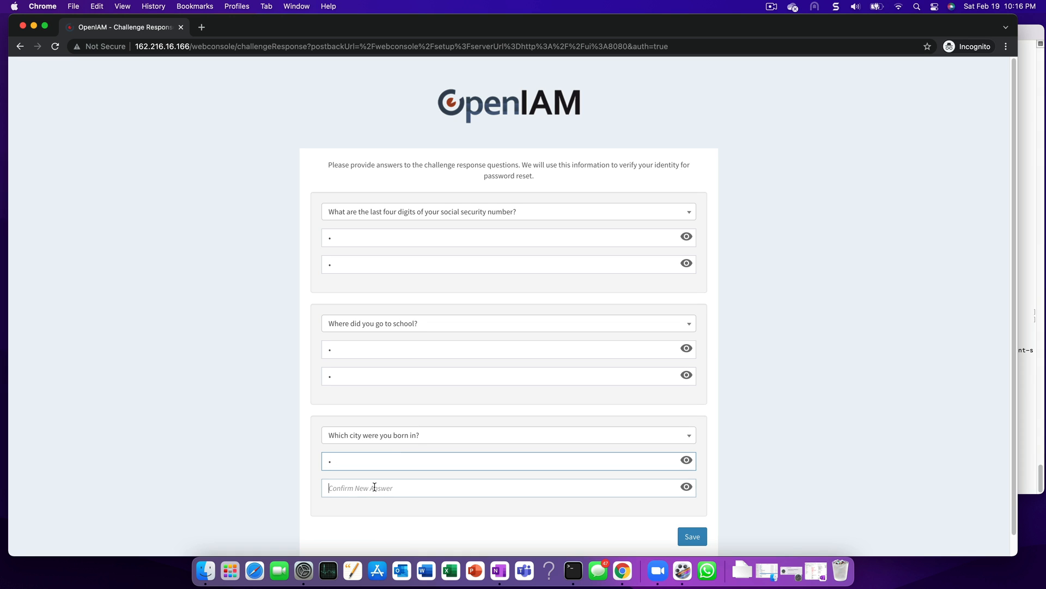
{"action": "left_click", "coordinate": [692, 536]}
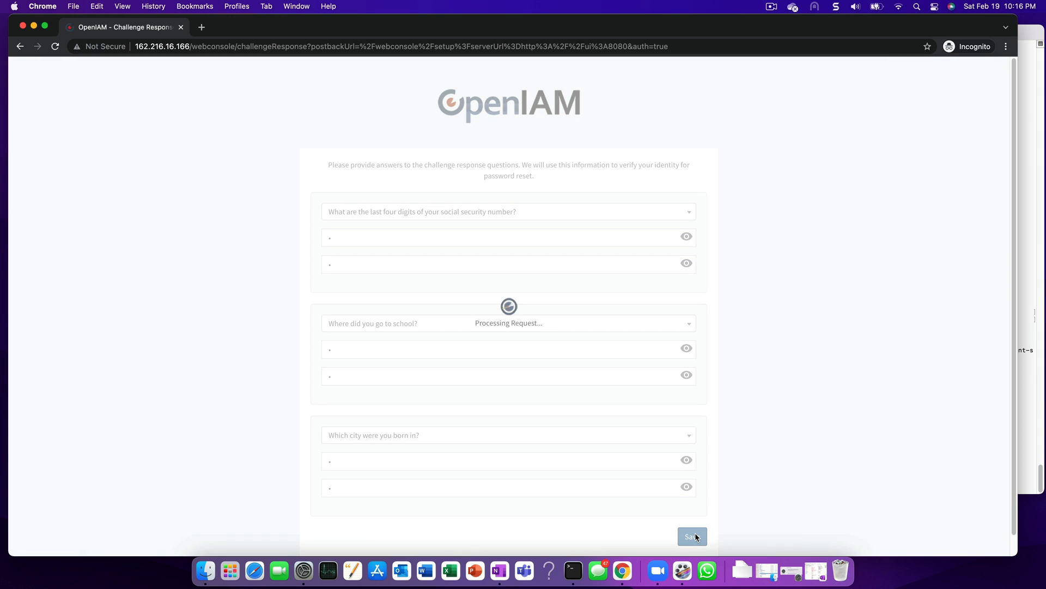
{"action": "left_click", "coordinate": [692, 535]}
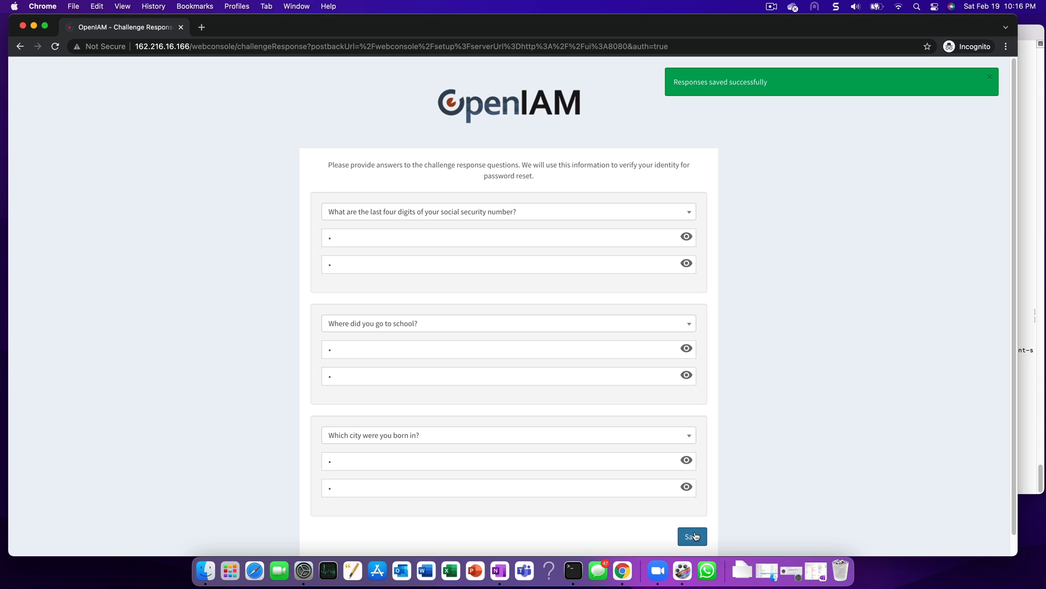
{"action": "left_click", "coordinate": [692, 536]}
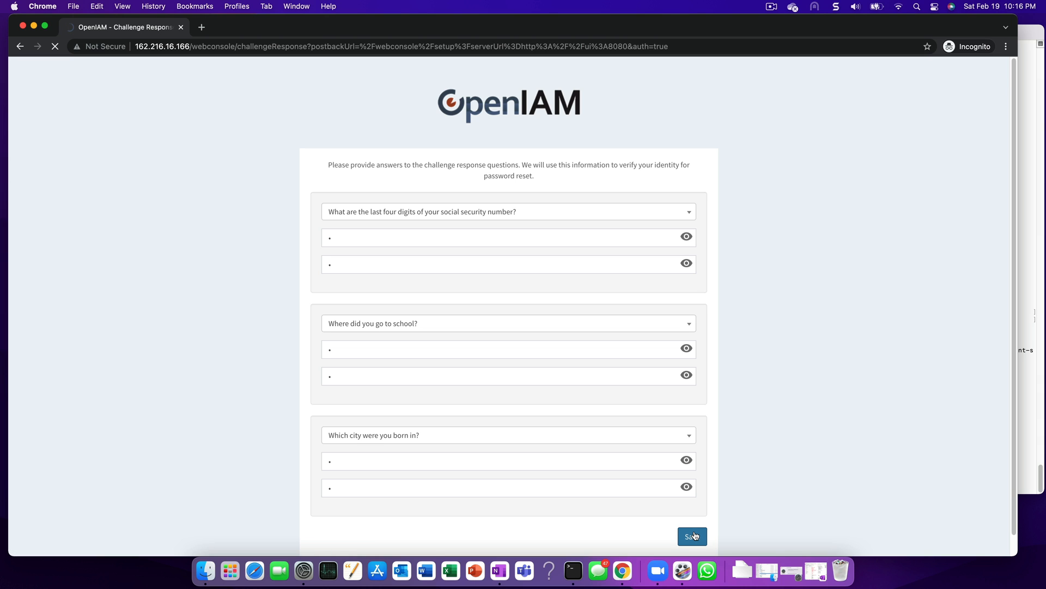
{"action": "left_click", "coordinate": [692, 535]}
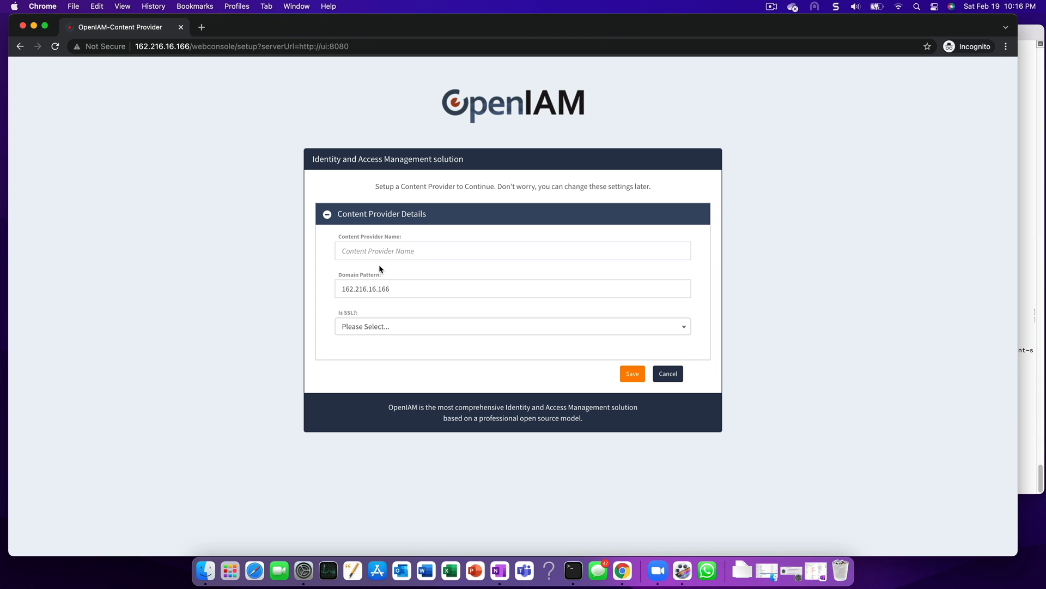
Name the content provider 'Default' and set Is SSL? to No
{"action": "type", "text": "De"}
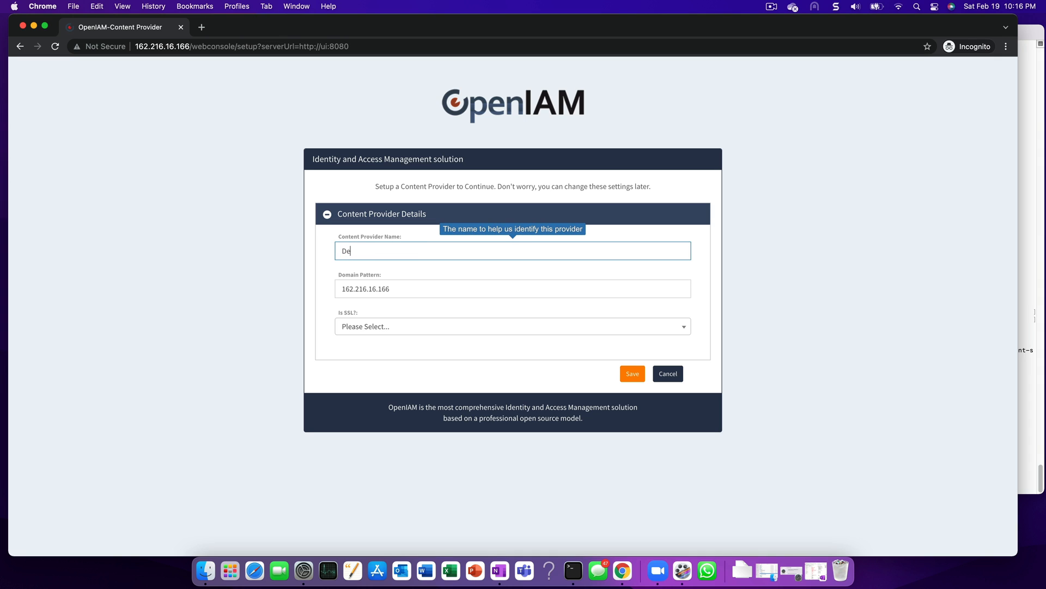
{"action": "type", "text": "fault"}
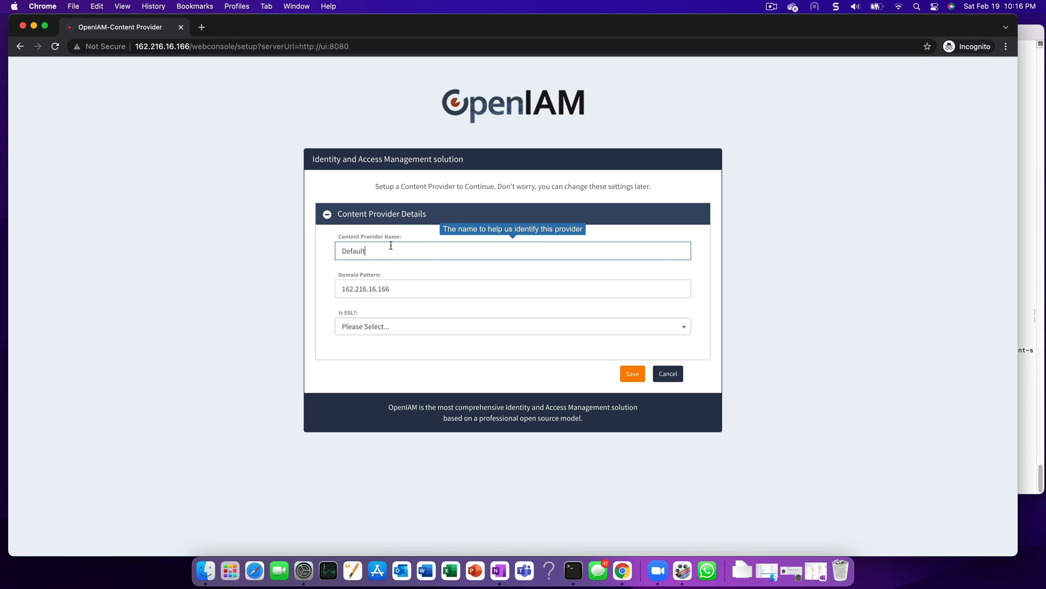
{"action": "left_click", "coordinate": [512, 326]}
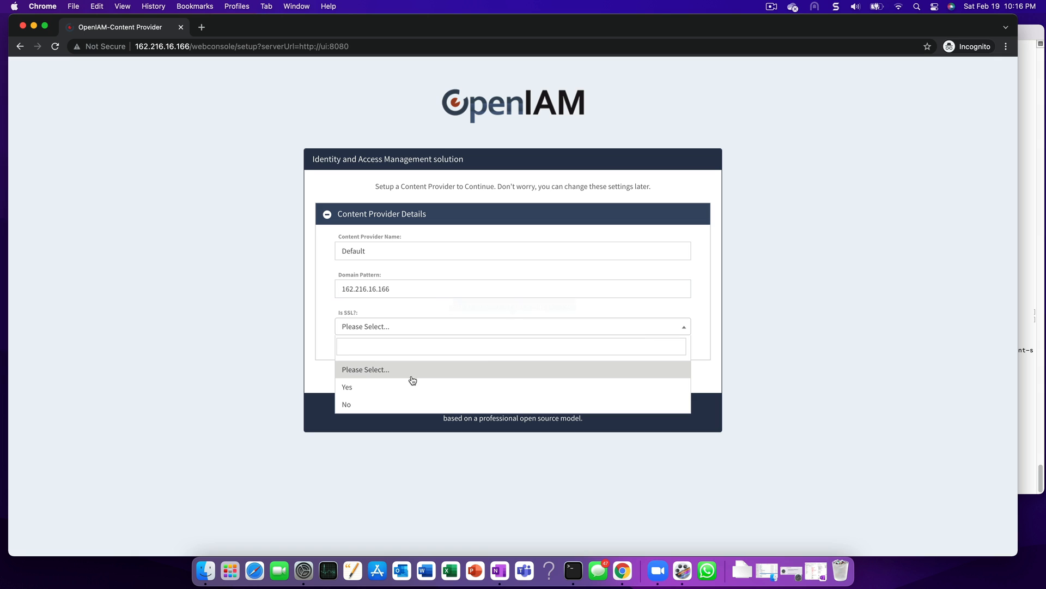
{"action": "mouse_move", "coordinate": [356, 404]}
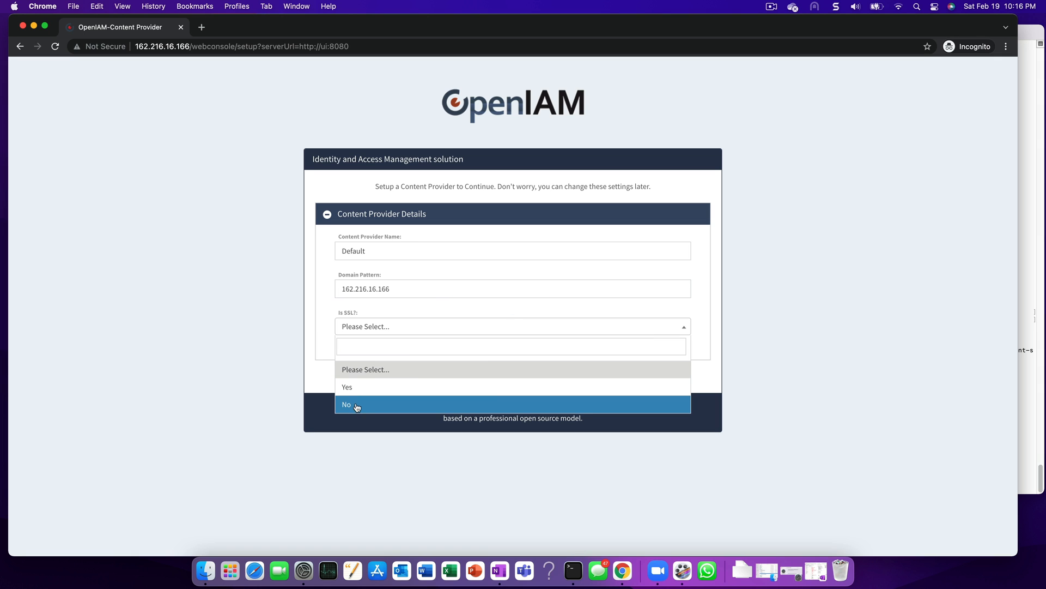
{"action": "left_click", "coordinate": [347, 404]}
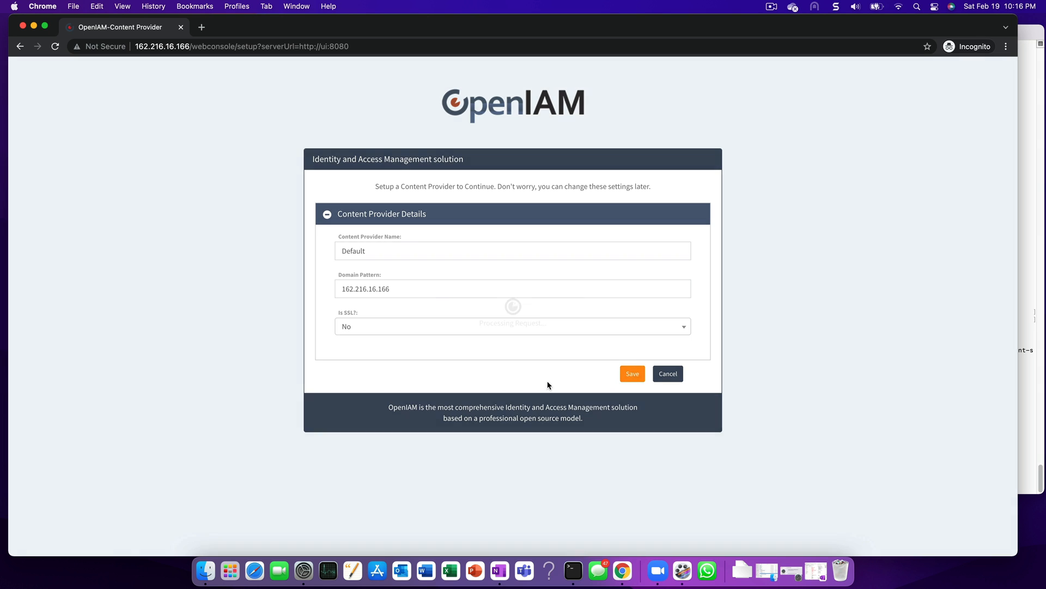
Save the Default content provider and reach the web console's User Search page
{"action": "left_click", "coordinate": [631, 373]}
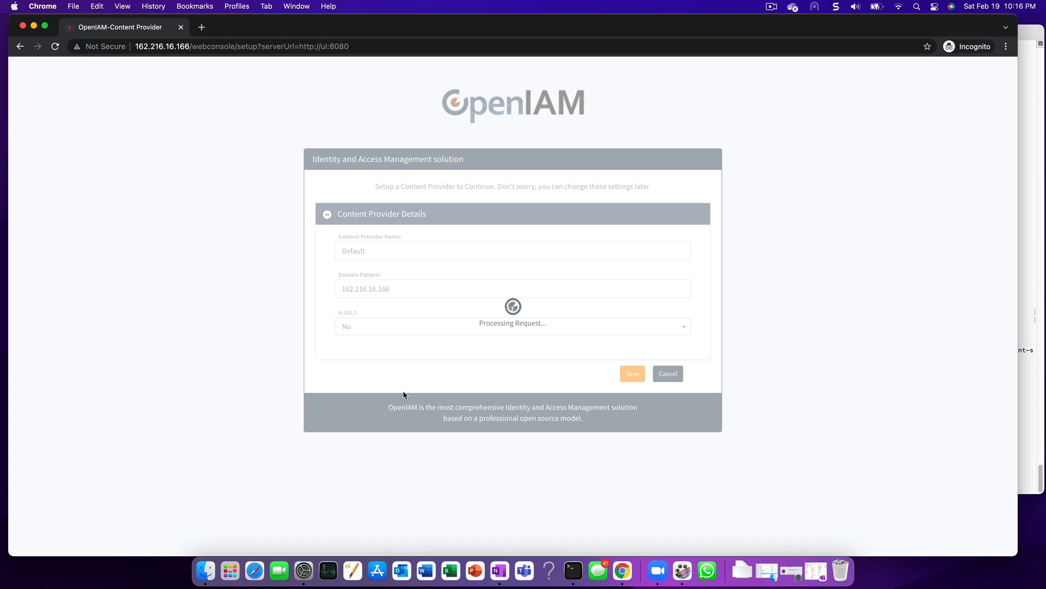
{"action": "mouse_move", "coordinate": [405, 392]}
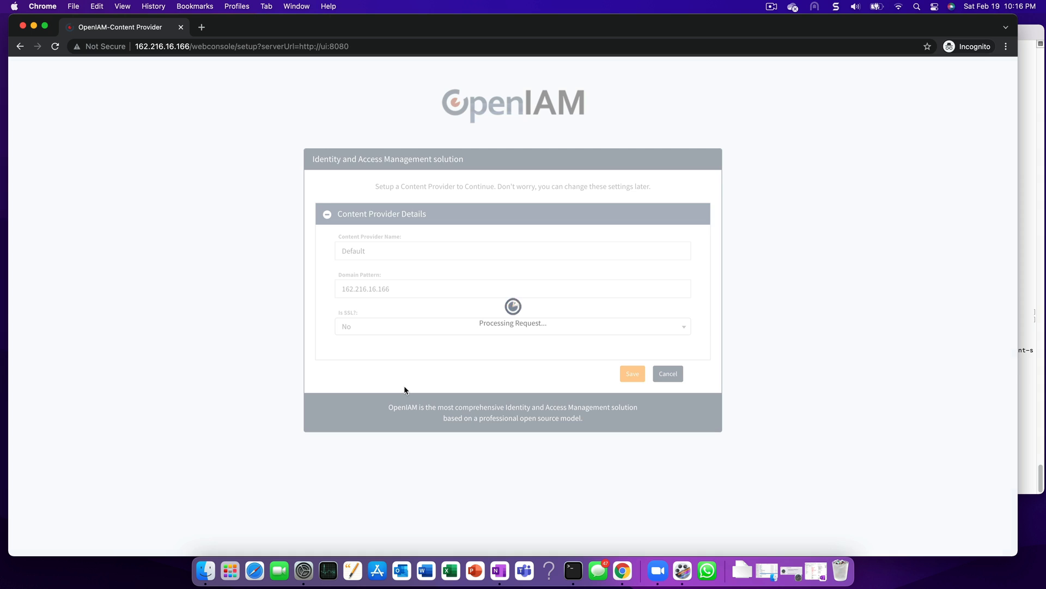
{"action": "left_click", "coordinate": [631, 373]}
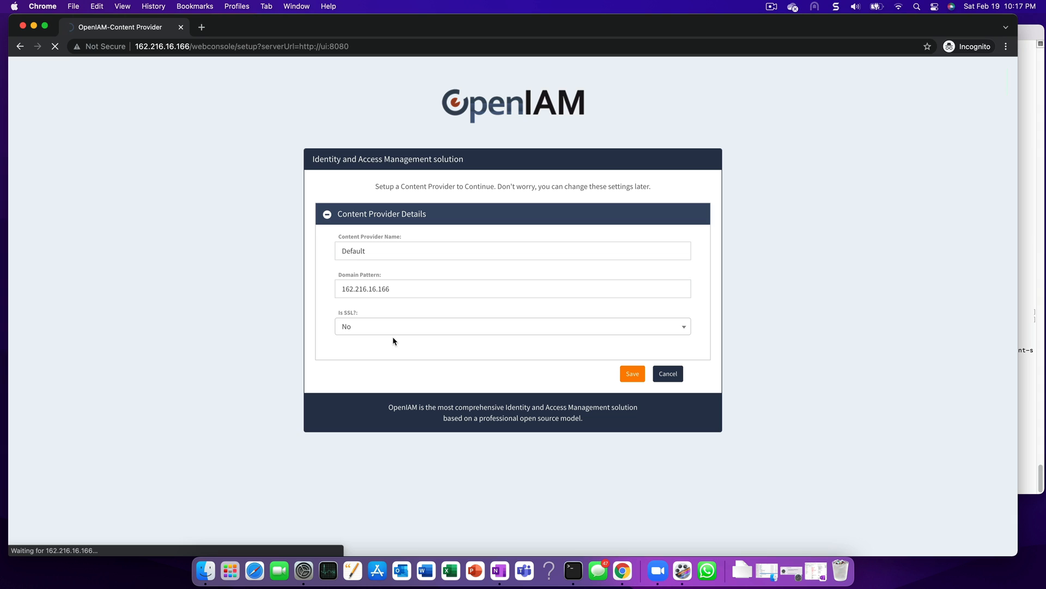
{"action": "left_click", "coordinate": [631, 372]}
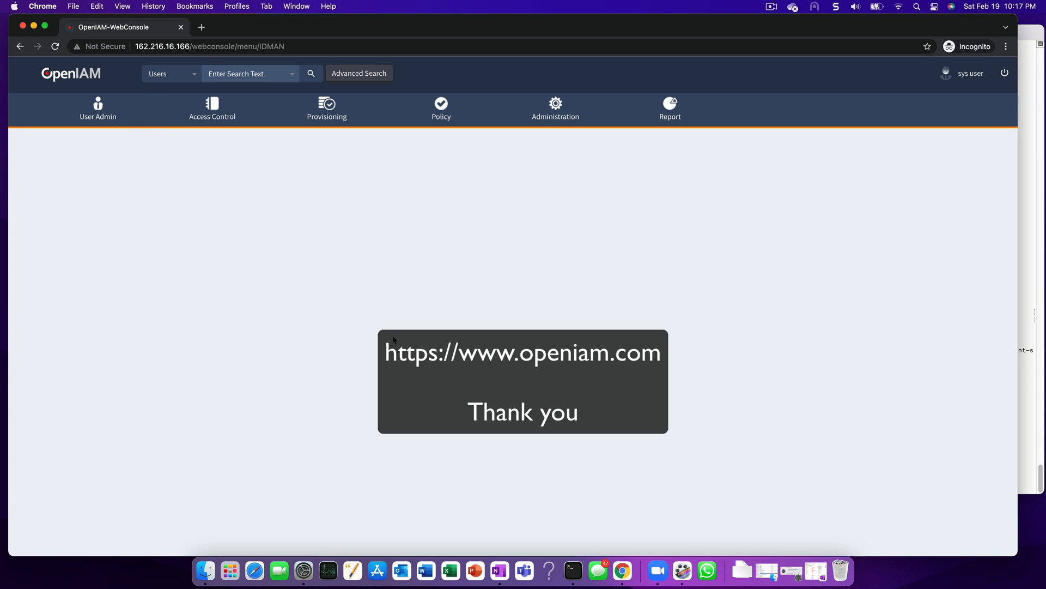
{"action": "left_click", "coordinate": [97, 108]}
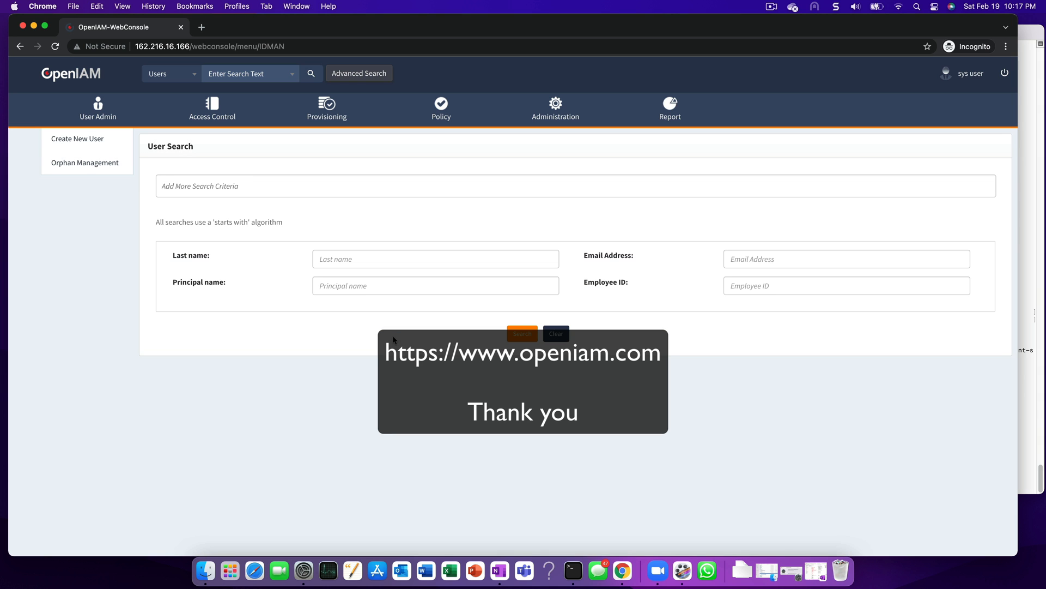